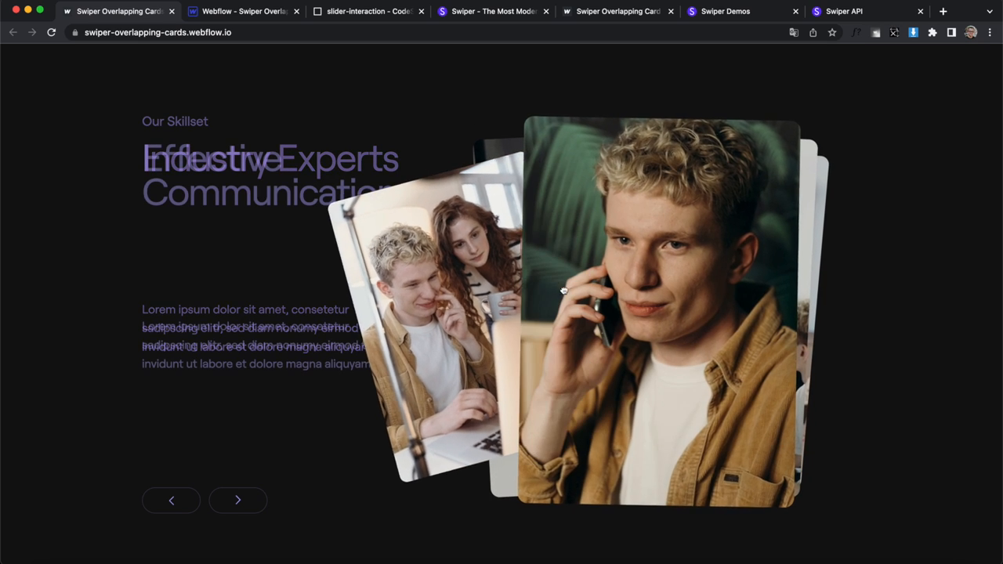
- Cycle the published slider through four cards with the arrow button, ending on 'Collaborative Workflow'
click(237, 500)
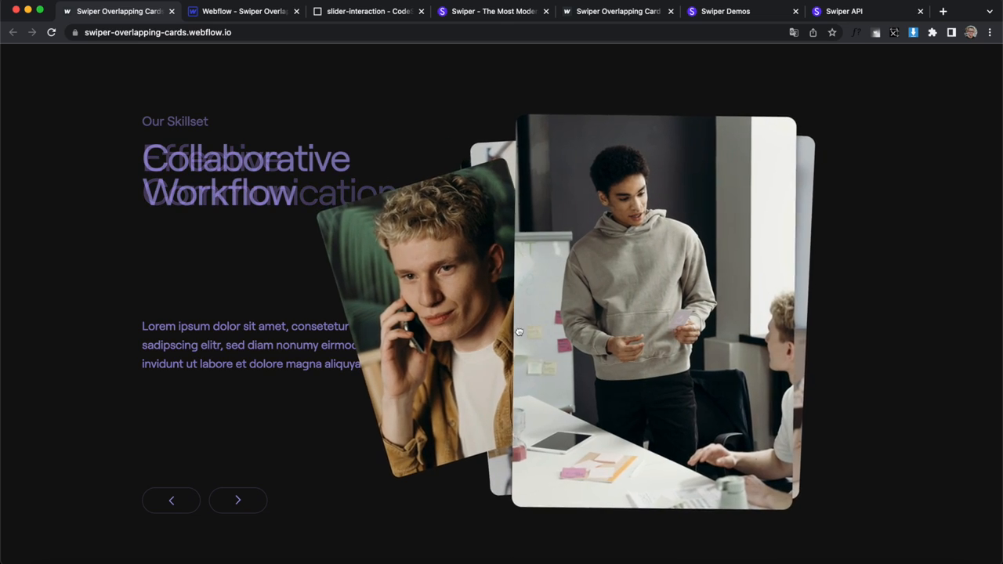
click(238, 500)
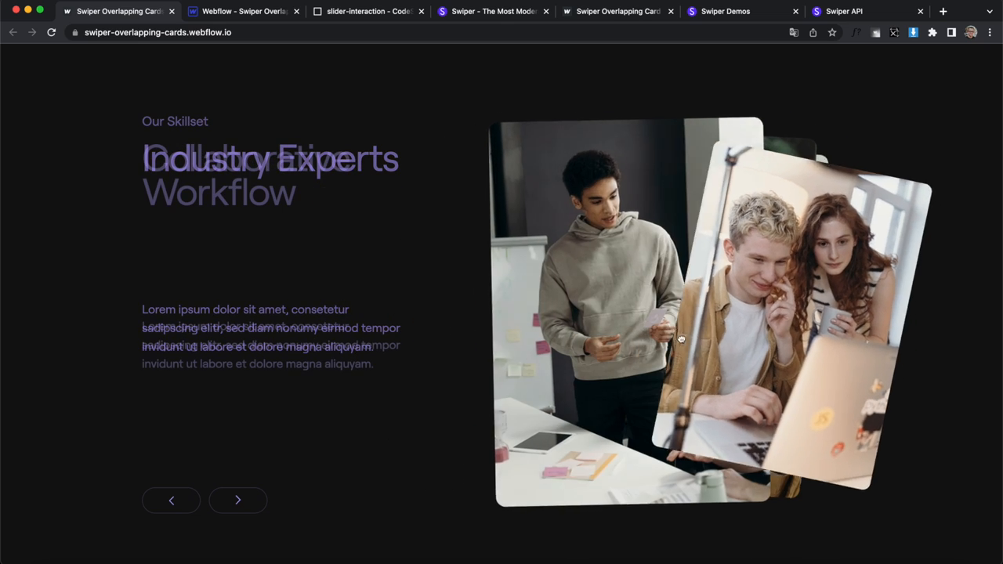
click(237, 500)
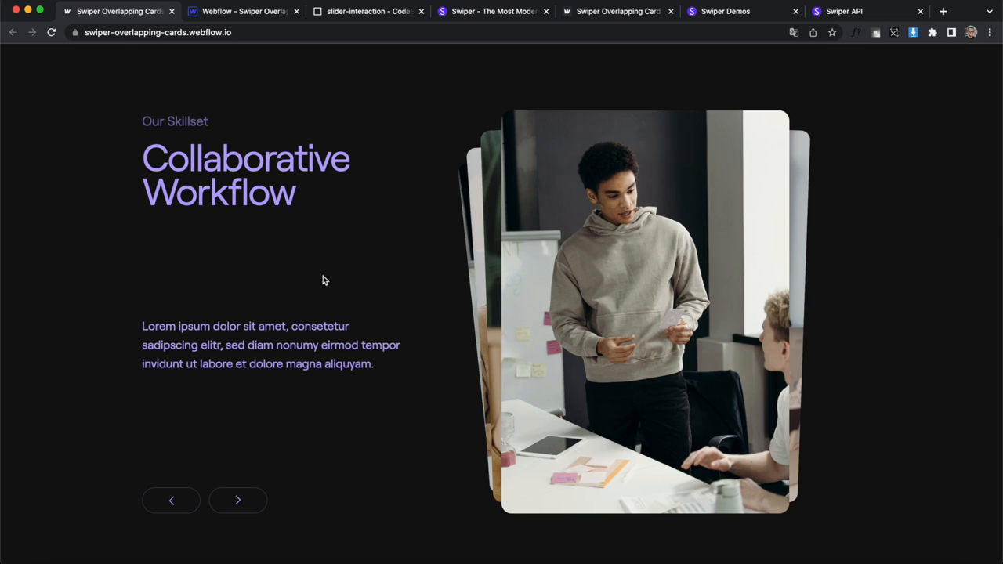
click(237, 500)
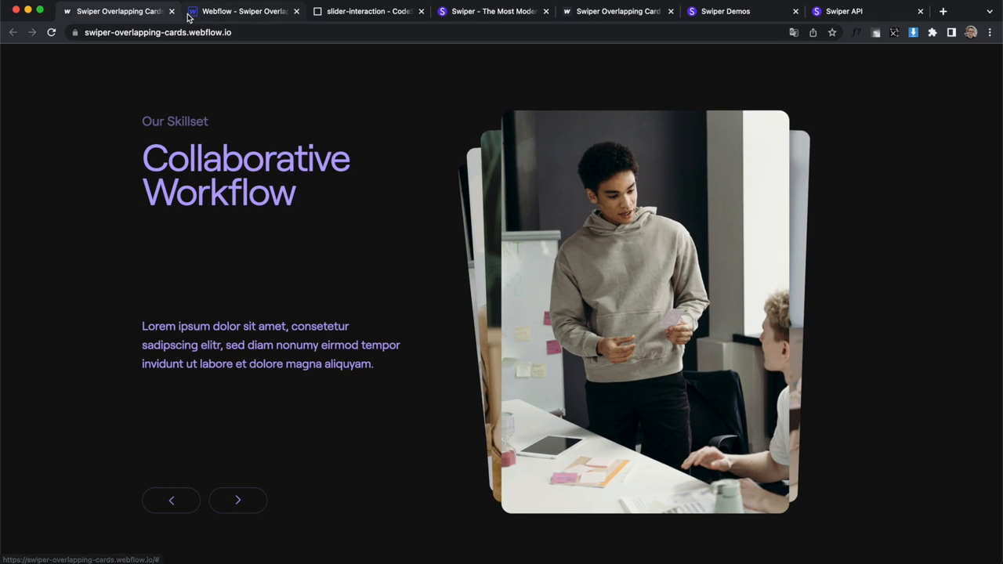
- Add slider_left and slider_right div blocks inside slider_wrap in the Designer
click(245, 11)
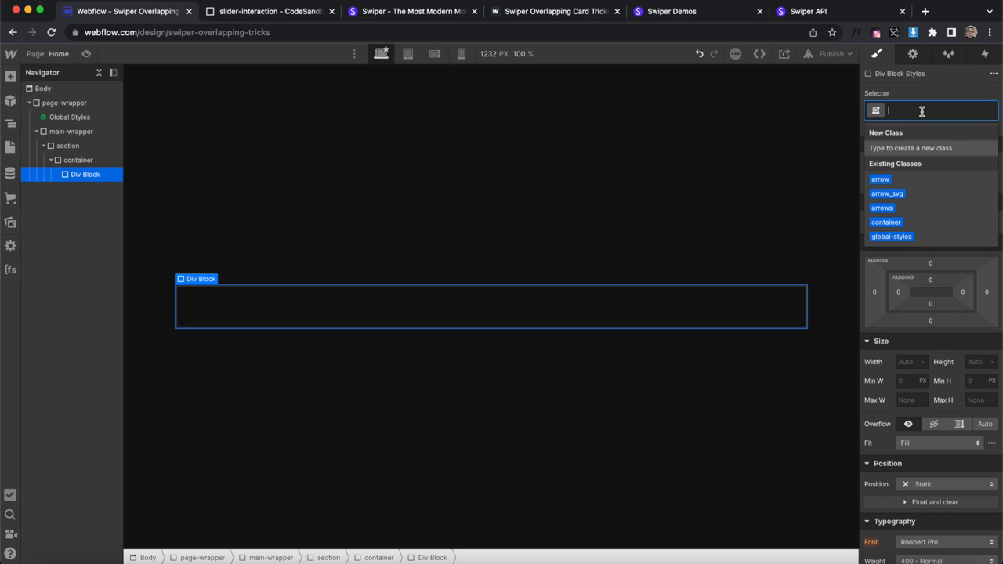
text(slider_left)
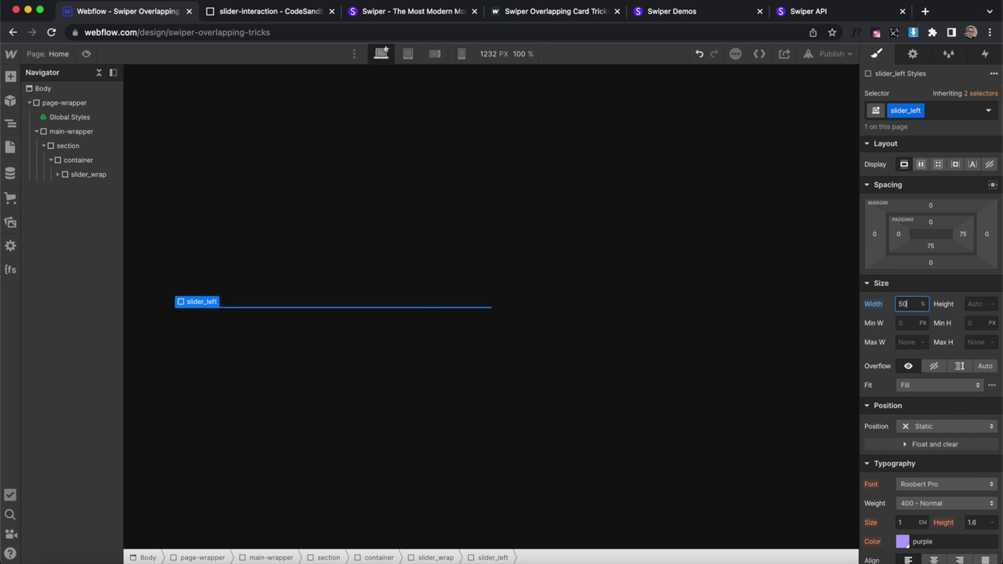
click(87, 174)
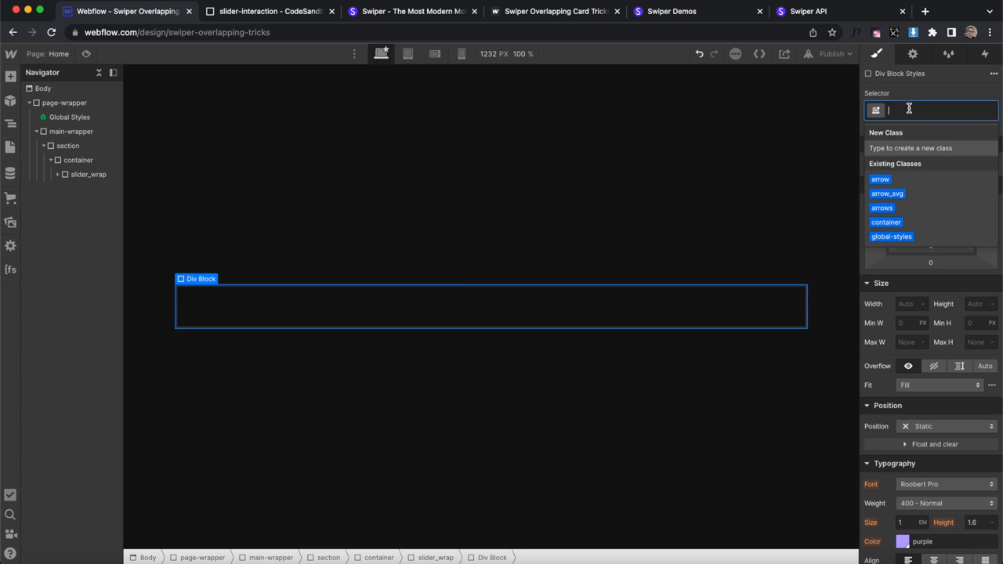
text(slider_right)
click(914, 304)
text(40)
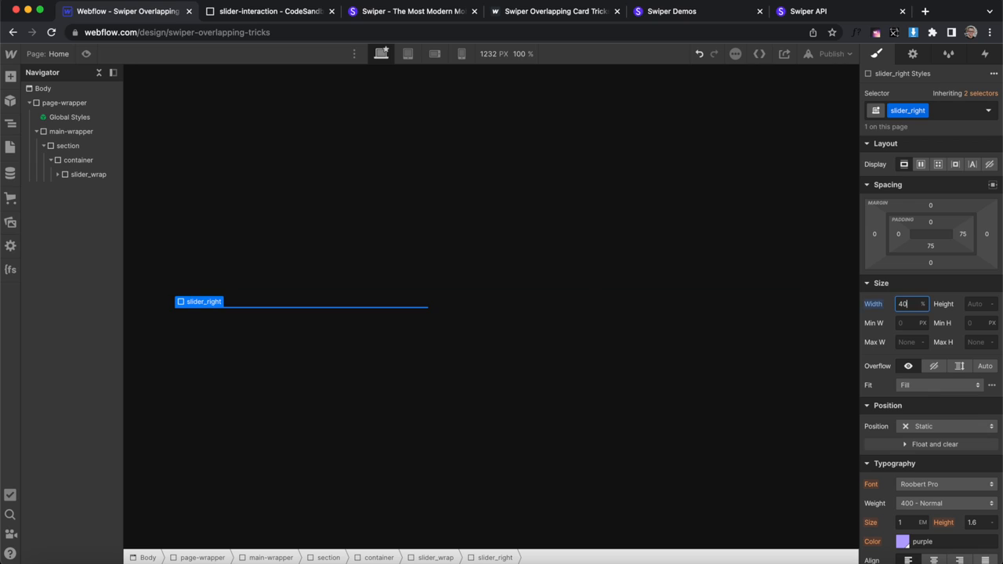
- Set slider_wrap to display flex with wrapping so the columns sit side by side
click(88, 174)
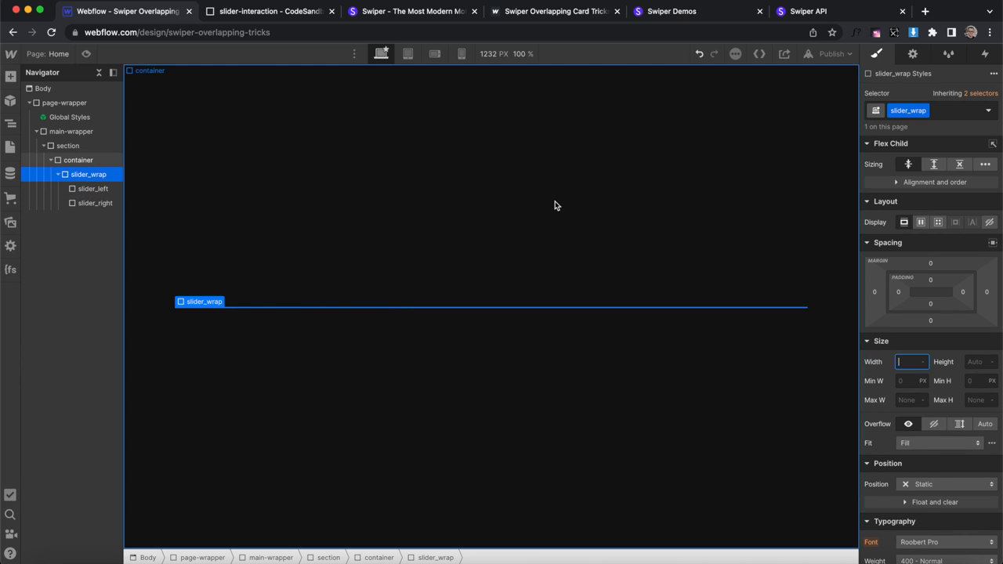
click(921, 222)
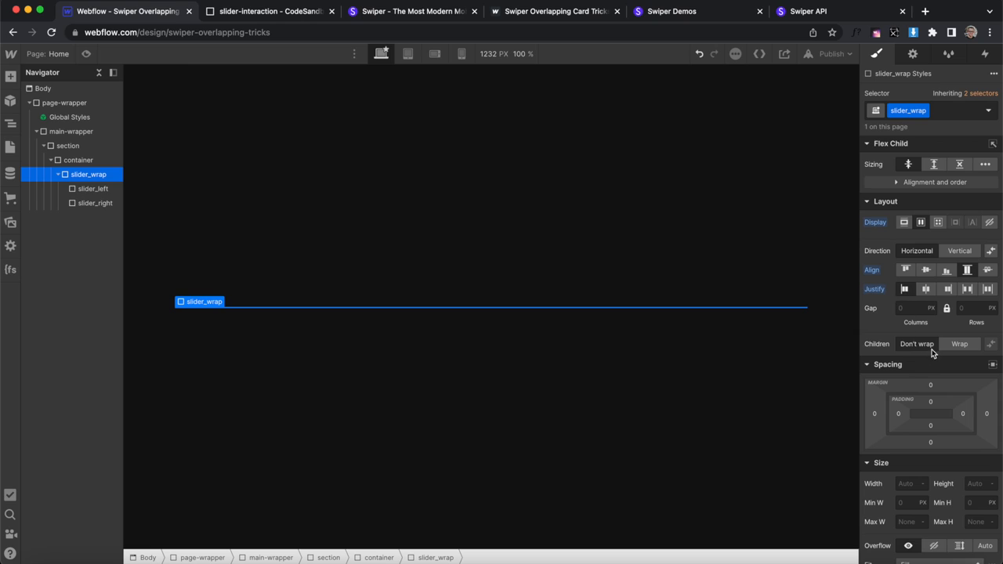
click(959, 345)
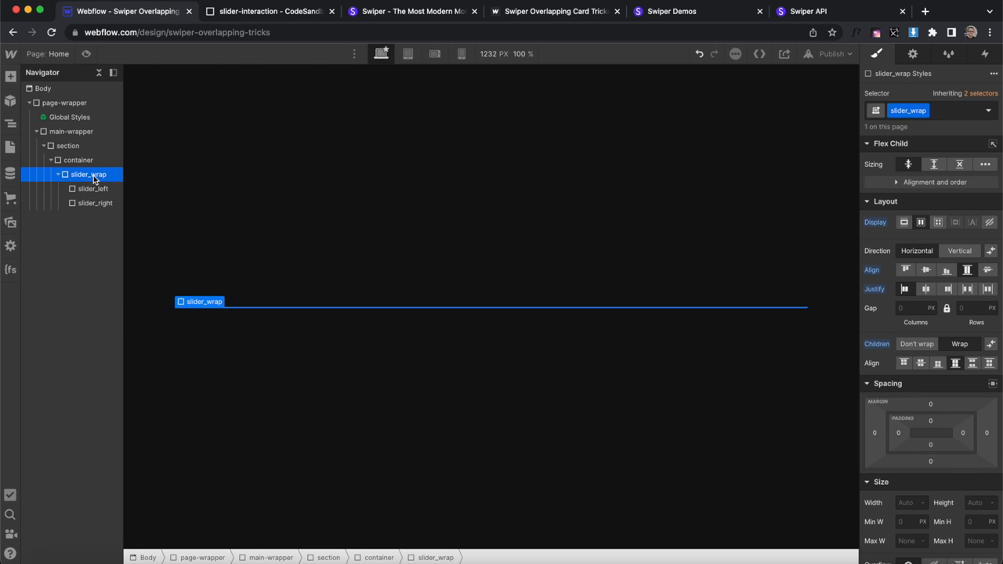
- Place a Collection List in slider_left sourced from the Skills collection
click(93, 188)
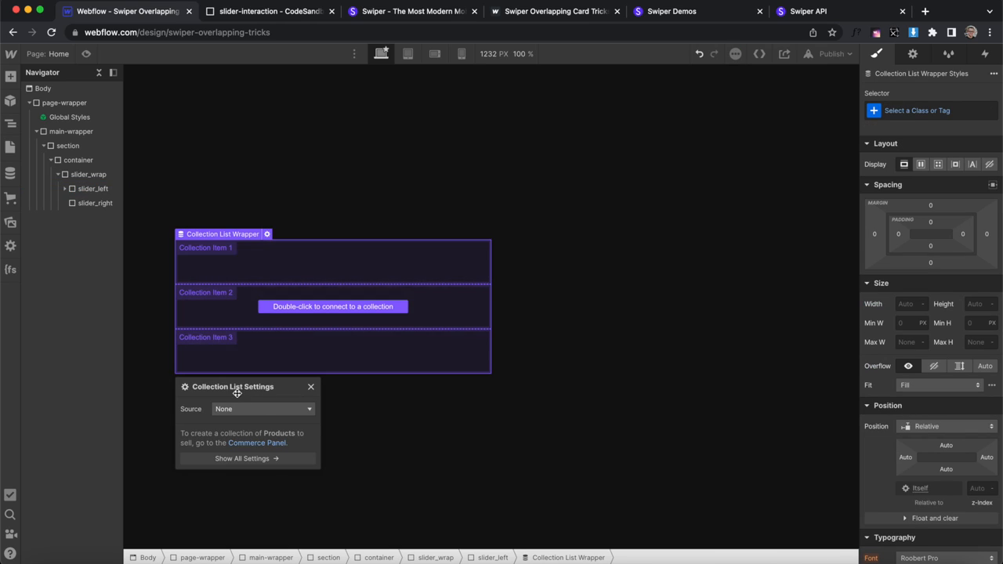
click(262, 408)
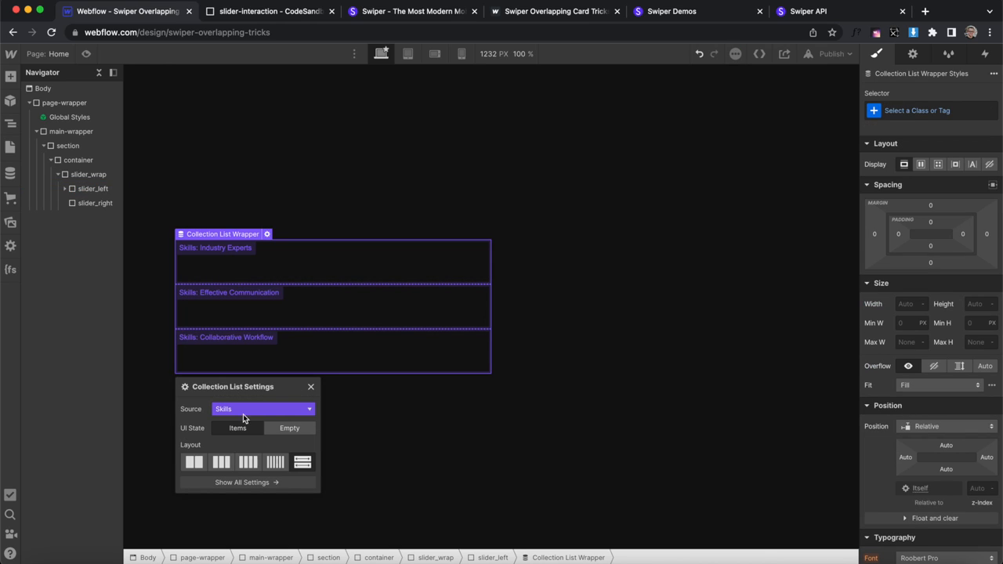
click(104, 203)
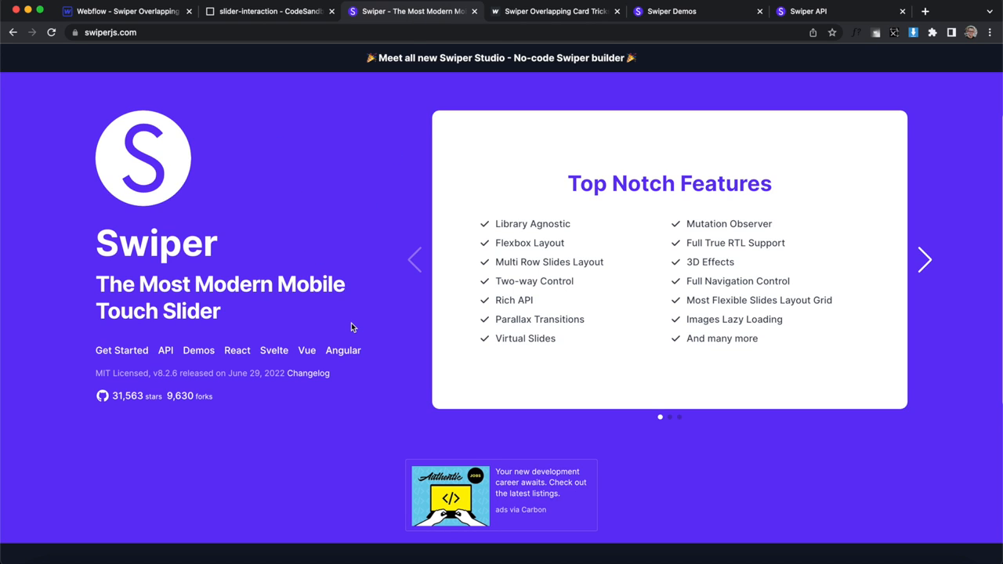
- Scroll the Getting Started guide down to the Use Swiper from CDN section
scroll(down, 3)
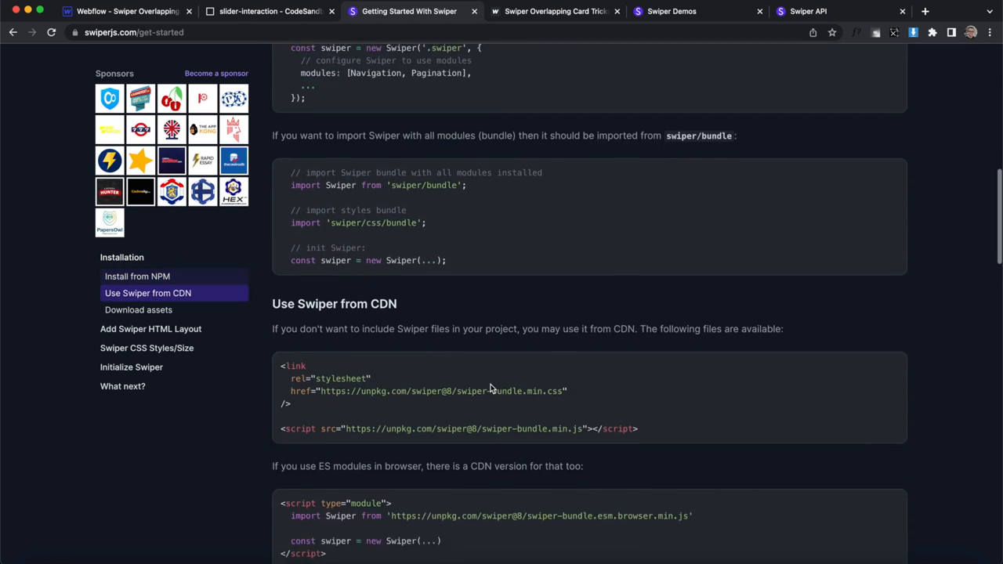
scroll(down, 3)
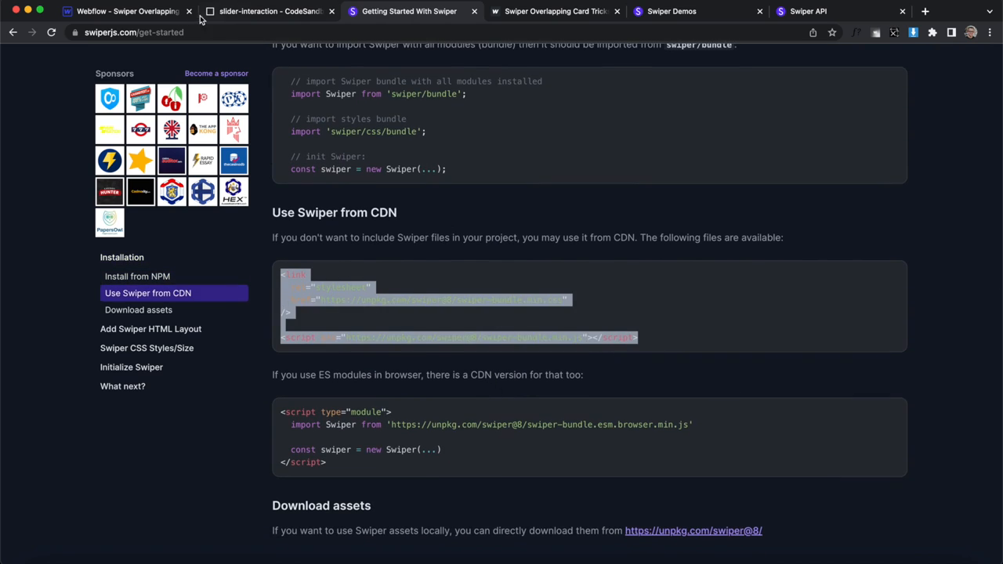
- Paste the Swiper CDN link and script tags into Home's before-body custom code and save
click(126, 11)
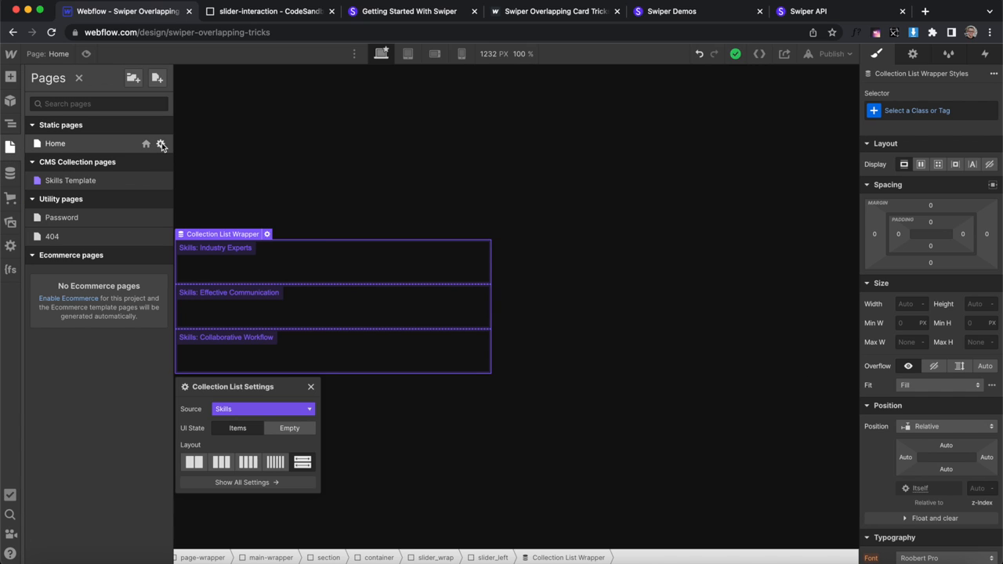
click(162, 144)
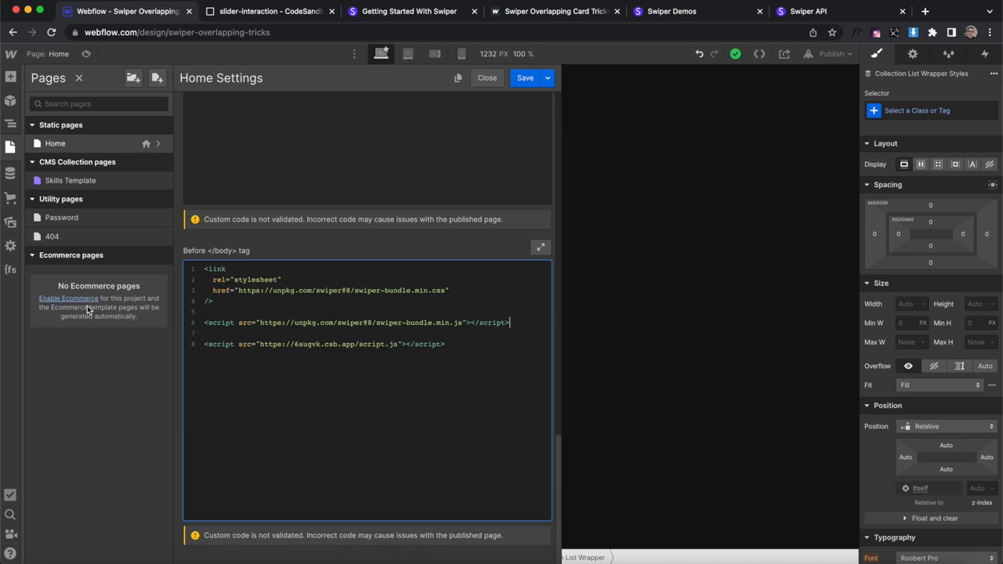
click(487, 78)
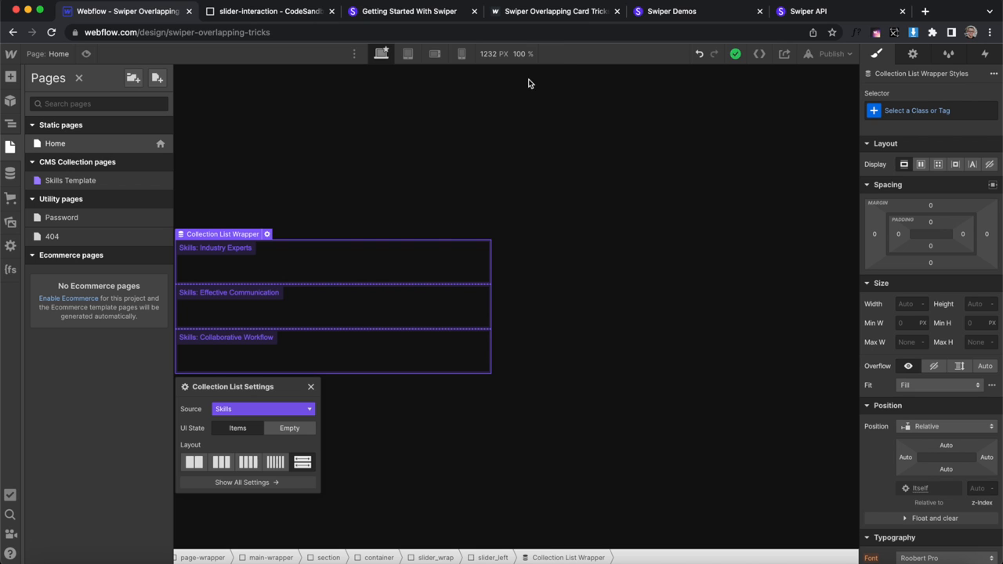
- Bring the Swiper docs' Add Swiper HTML Layout markup into view
click(409, 11)
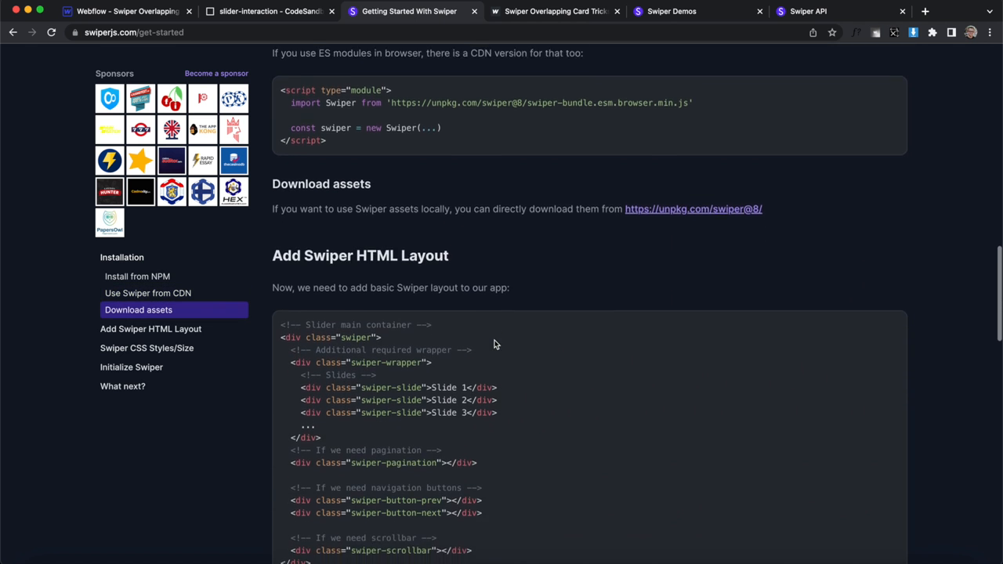
scroll(down, 3)
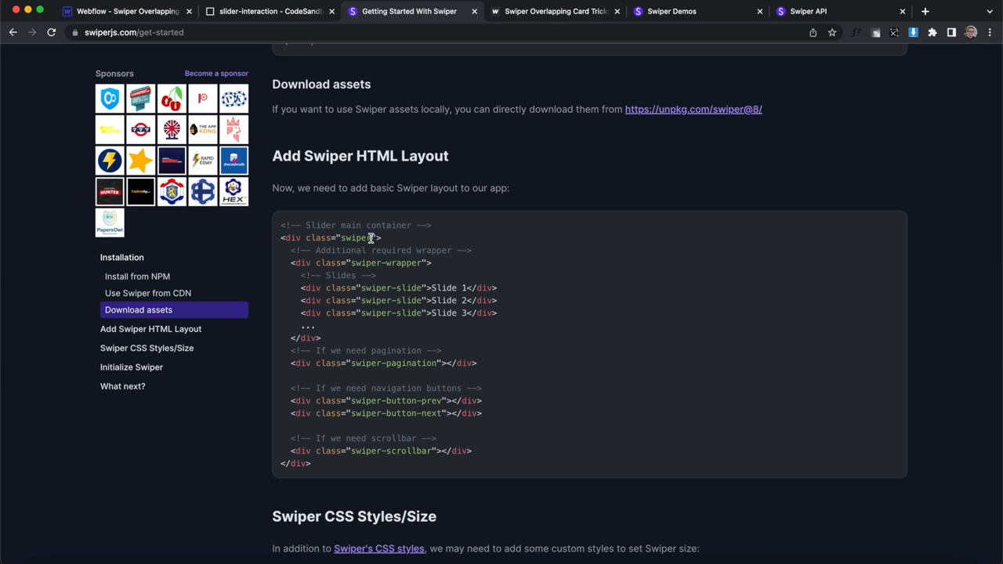
mouse_move(368, 286)
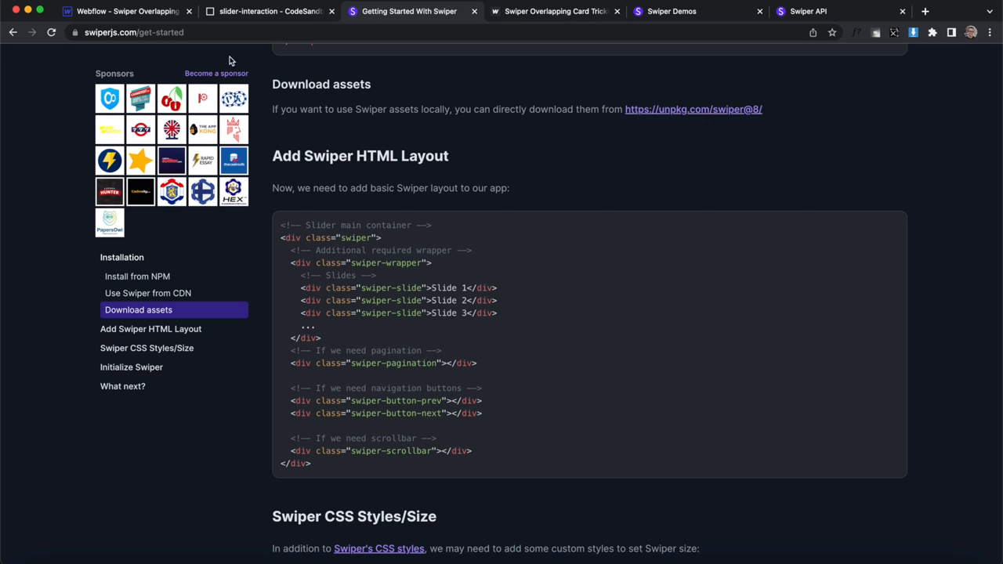
- Class the Collection List as swiper-wrapper and its Collection Items as swiper-slide
click(126, 11)
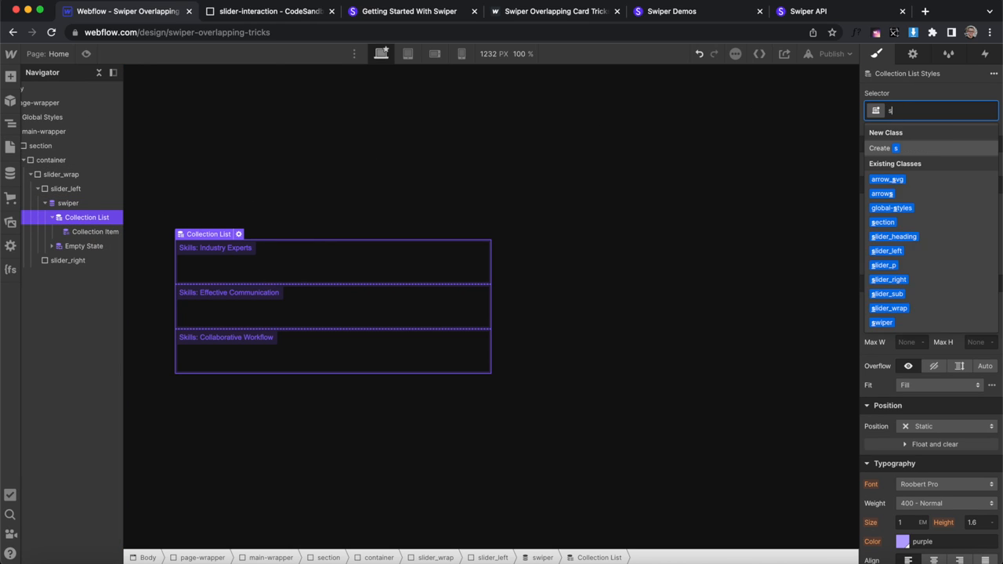
text(swiper-wrapper)
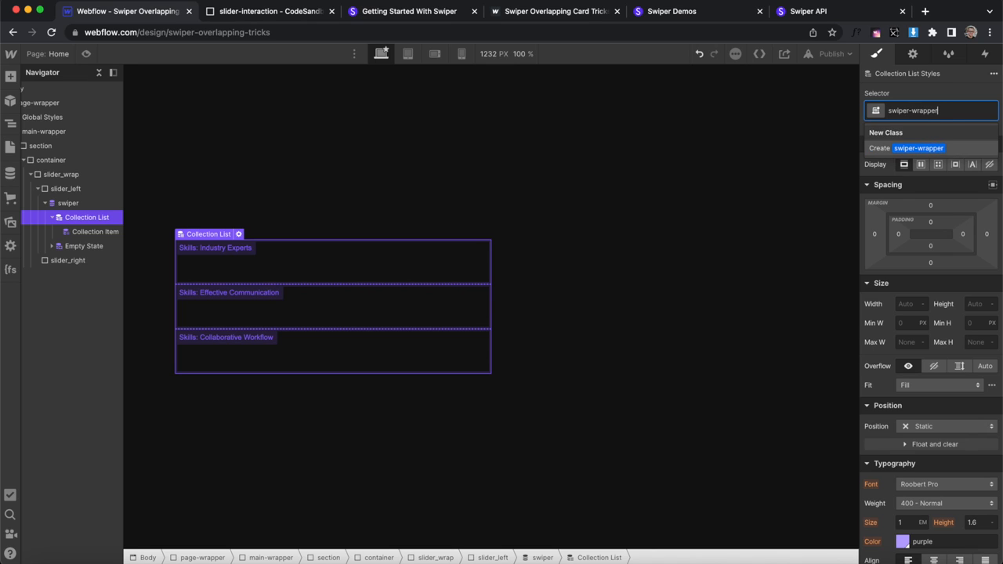
click(94, 231)
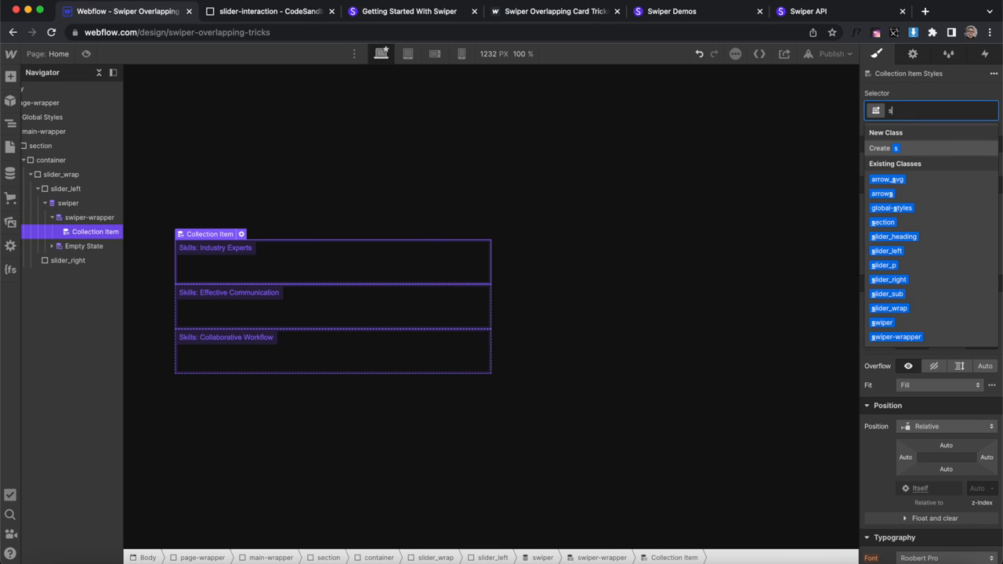
text(swiper-sl)
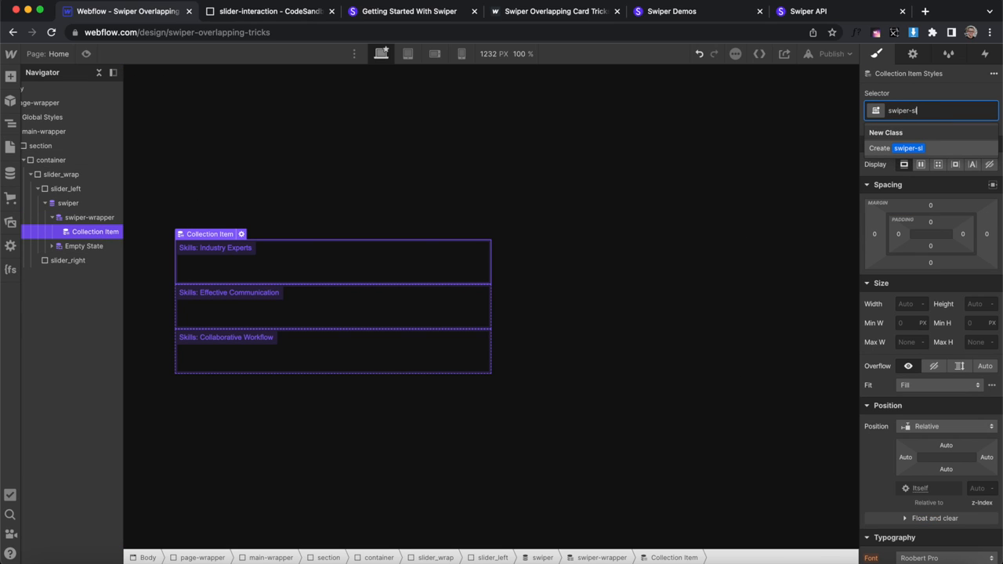
key(Return)
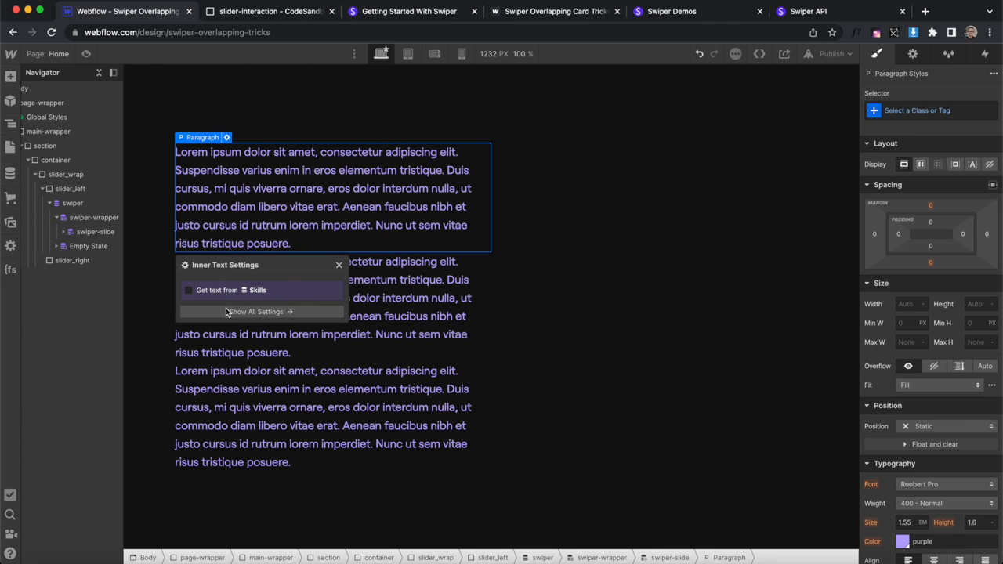
- Add an 'Our Skillset' slider_sub paragraph and a Title-bound slider_heading in each slide
click(339, 265)
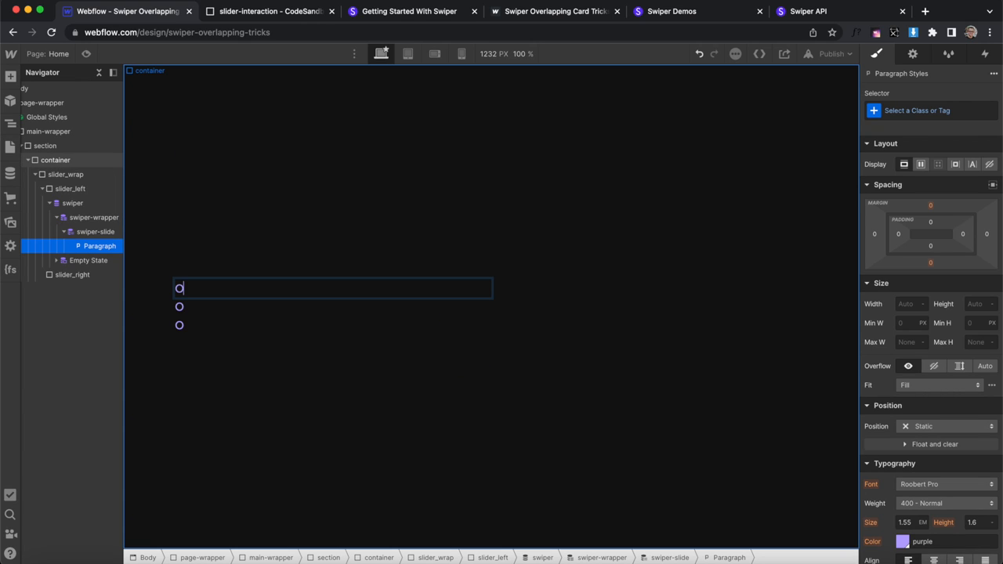
text(Our Skillset)
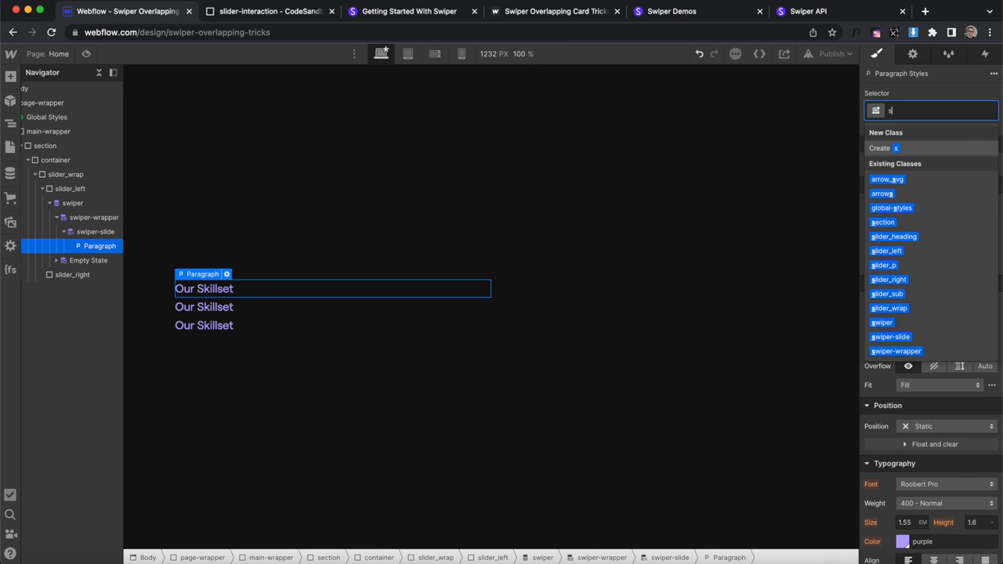
text(lider_sub)
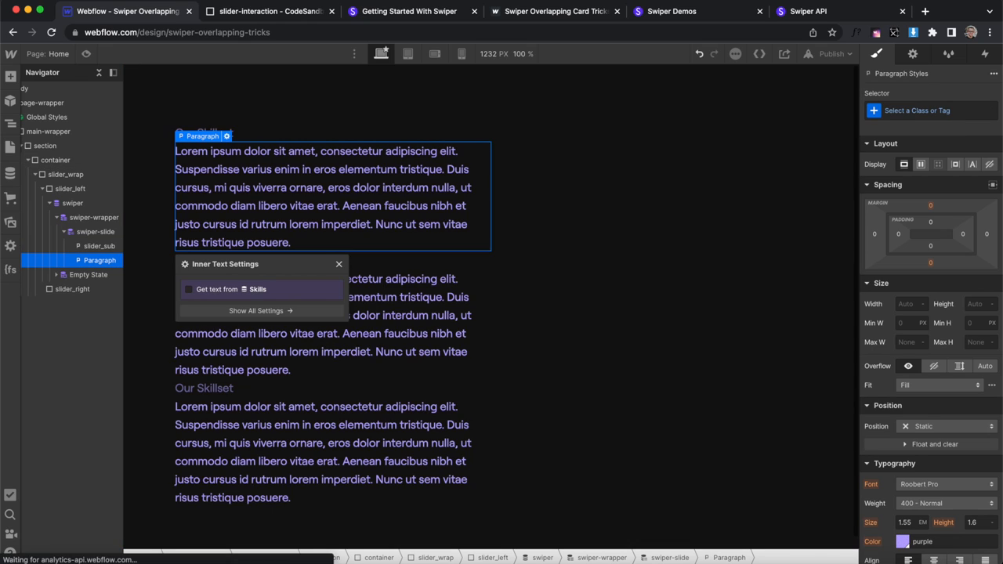
click(258, 305)
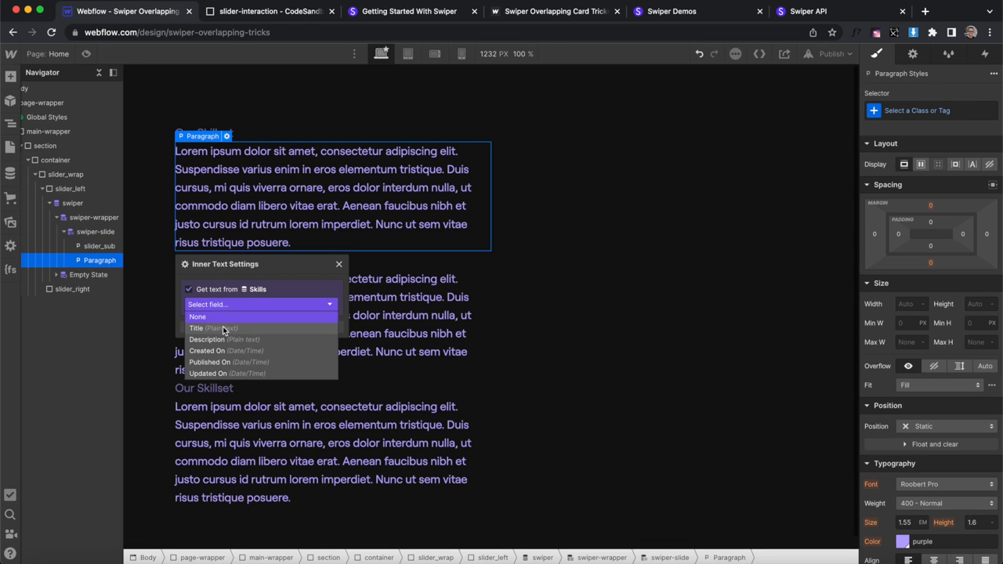
click(196, 328)
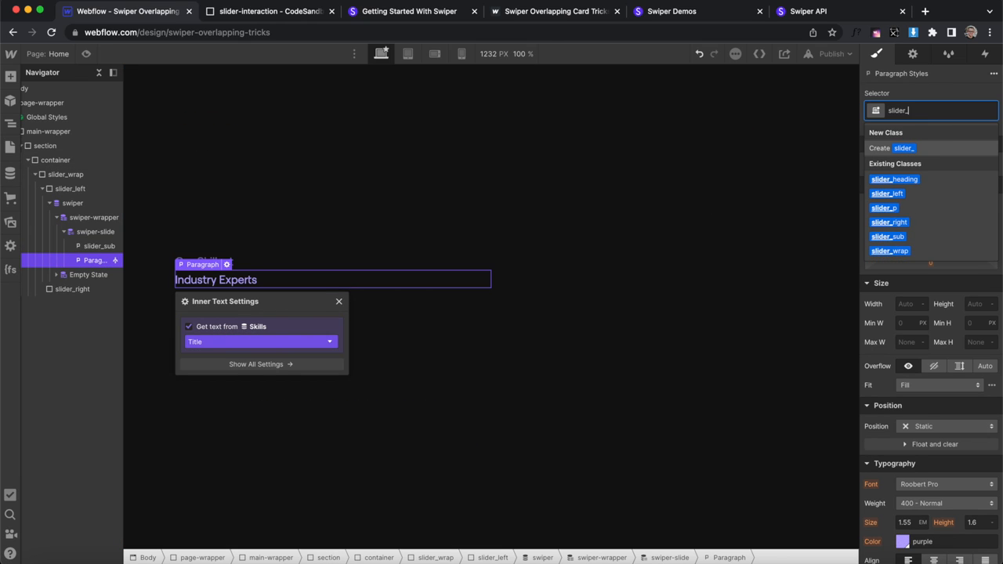
click(894, 179)
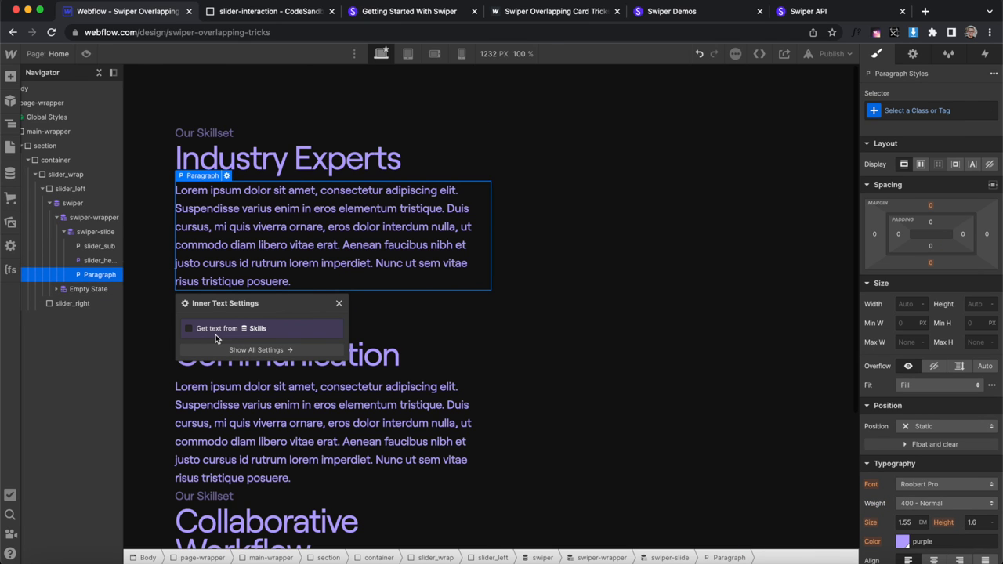
- Bind a slider_p paragraph to each skill's Description, then move to the right slider's tree
click(188, 328)
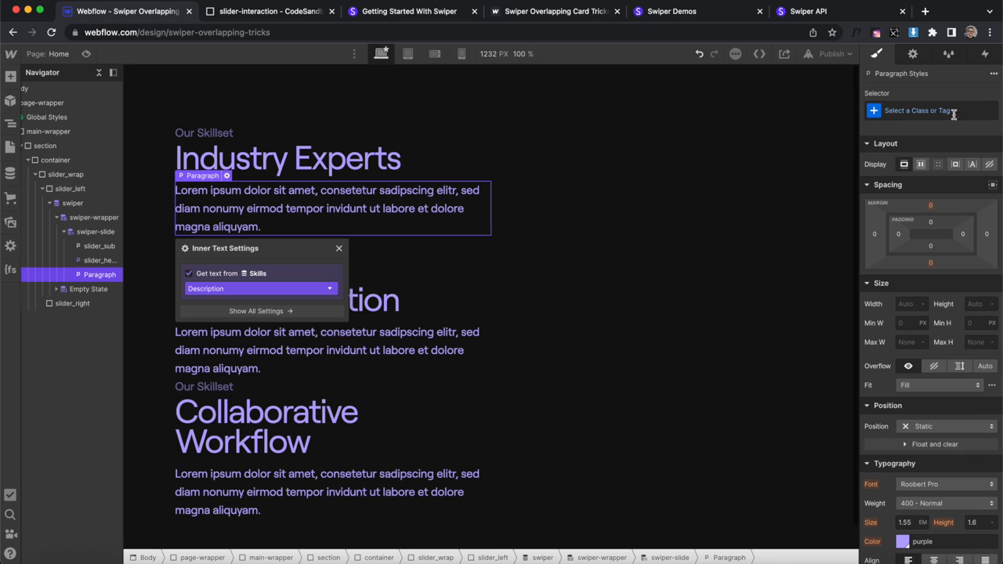
text(slider_p)
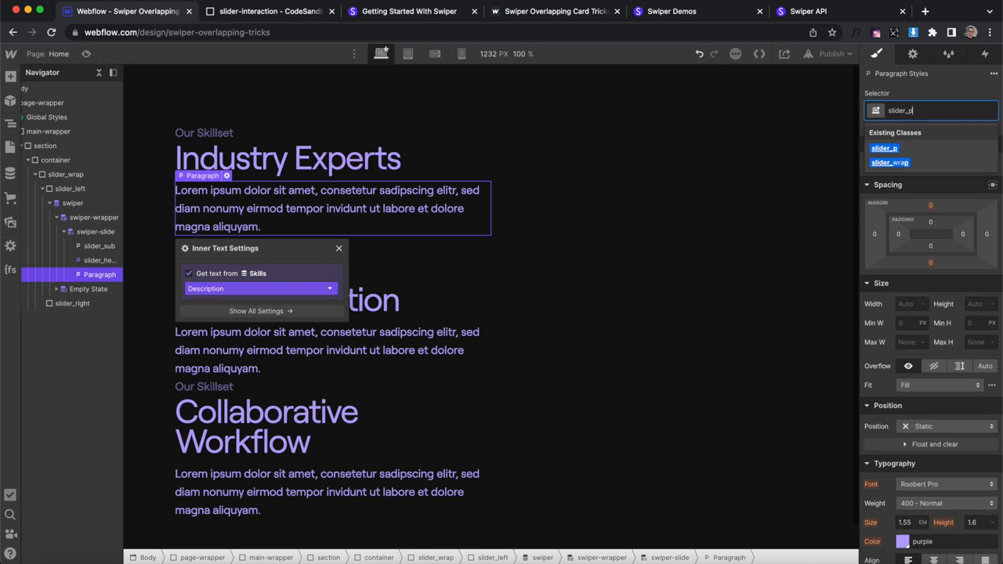
click(72, 204)
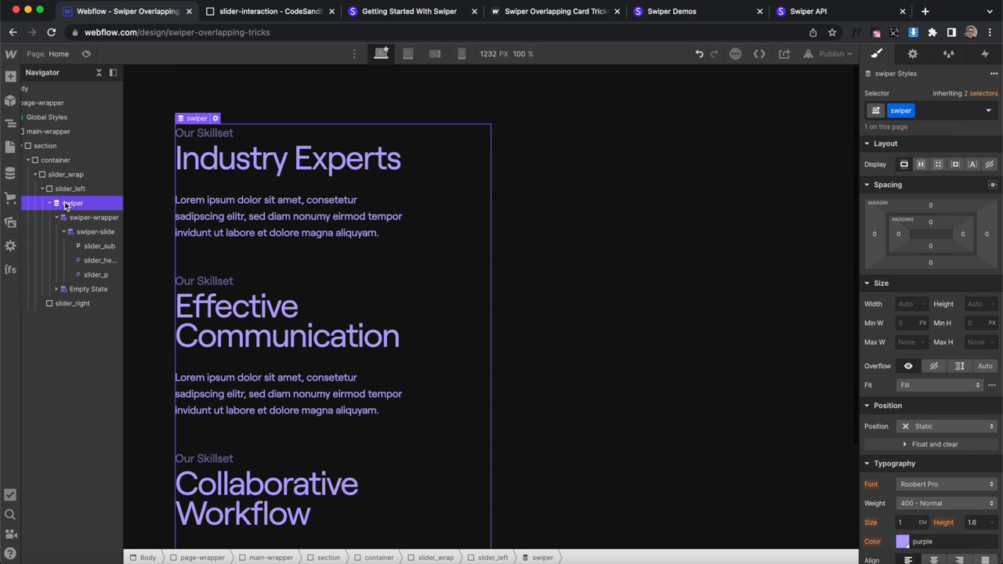
click(50, 203)
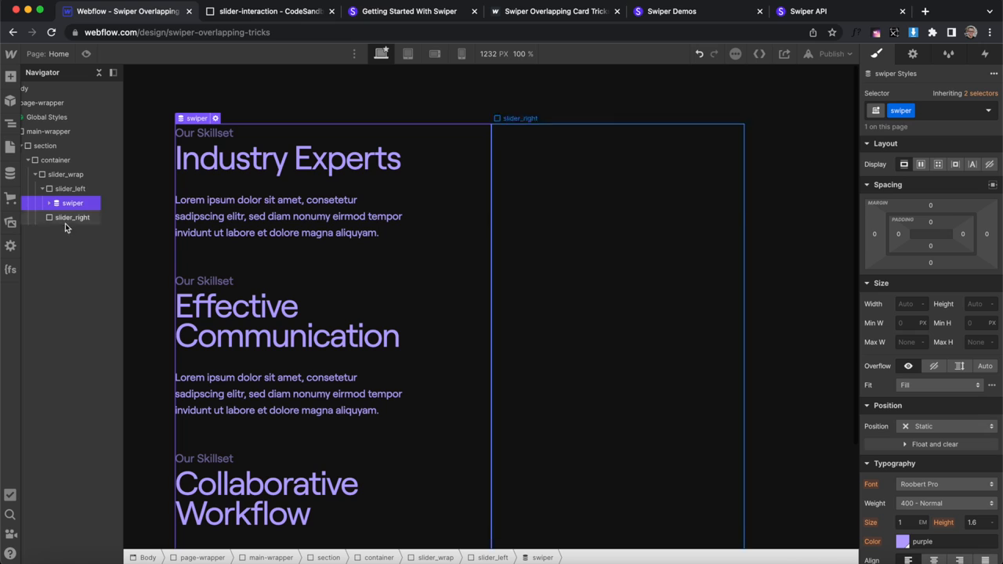
click(71, 217)
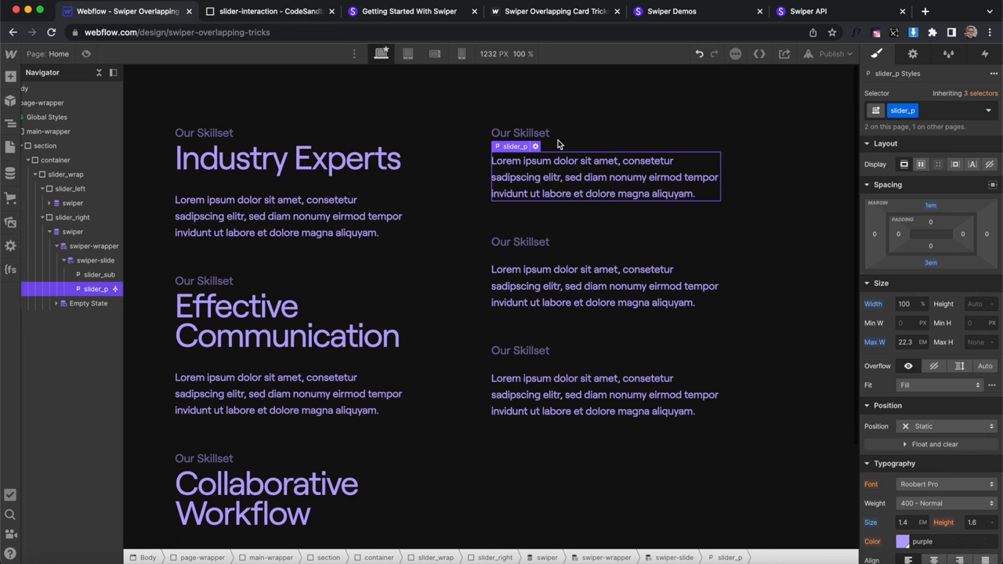
- Give each right slide a single empty slider_height div block
click(95, 260)
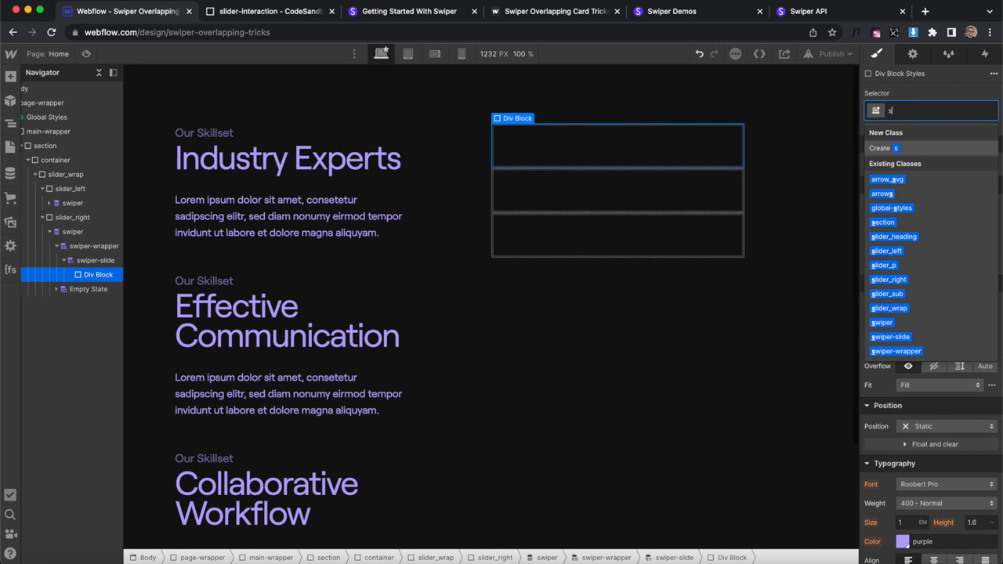
text(slider_height)
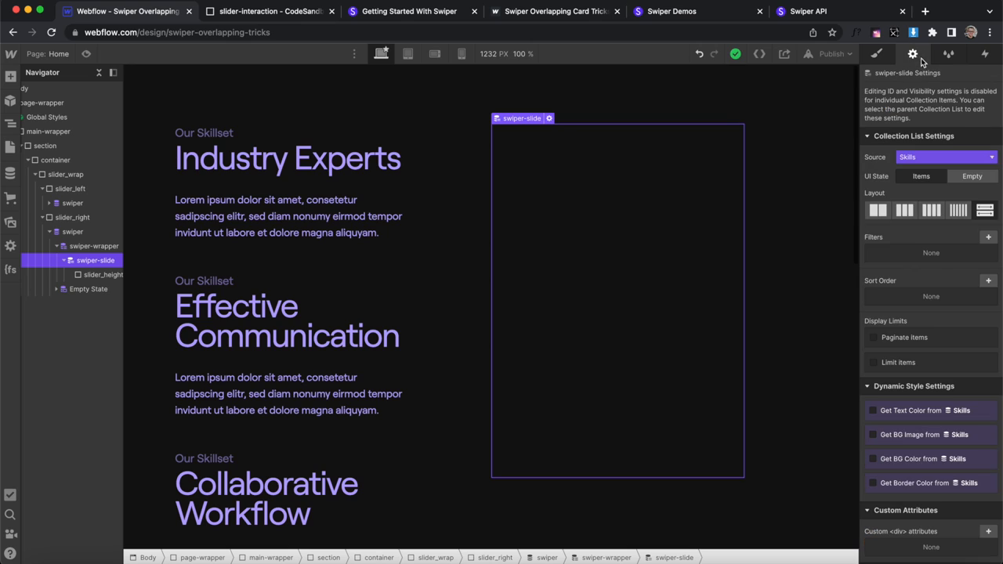
- Use each skill's Photo as the slide background and add the is-photos combo class
click(873, 434)
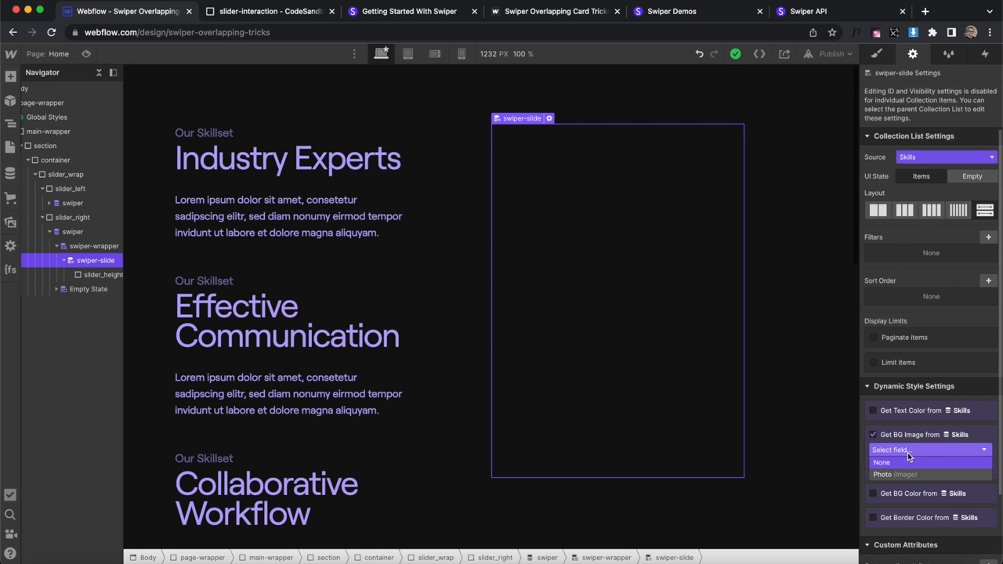
click(896, 474)
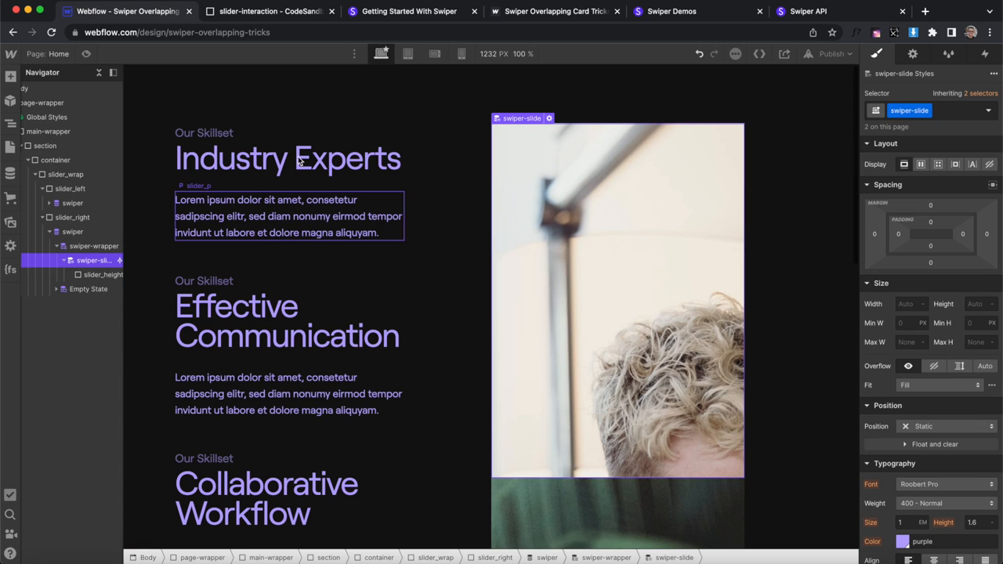
click(945, 109)
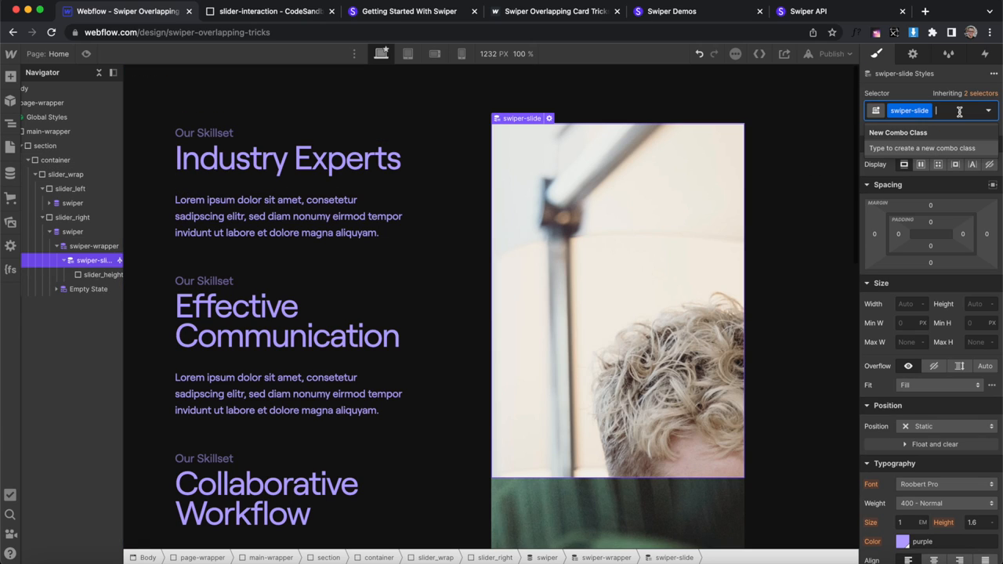
text(is-photos)
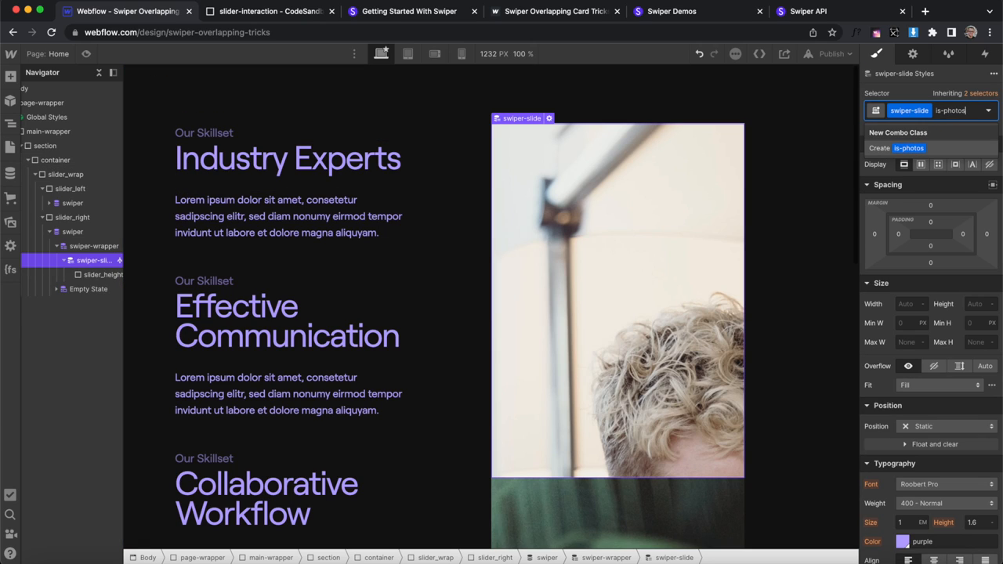
key(Return)
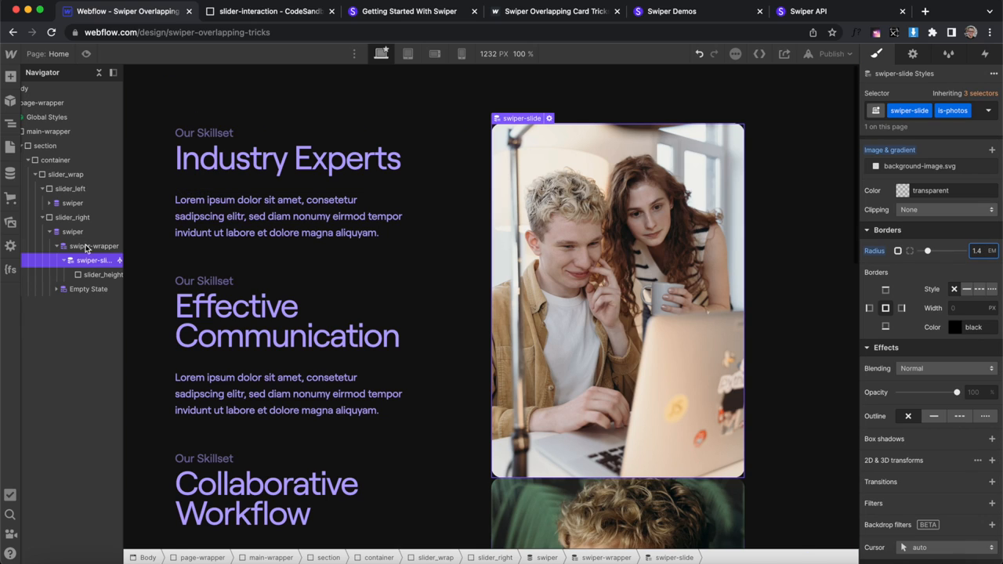
- Give the right swiper the combo class is-photos and begin an is-content combo class on the text slide
click(73, 231)
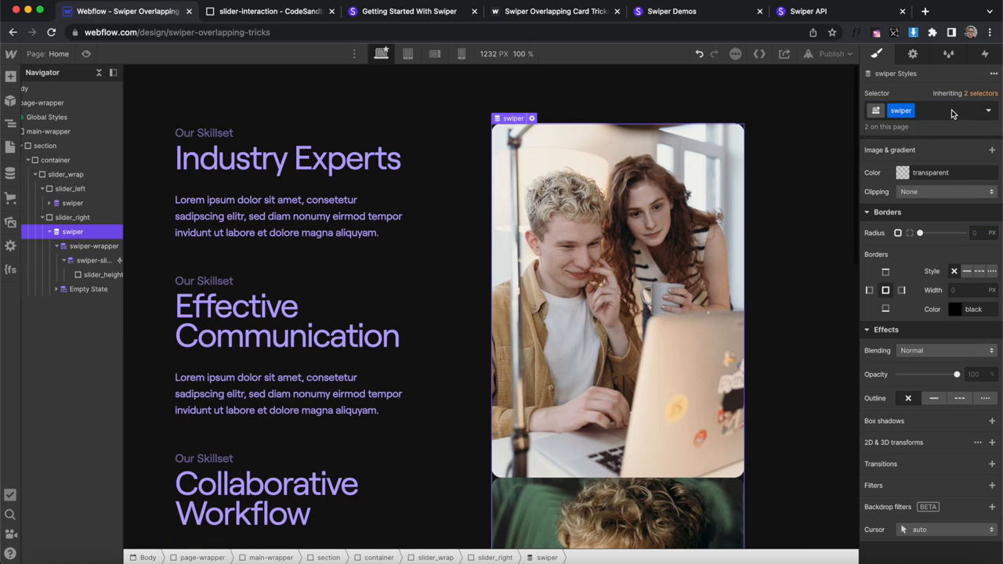
text(is-photos)
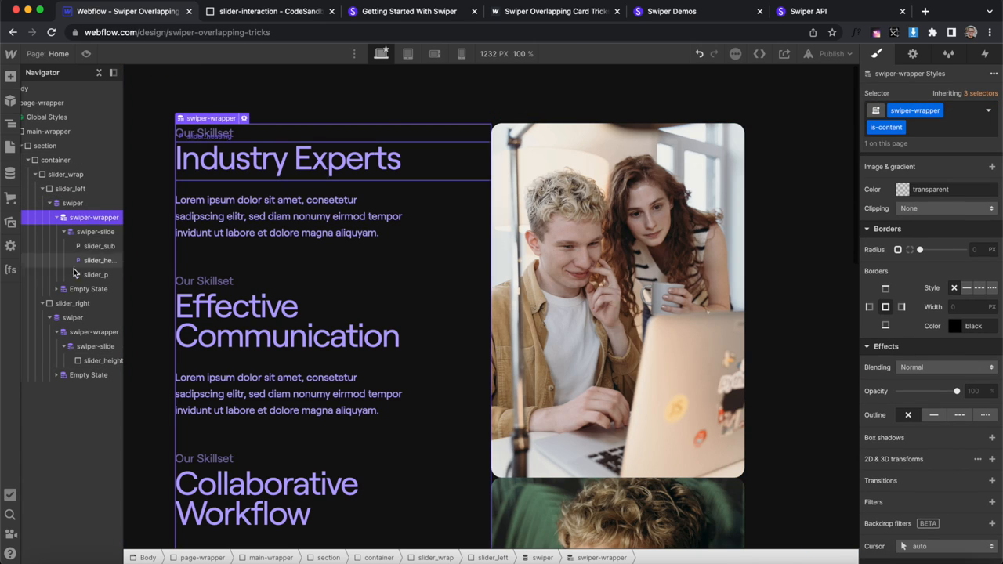
click(95, 231)
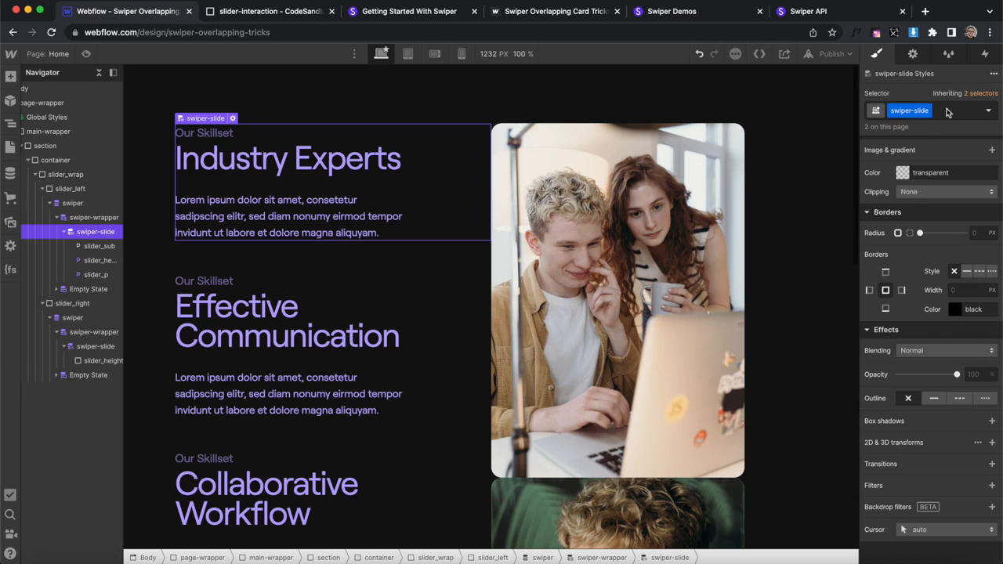
click(954, 110)
text( is-content)
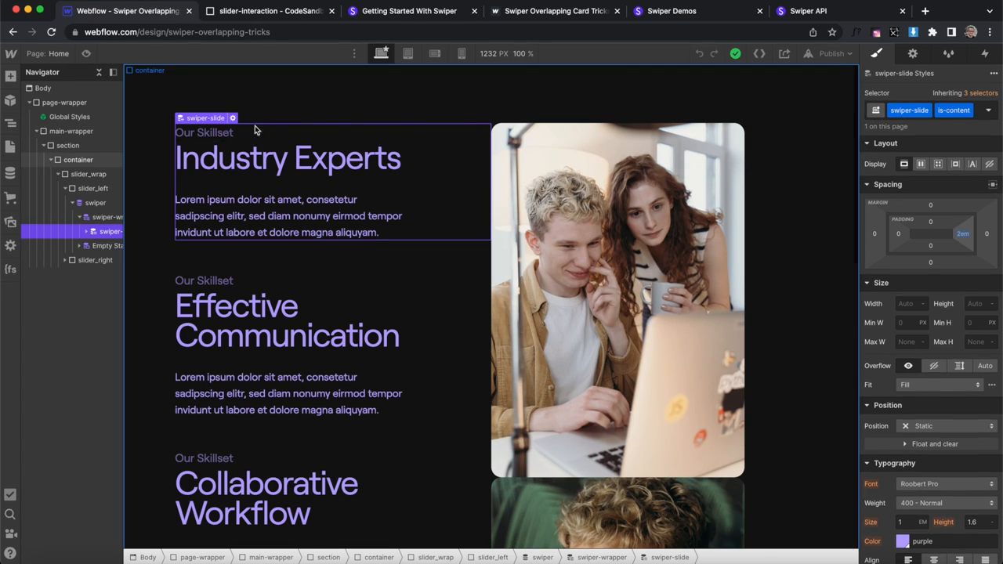
- Size the text slide, wrapper and swiper to 100%, with slider_left relative and the swiper absolute
scroll(down, 3)
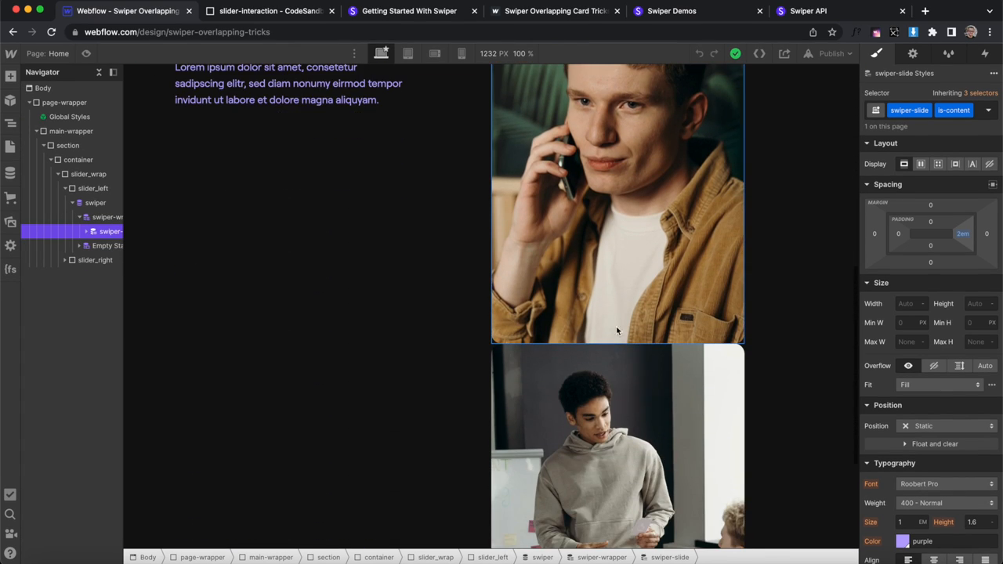
scroll(up, 3)
text(100)
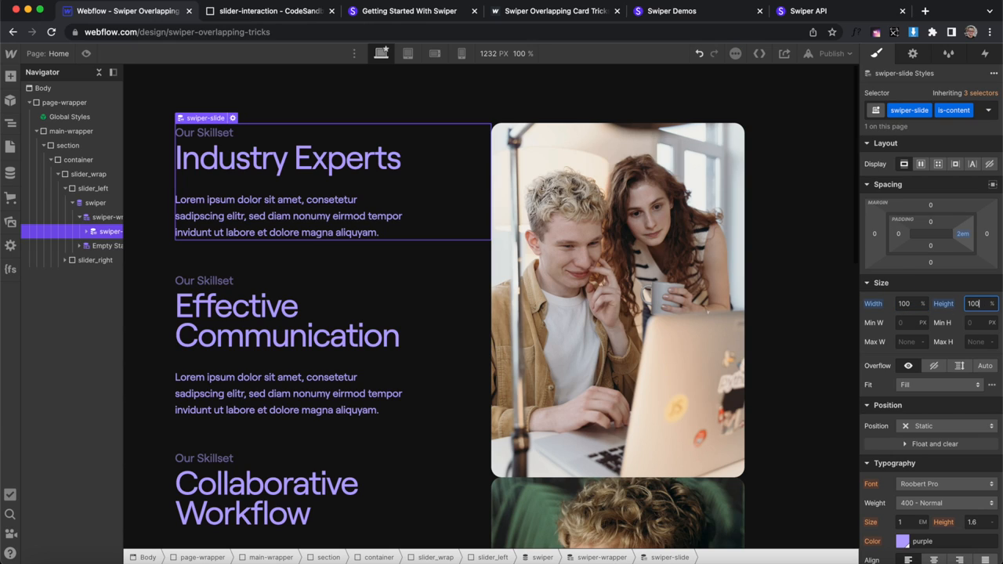
click(109, 217)
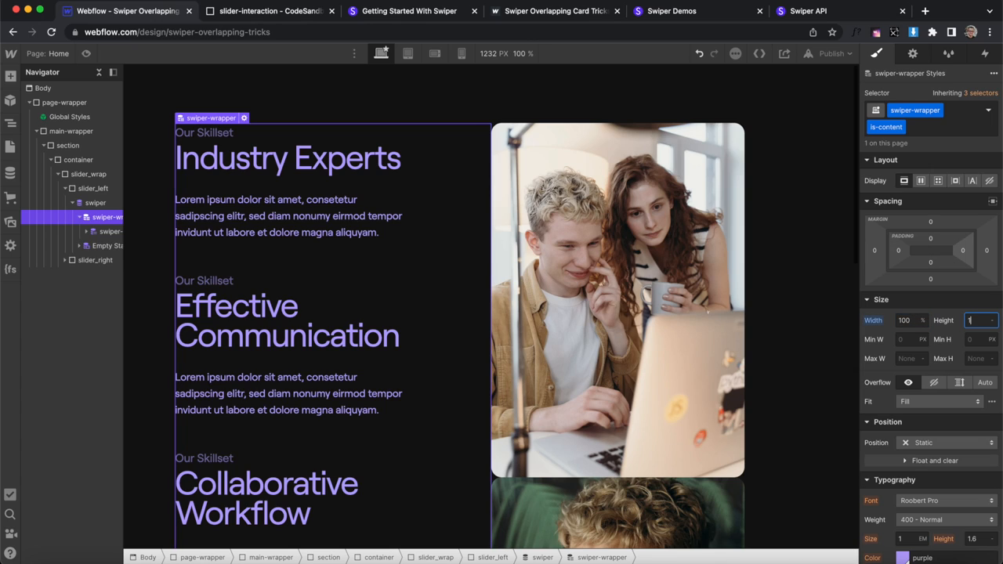
click(95, 203)
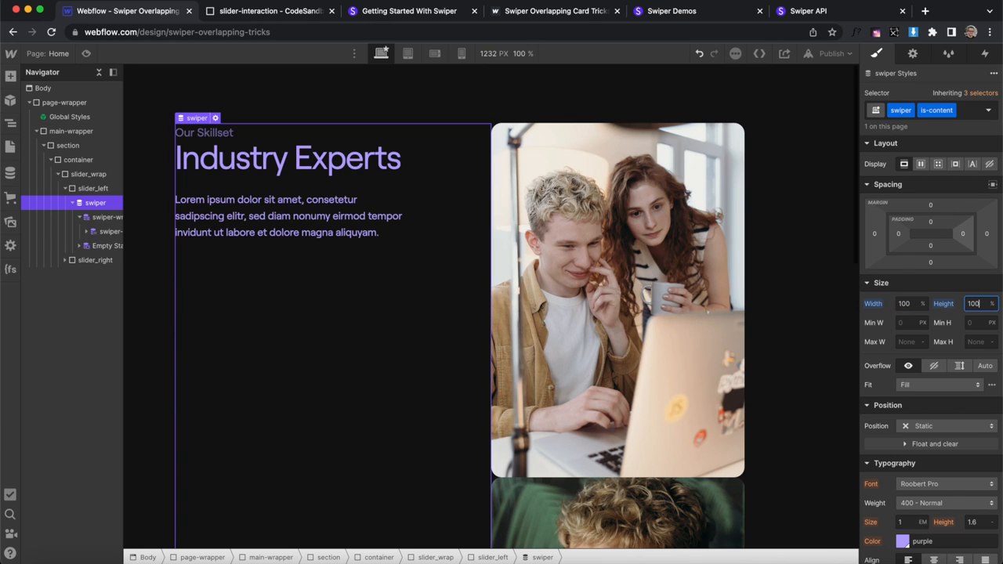
click(93, 188)
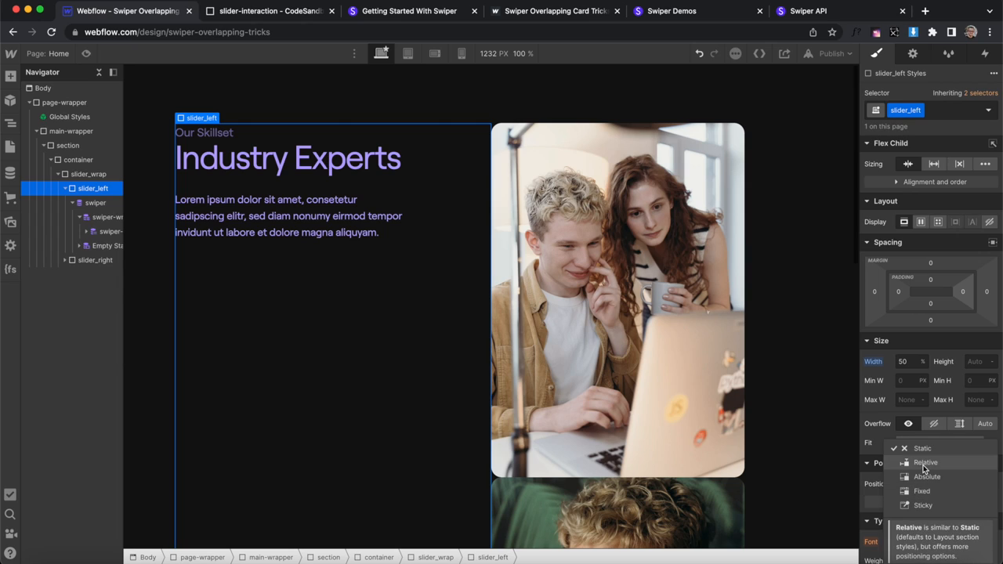
click(95, 203)
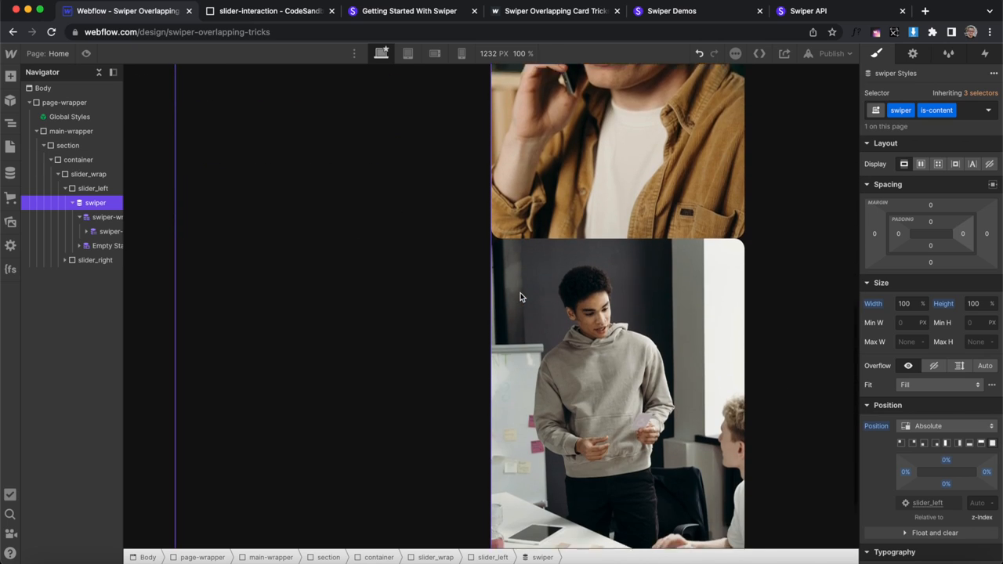
- Set the text slider's wrapper overflow to hidden so only one slide shows
scroll(up, 3)
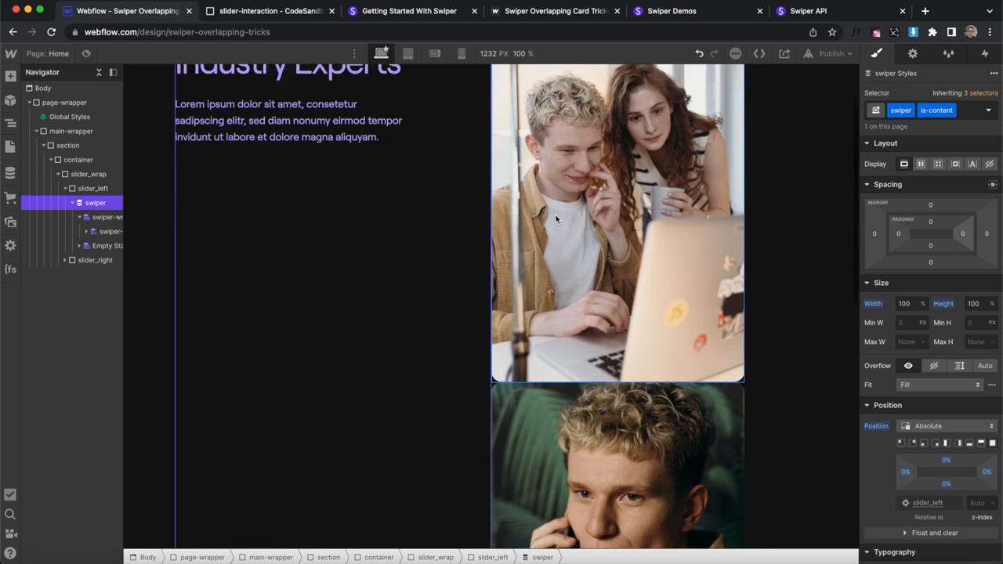
scroll(up, 3)
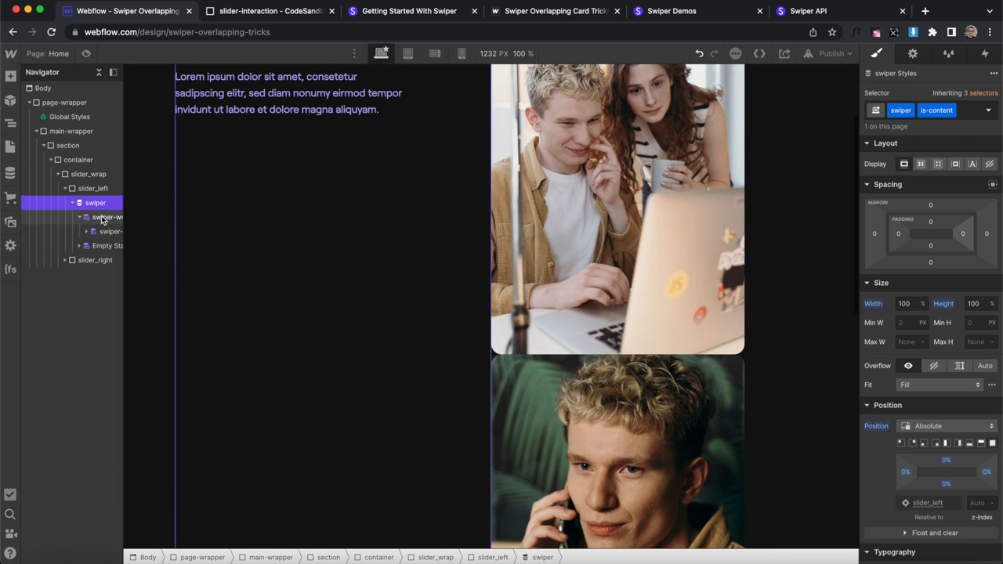
click(107, 218)
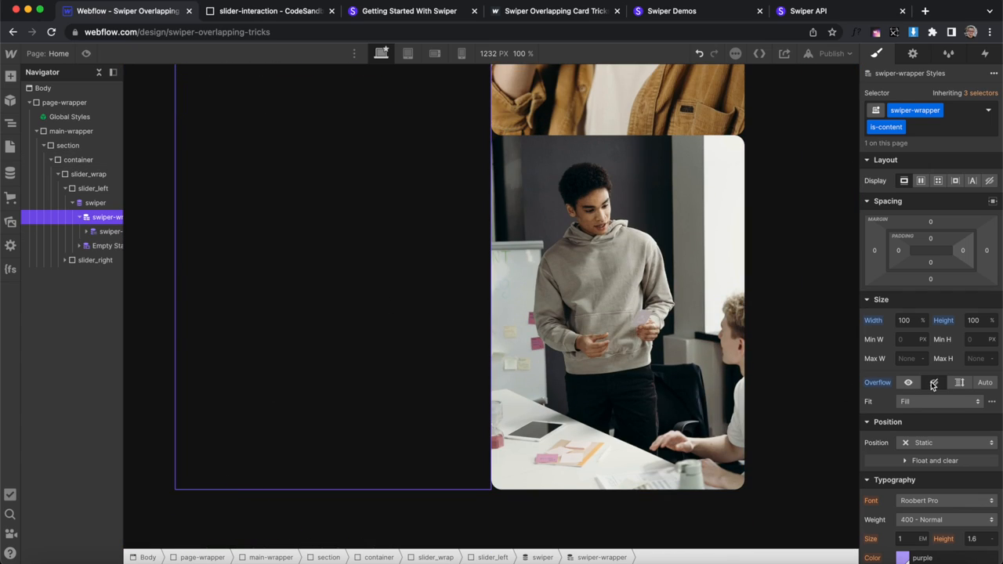
click(949, 442)
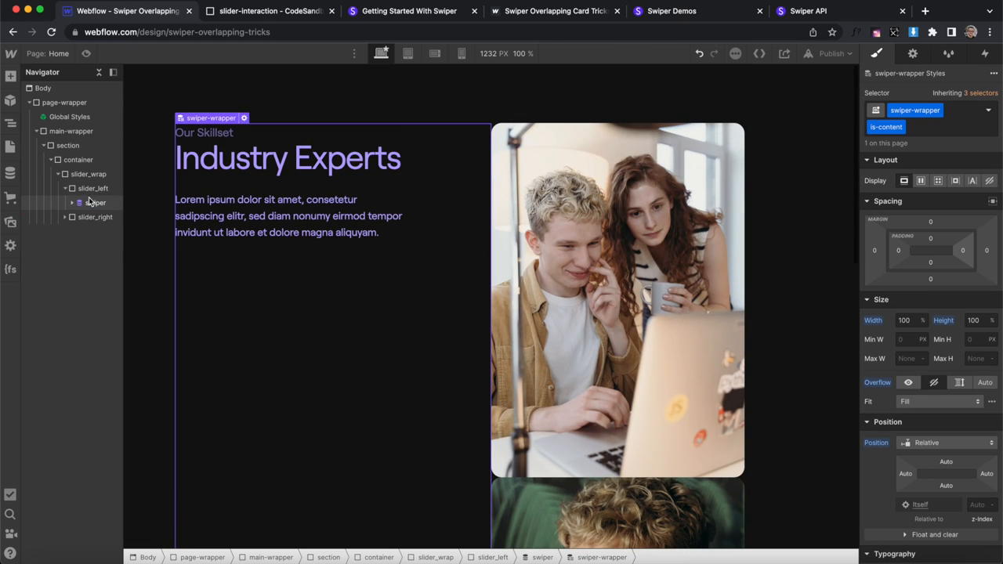
- Position the arrows group absolutely at left 0% and bottom 0% of slider_left
click(93, 188)
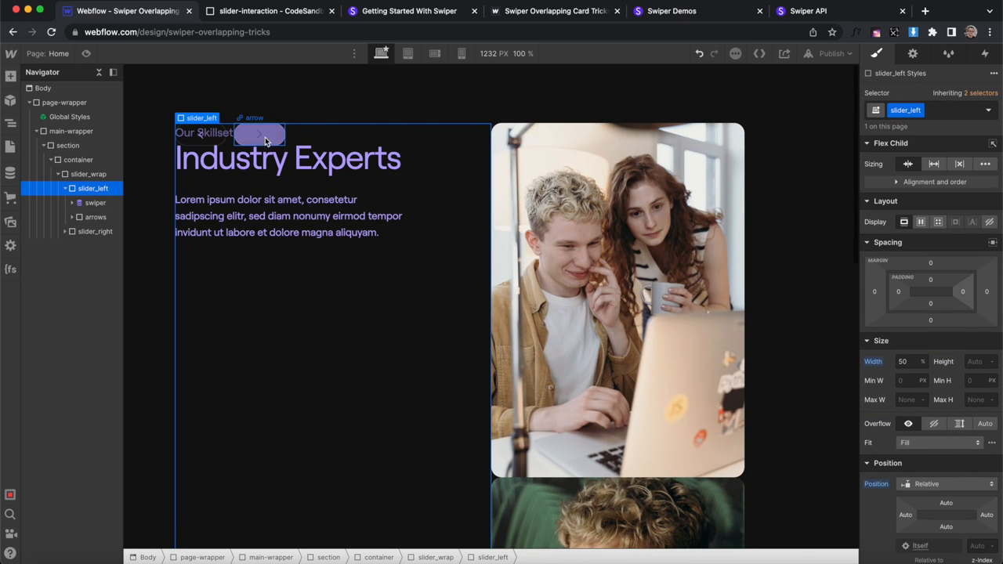
click(95, 218)
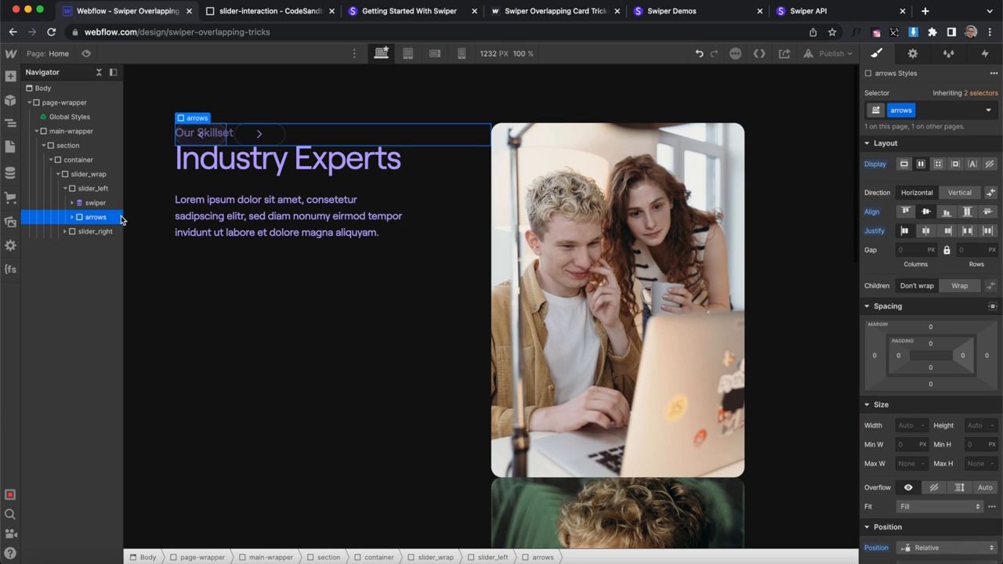
click(102, 231)
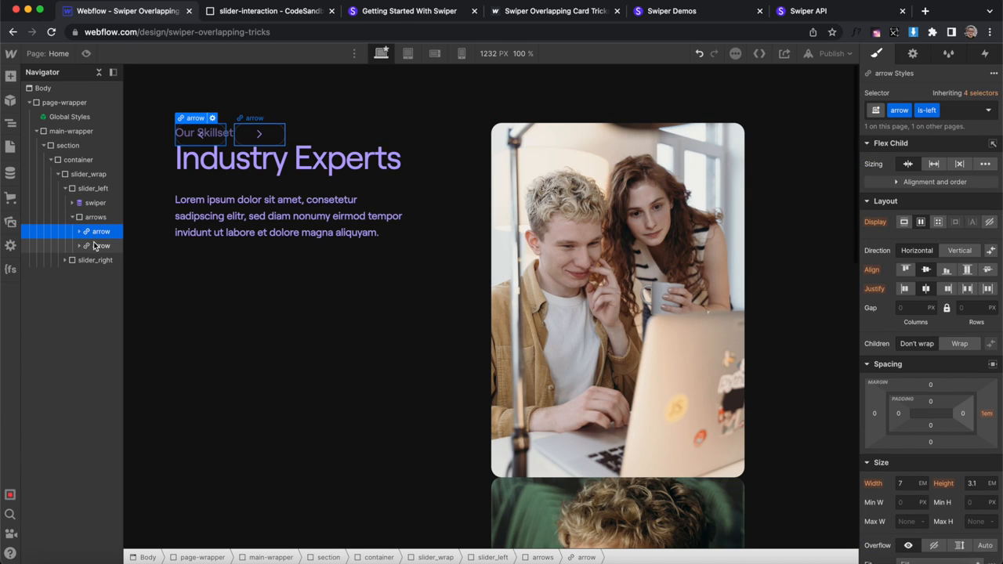
click(96, 217)
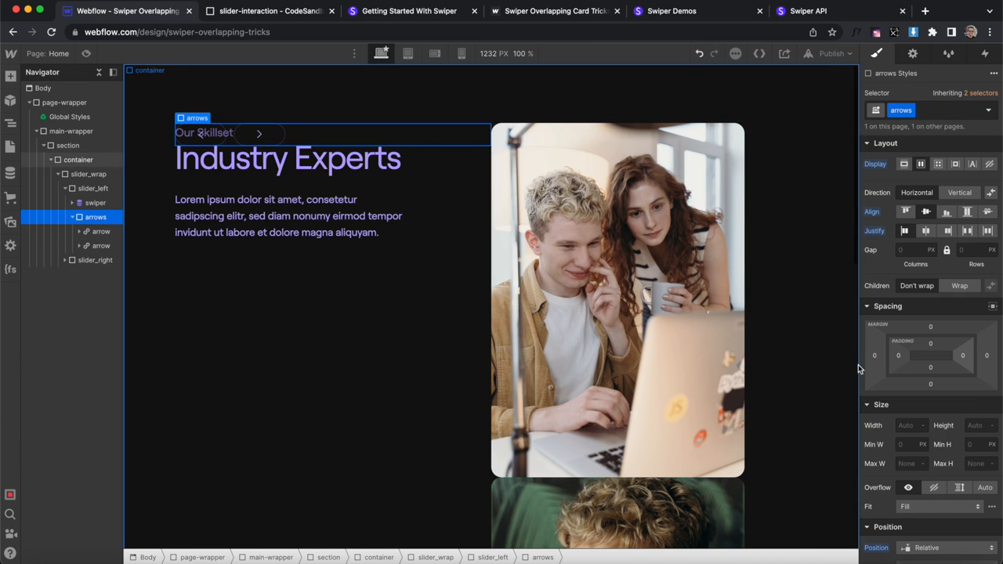
click(941, 548)
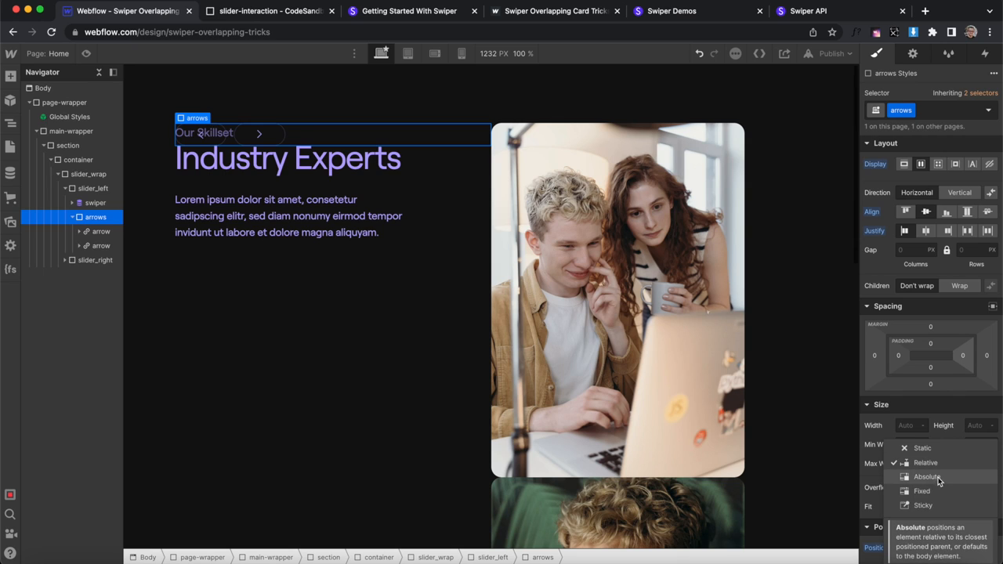
click(927, 477)
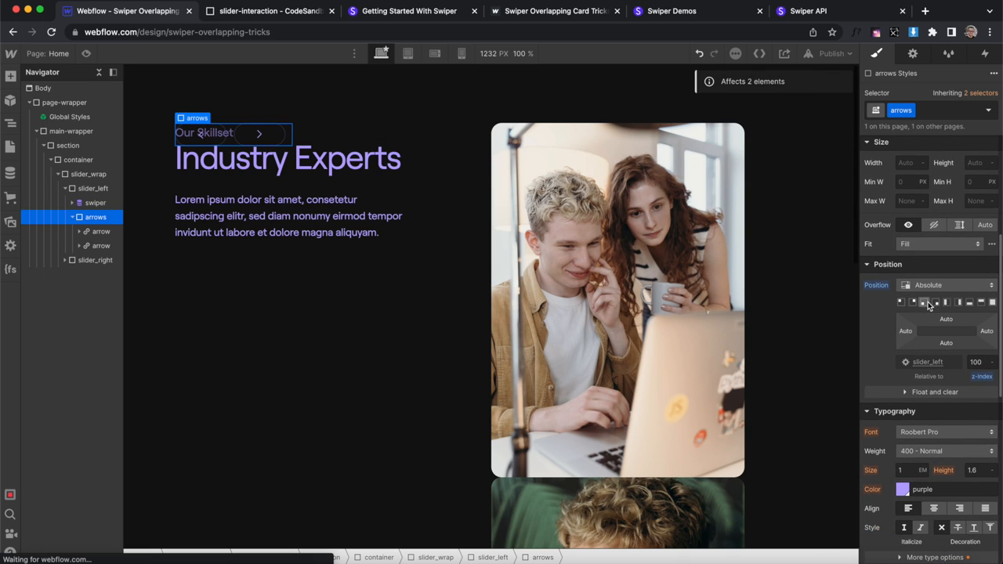
scroll(down, 3)
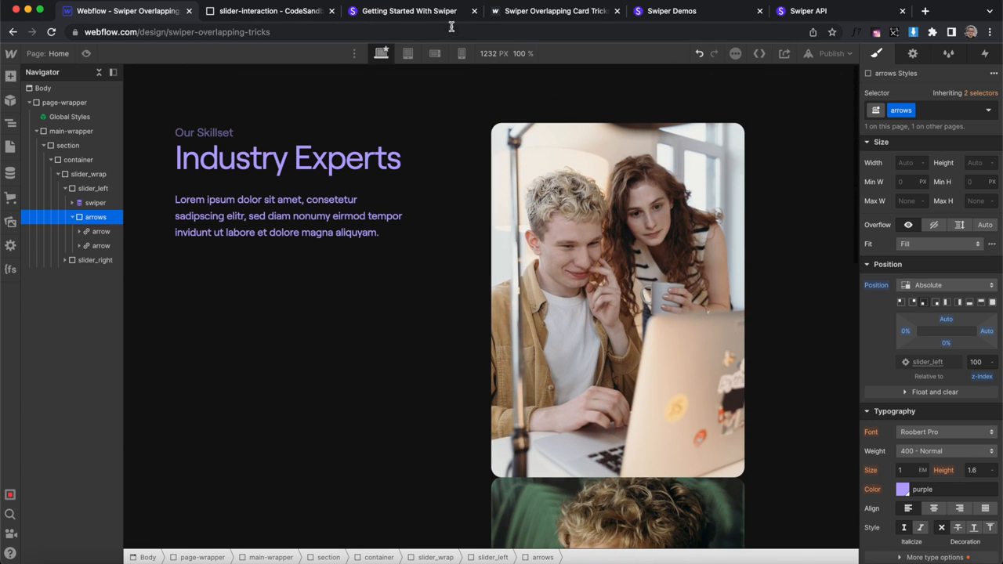
- On mobile landscape, stack slider_wrap vertically and make the text swiper relatively positioned
click(436, 54)
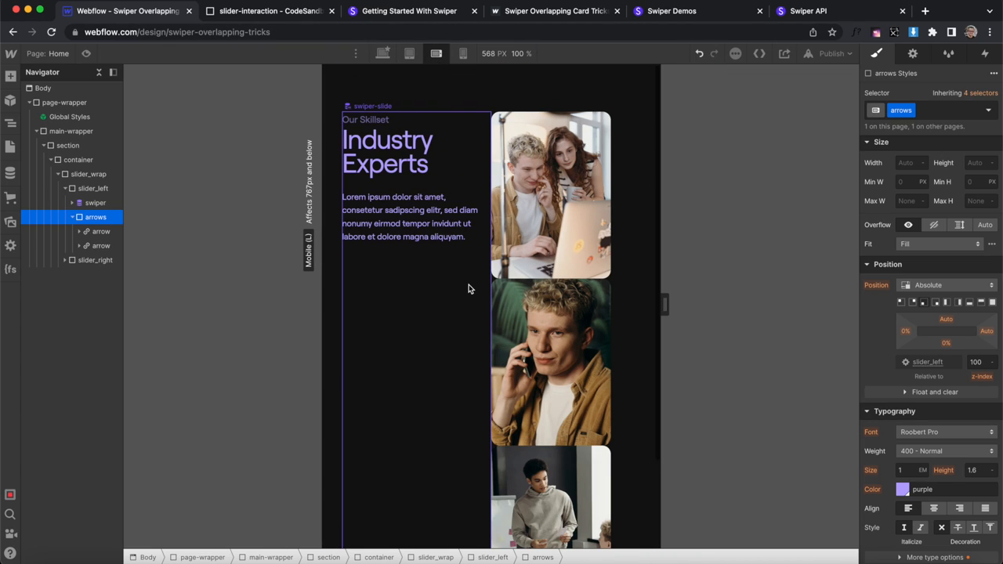
click(110, 231)
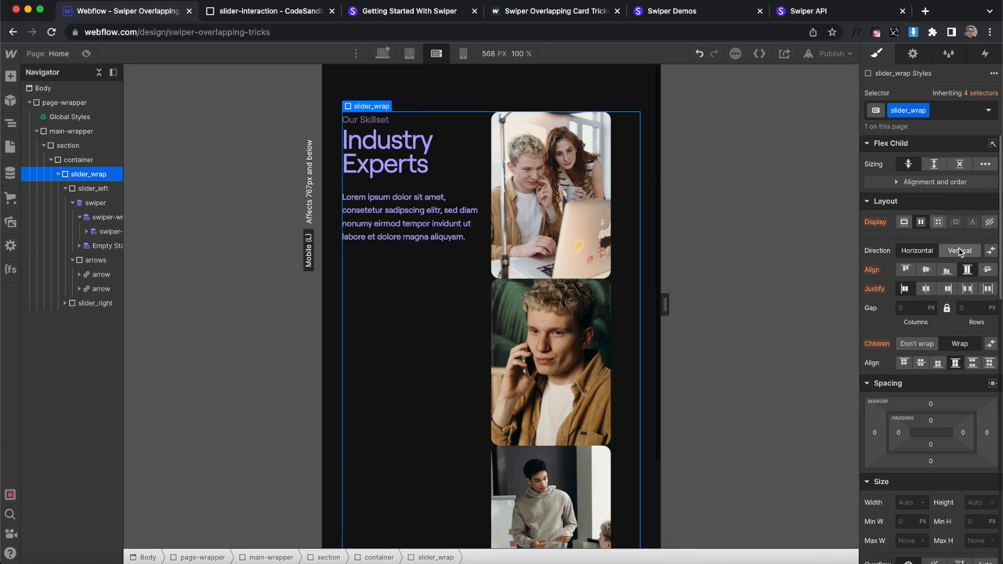
click(960, 250)
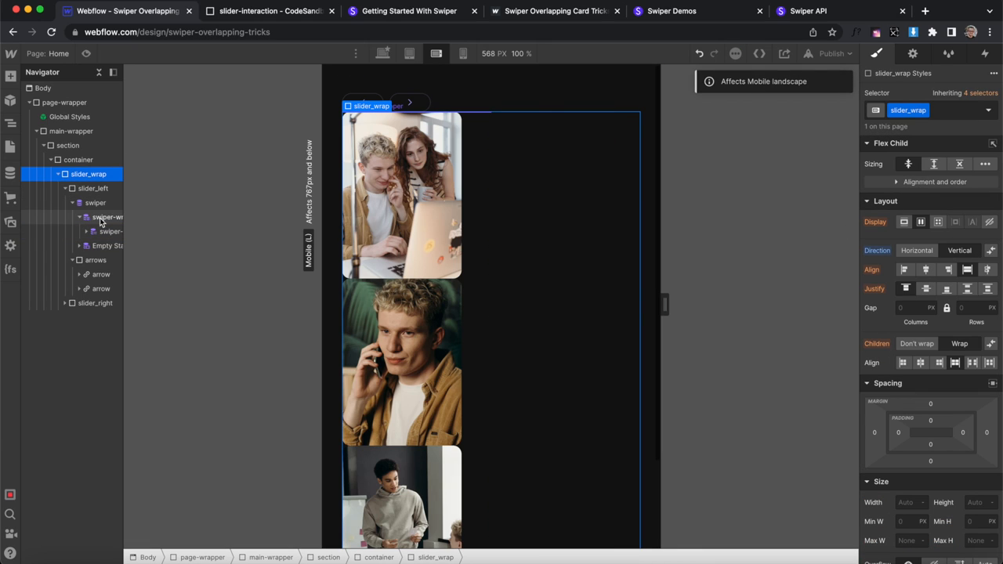
click(95, 202)
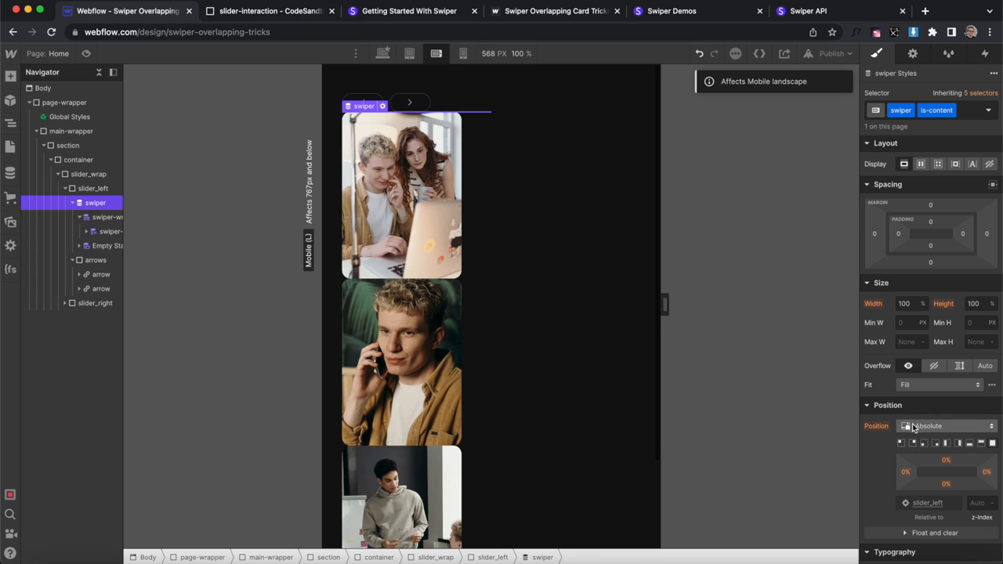
click(947, 426)
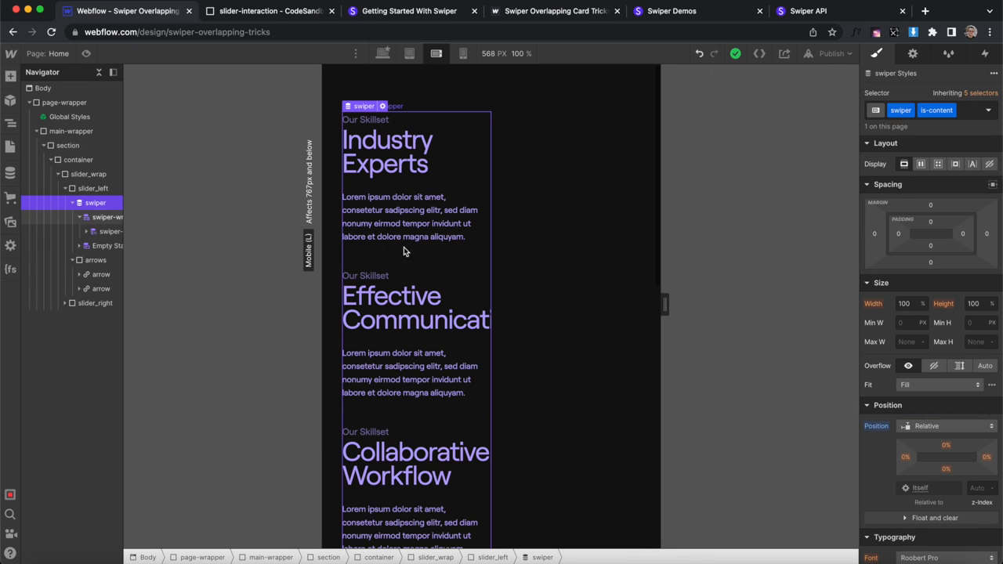
- Make both slider columns 100% wide on mobile, with 9% side padding on slider_right
click(93, 188)
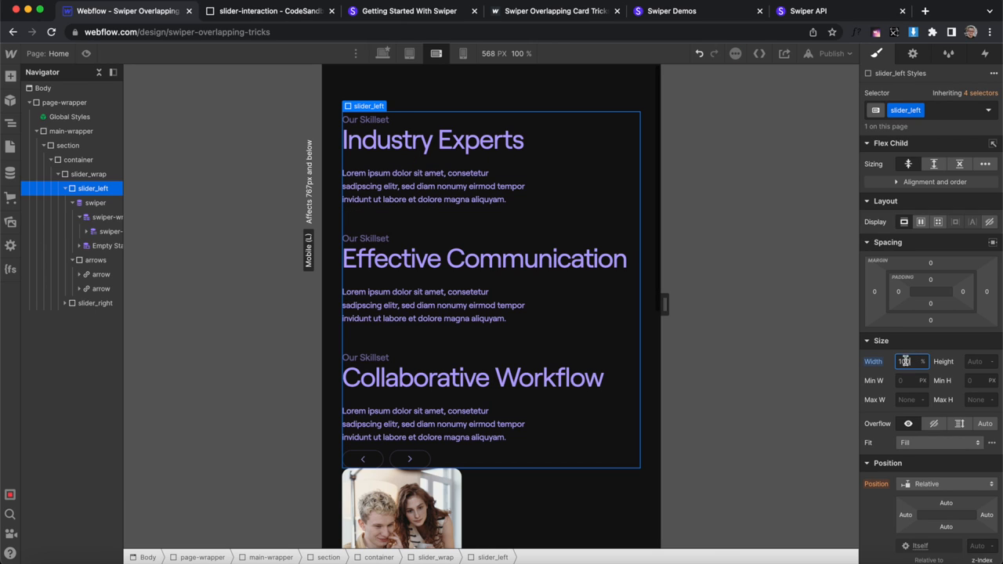
click(95, 202)
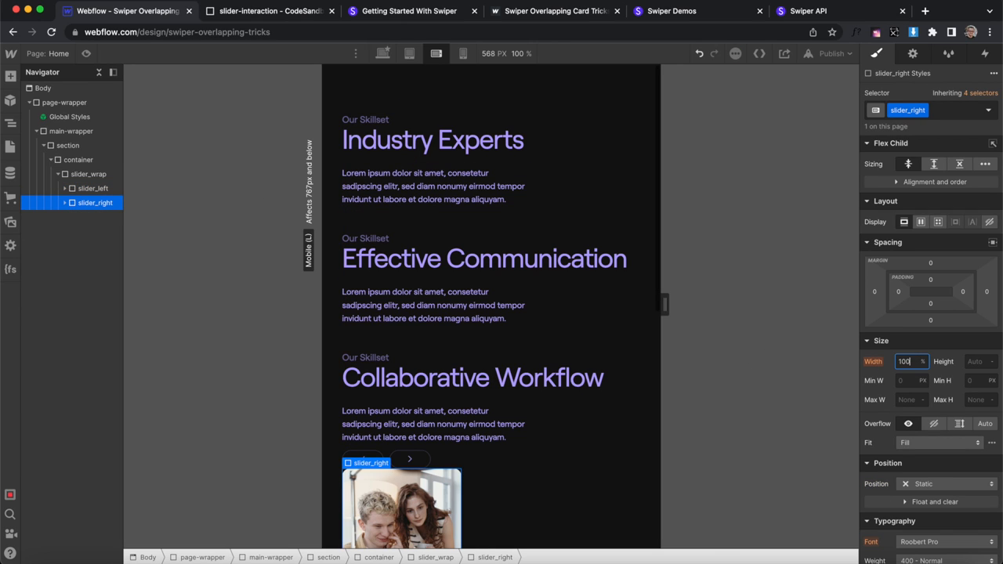
click(88, 174)
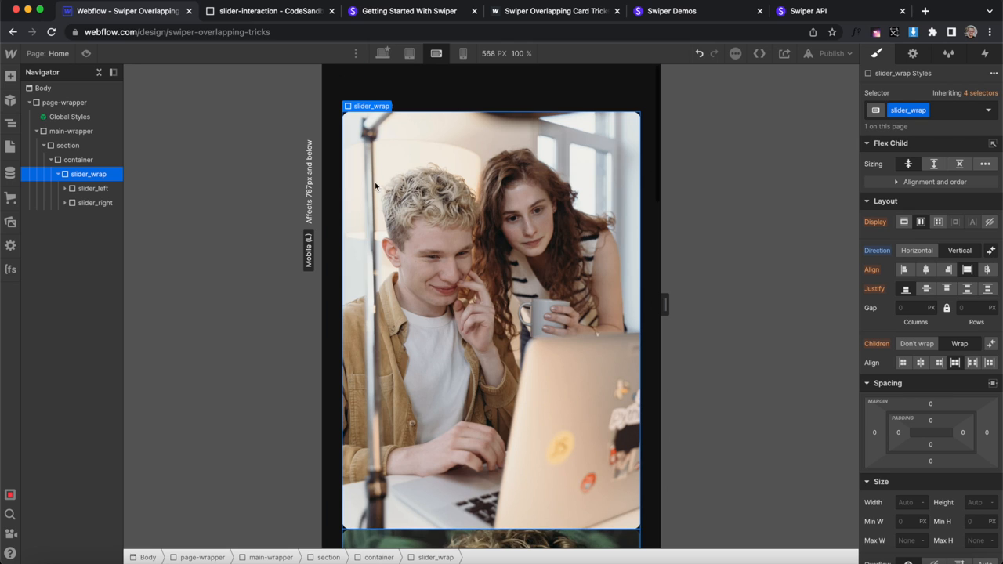
click(95, 202)
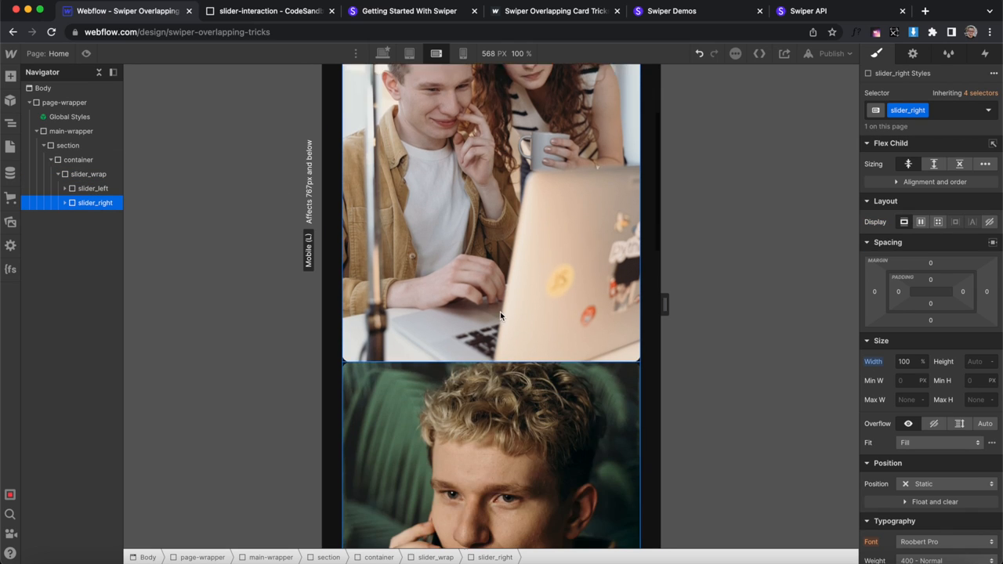
scroll(down, 3)
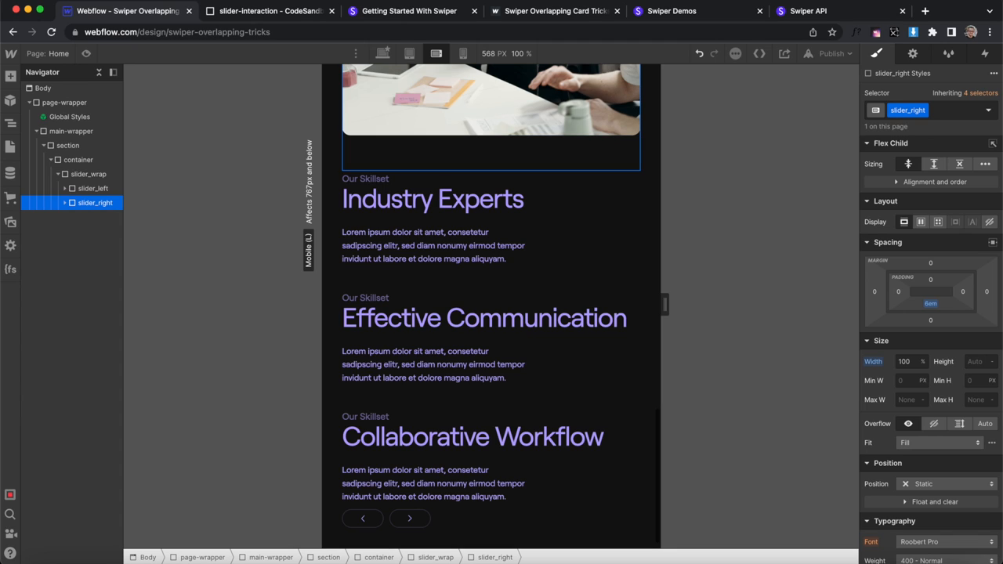
scroll(up, 3)
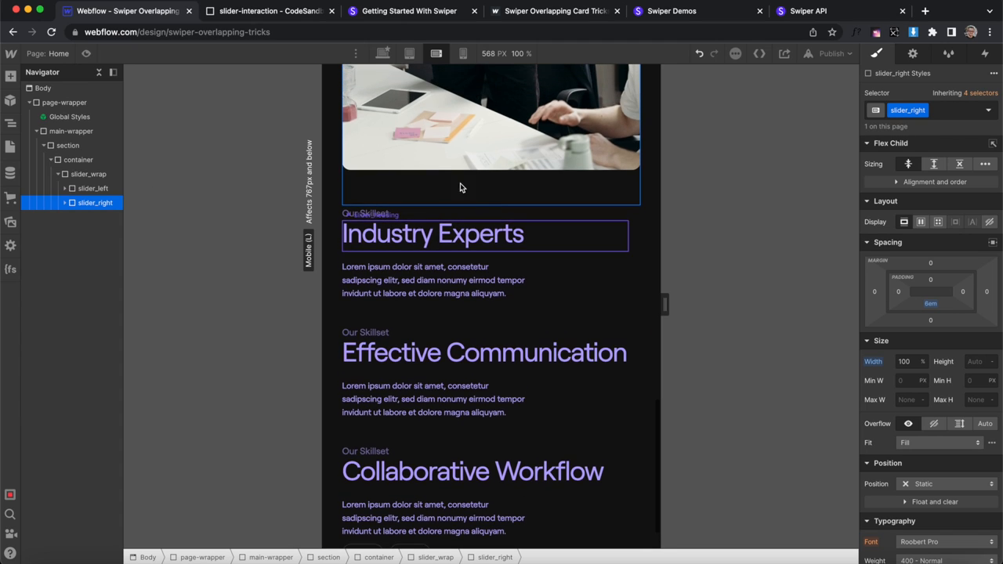
click(930, 291)
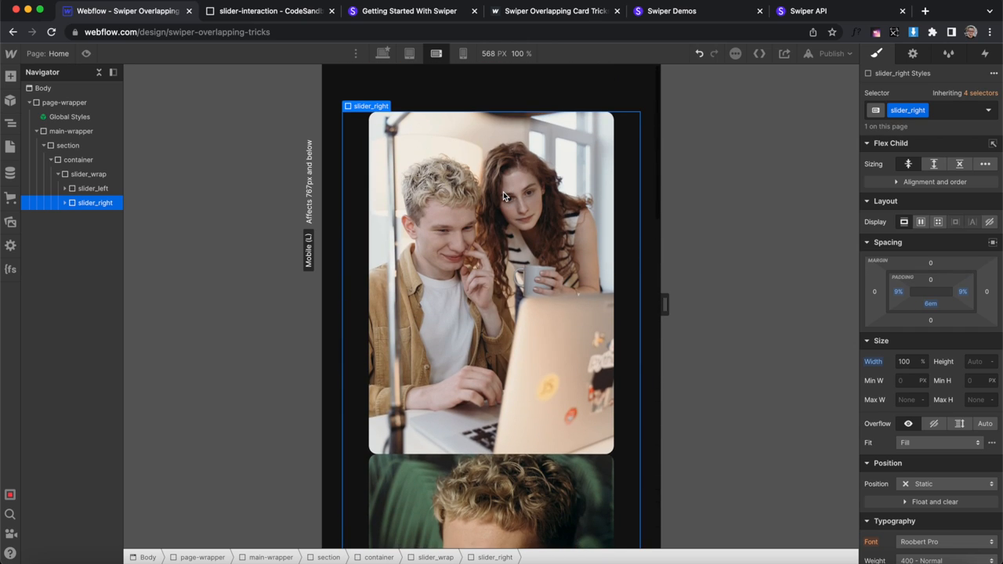
- On mobile portrait, reduce the heading to 3.7em and check it at a wider preview width
click(462, 53)
text(3.7)
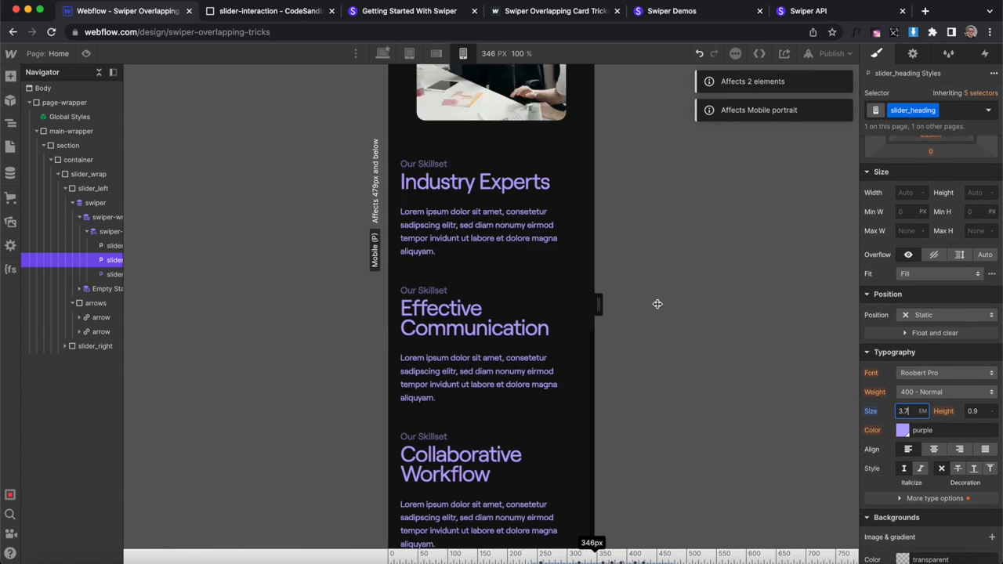
drag(593, 305, 604, 351)
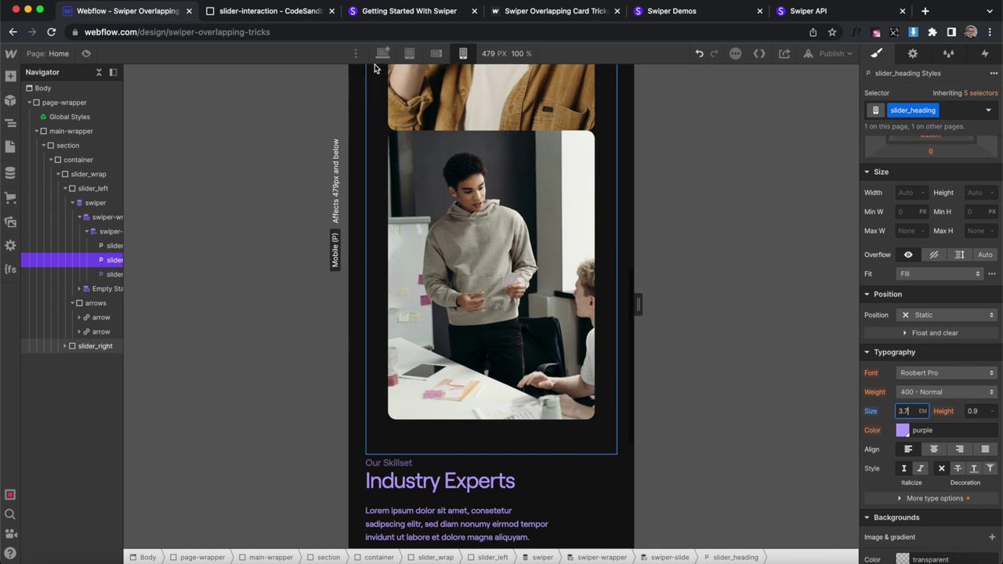
click(381, 53)
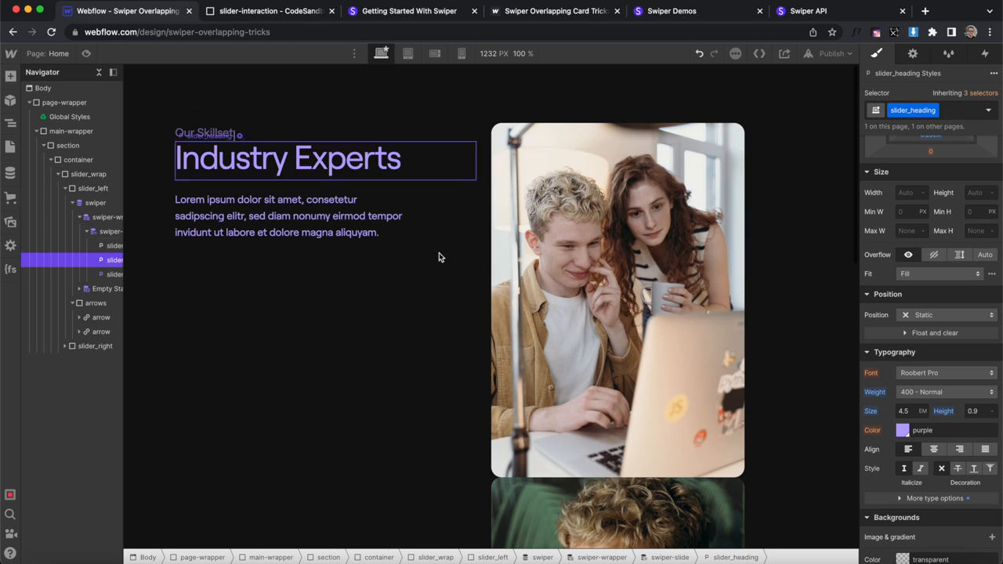
- Publish the site to its webflow.io domain and move to the Swiper demos page
click(829, 53)
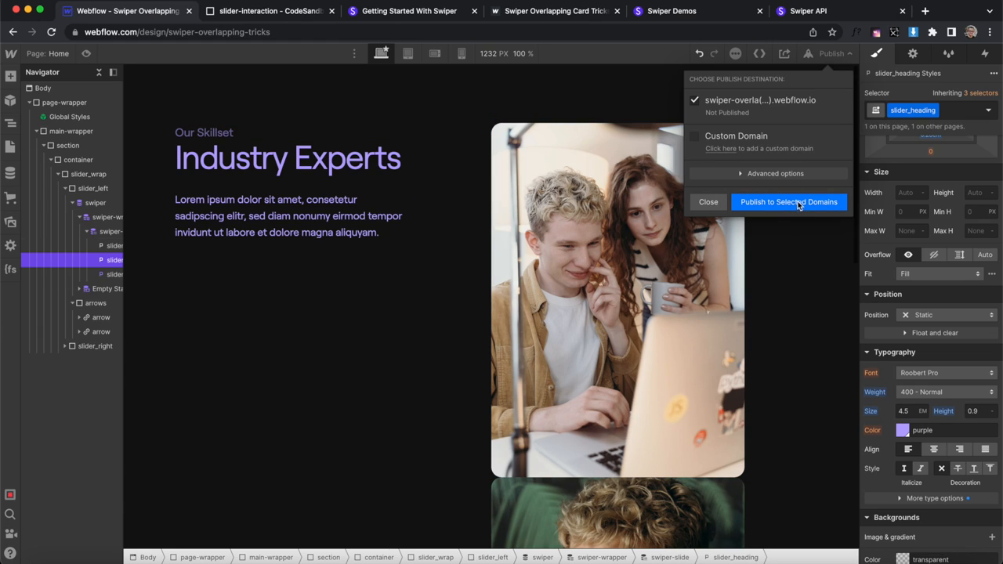
click(789, 201)
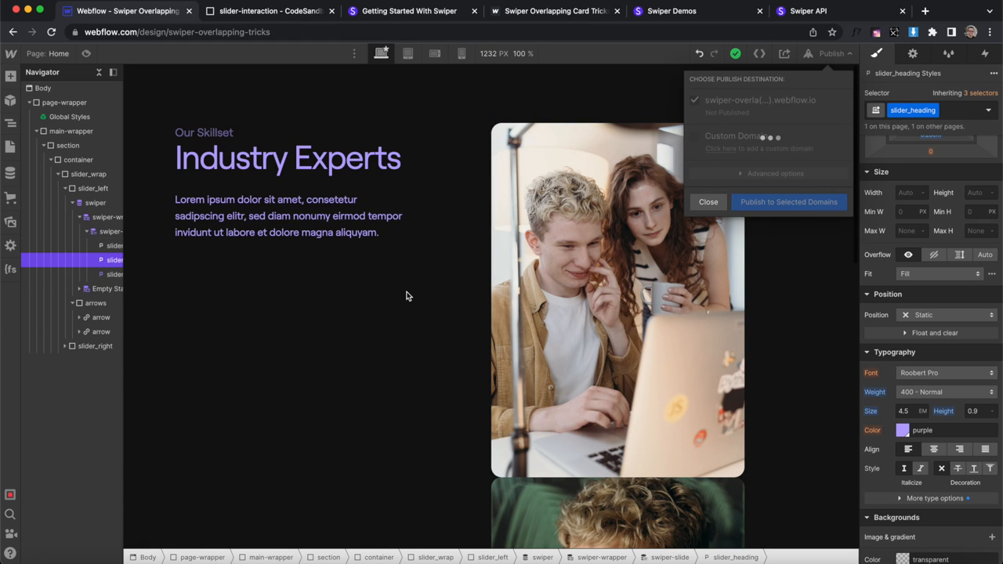
click(557, 8)
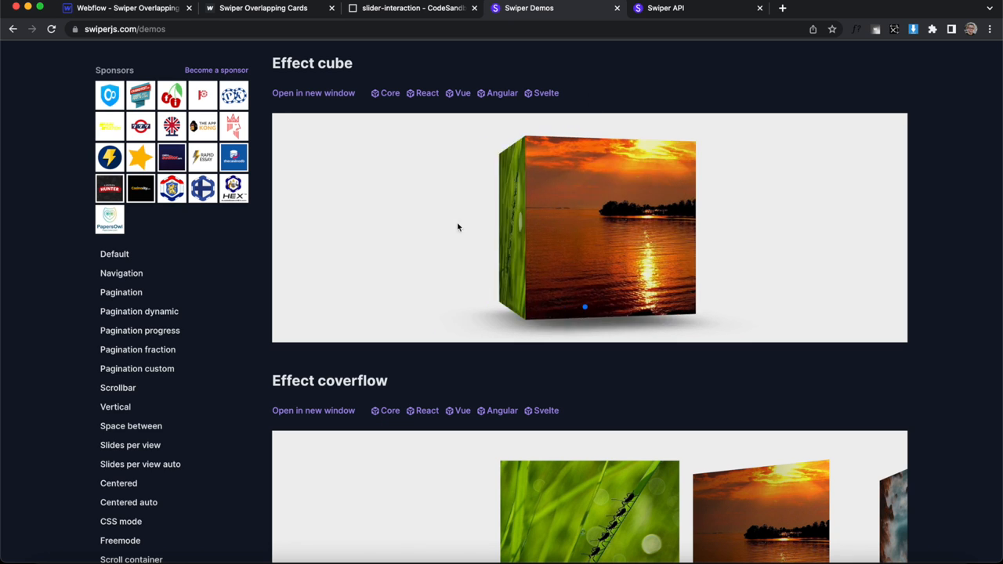
- Scroll the Swiper demos page past cube, coverflow and flip down to the Effect cards demo
scroll(down, 3)
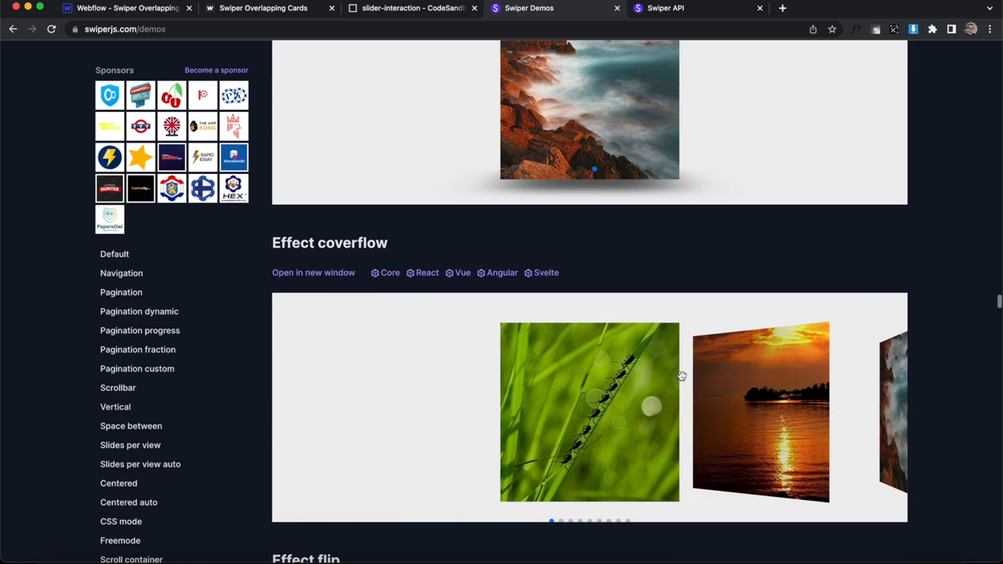
scroll(down, 3)
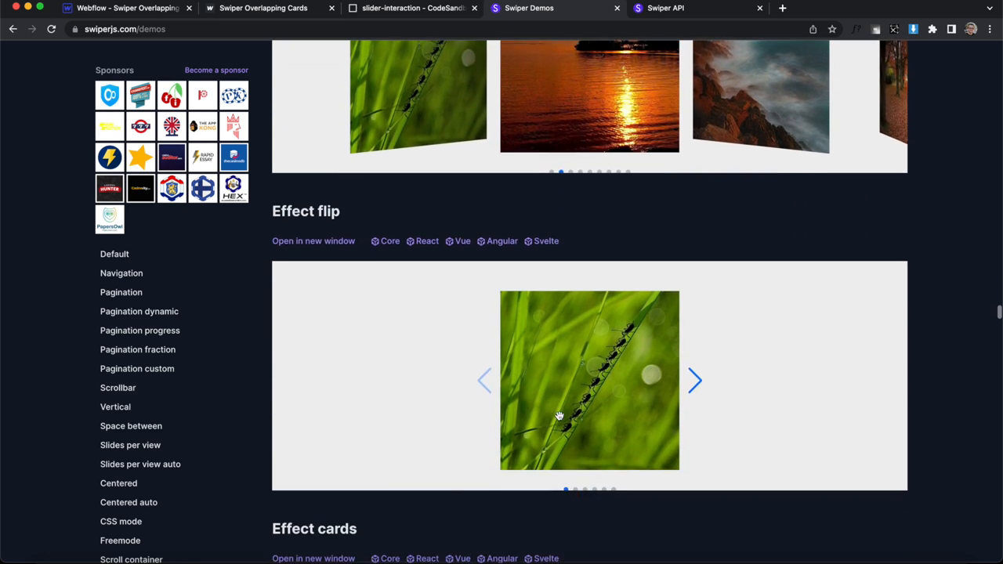
scroll(down, 3)
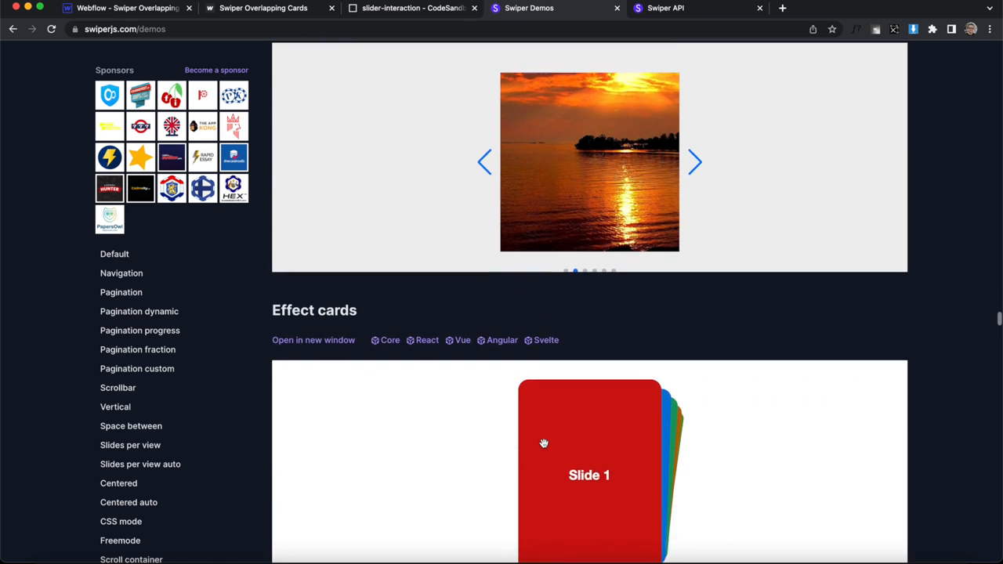
scroll(down, 3)
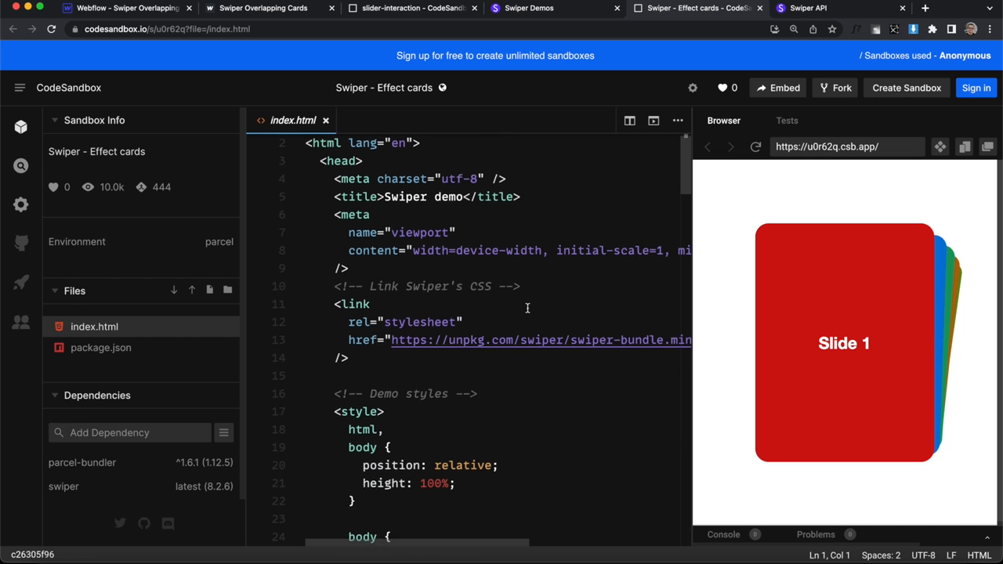
- Select the new Swiper(...) cards-effect initialization block at the bottom of index.html
scroll(down, 3)
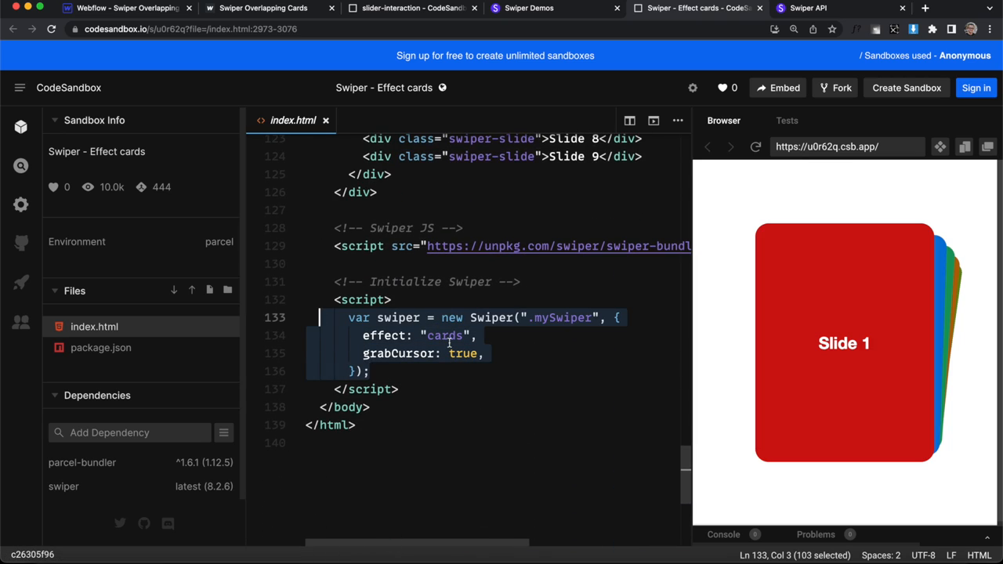
click(411, 8)
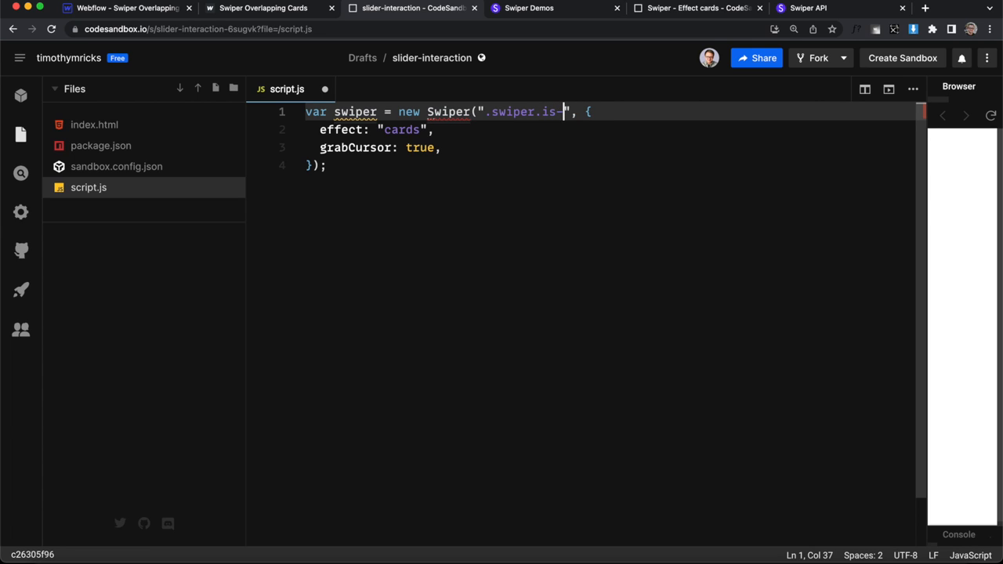
- Declare let photoSwiper targeting .swiper.is-photos, then view the published page
text(photos)
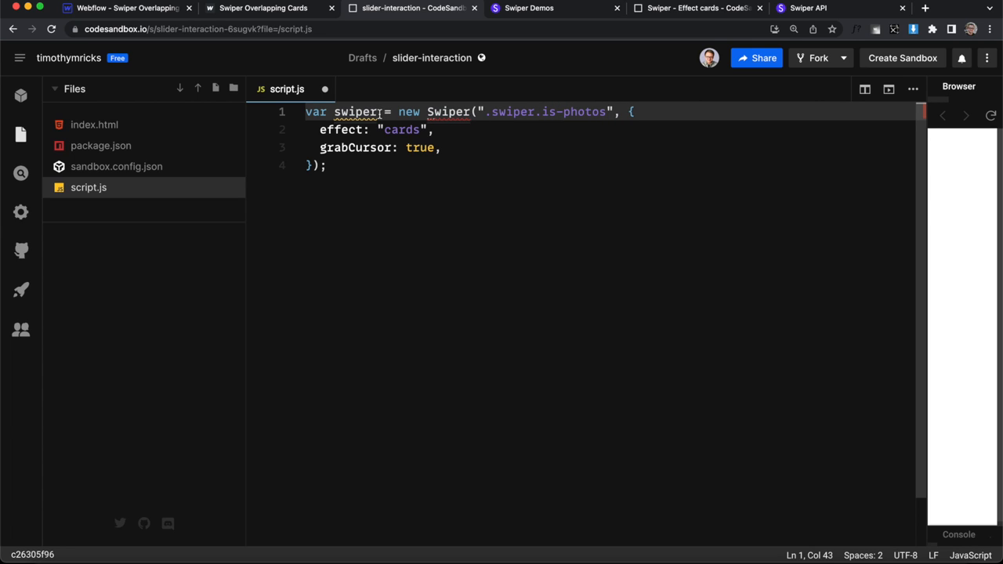
text(photo)
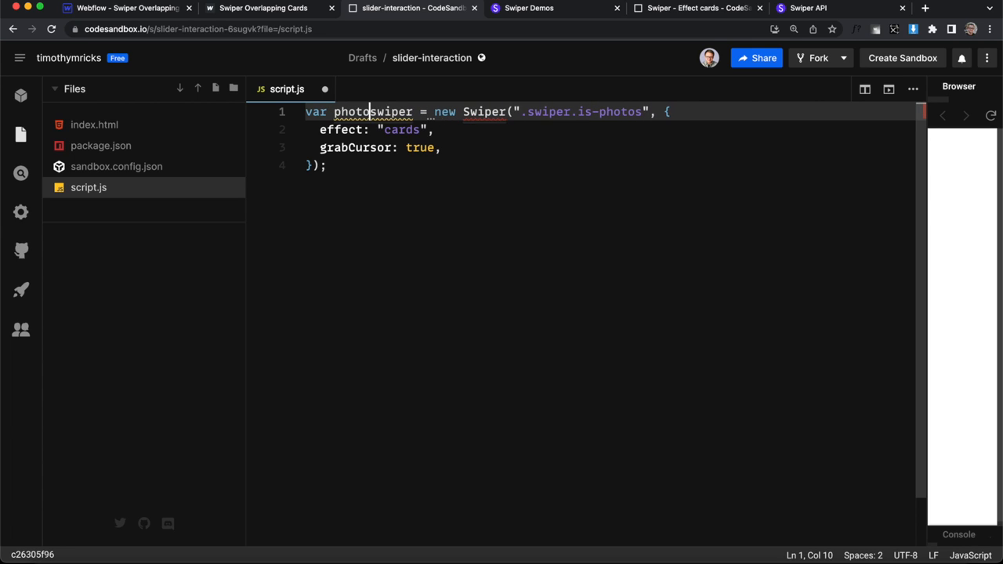
click(323, 111)
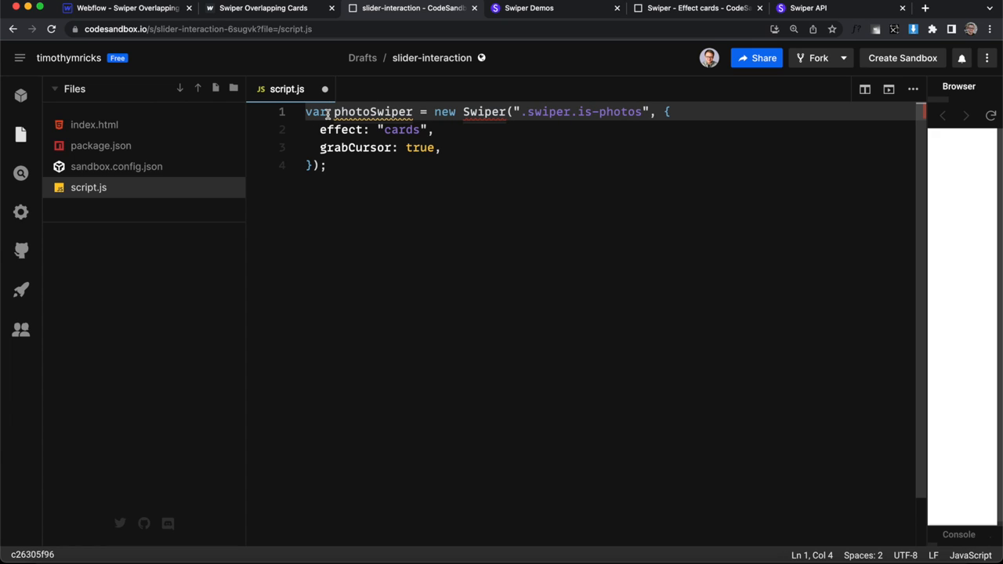
text(let)
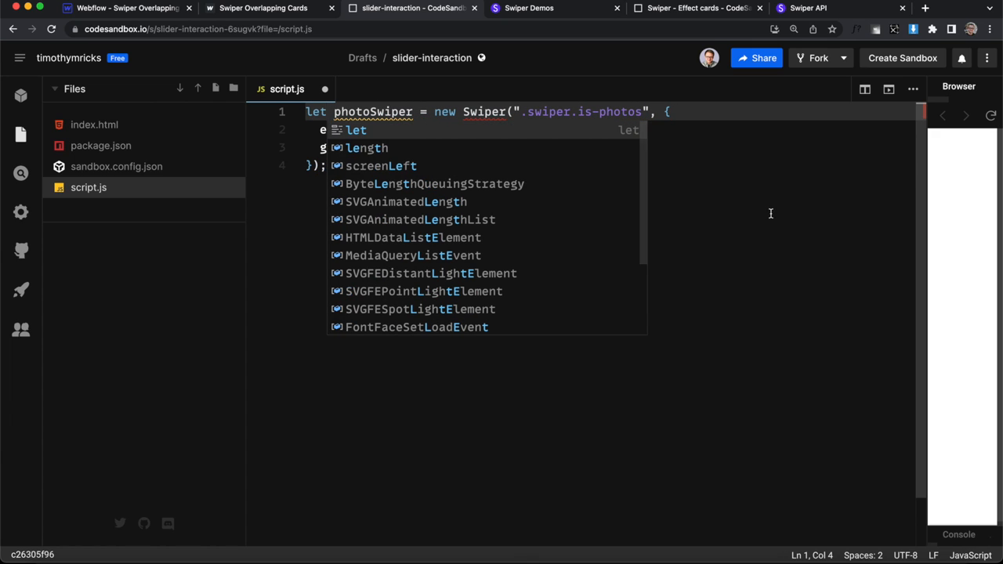
click(126, 7)
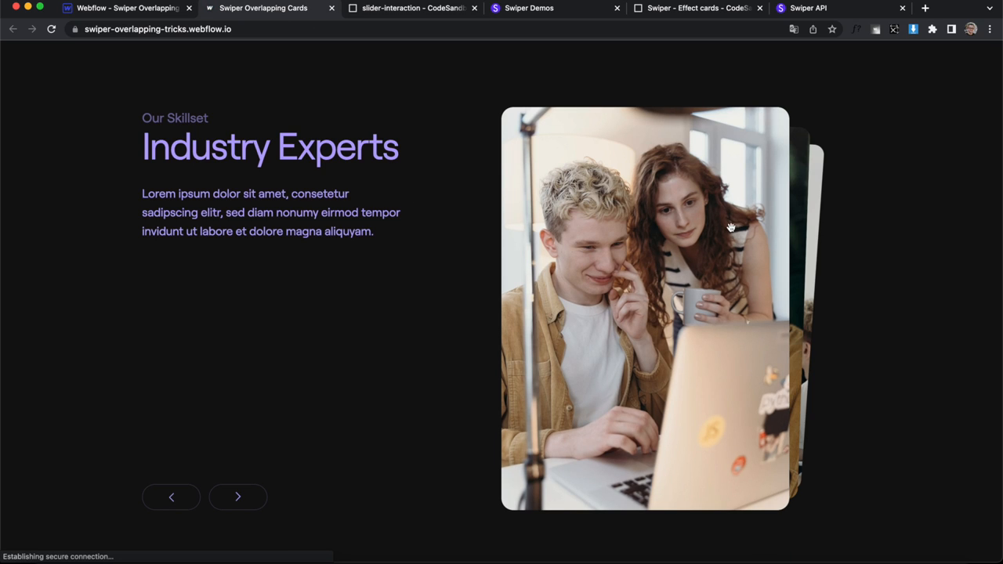
- Flip through the stacked photo cards on the published site to test the cards effect
click(237, 497)
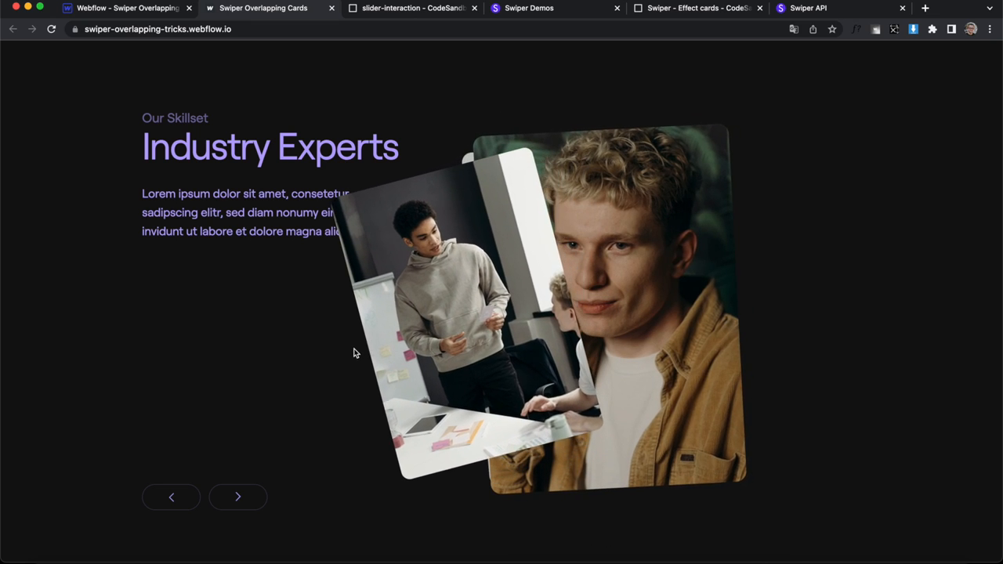
click(238, 497)
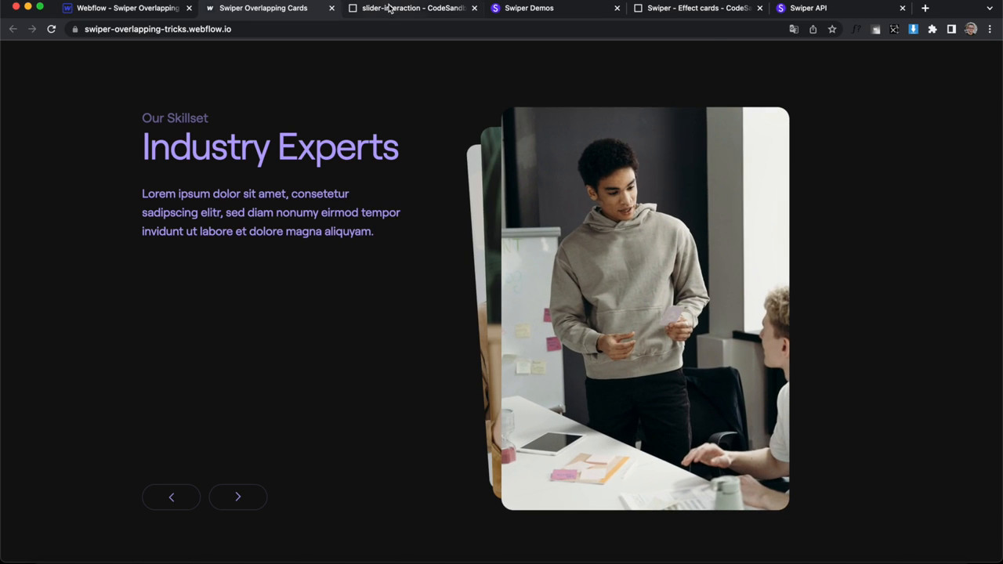
- Add loop: true to the photoSwiper options and test the loop on the published cards
click(408, 8)
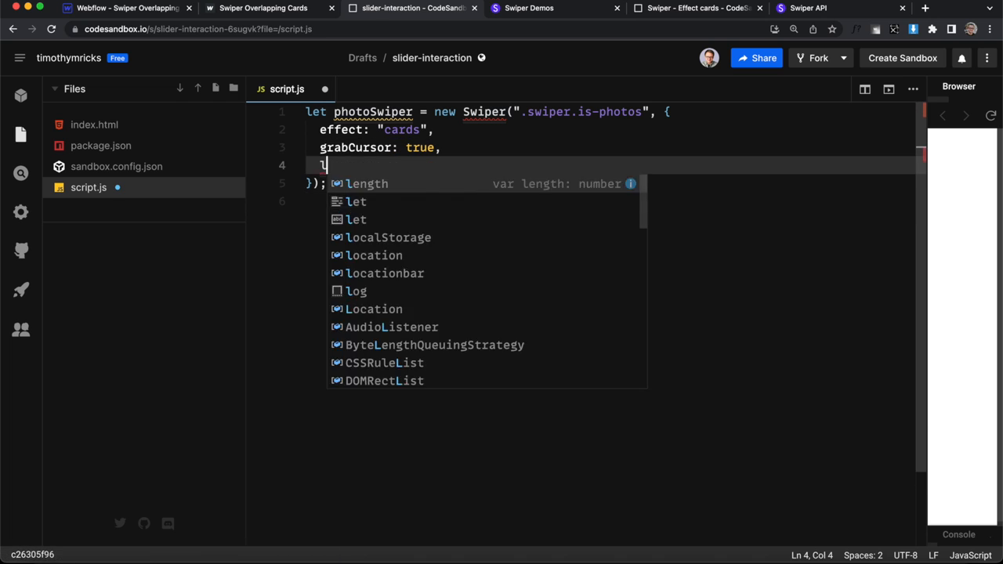
text(oop: true)
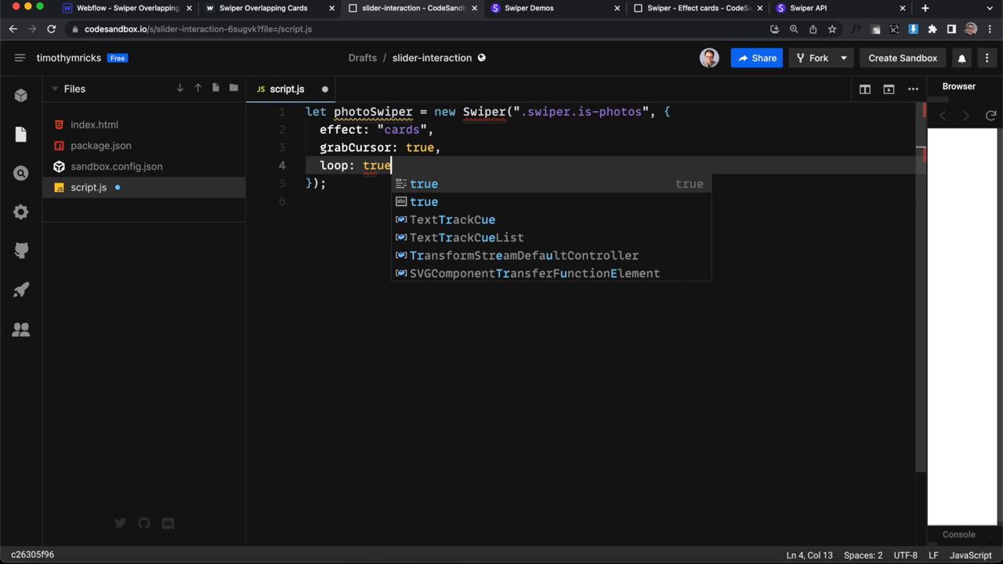
click(126, 8)
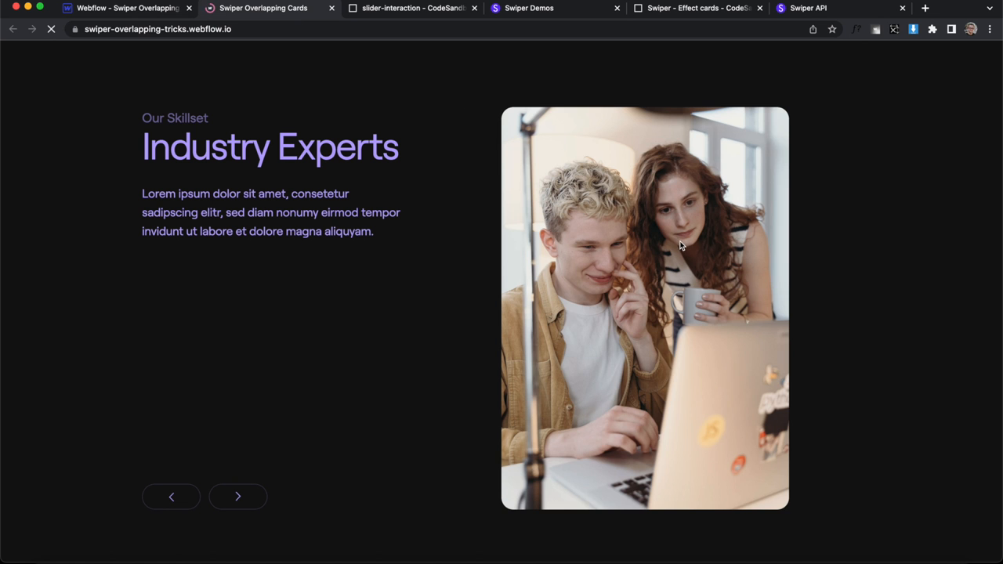
click(237, 496)
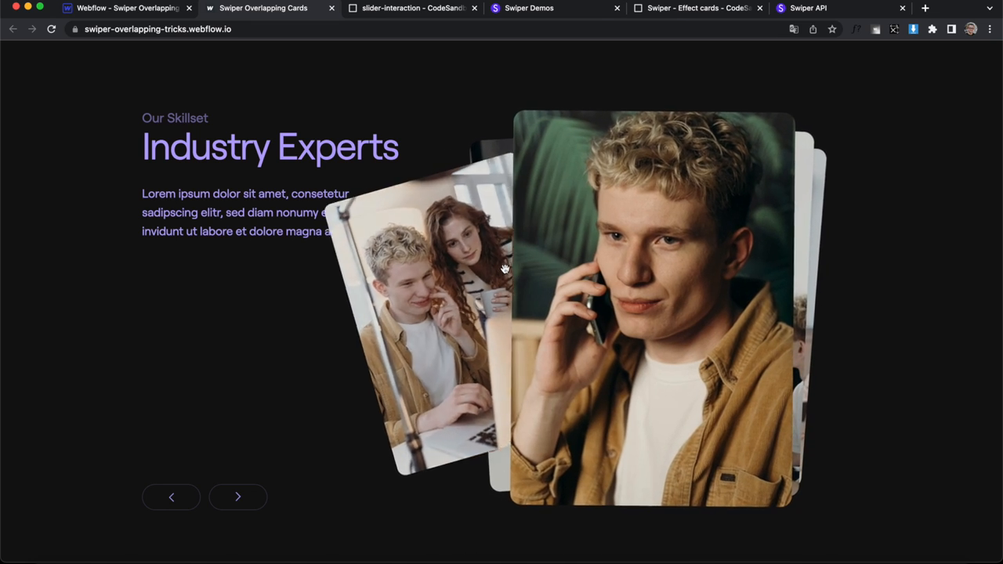
- Add keyboard: true to the photoSwiper options and swipe the cards again to check
click(408, 8)
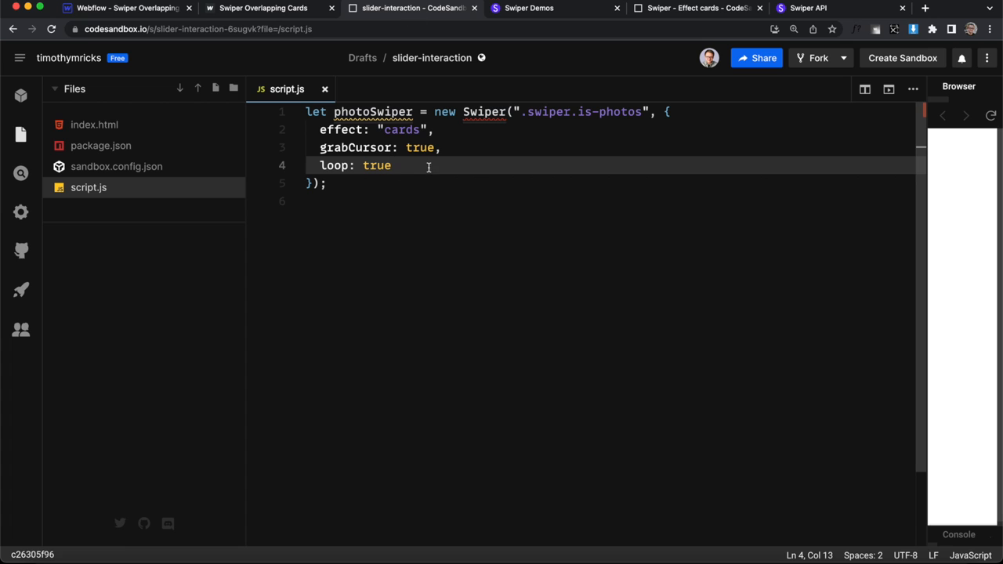
text(keyboar)
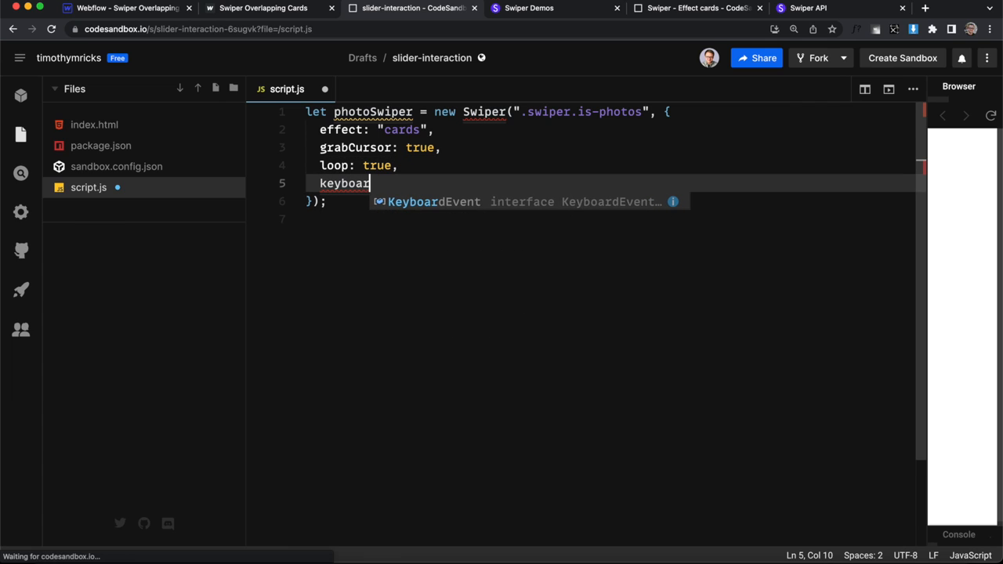
text(d: true)
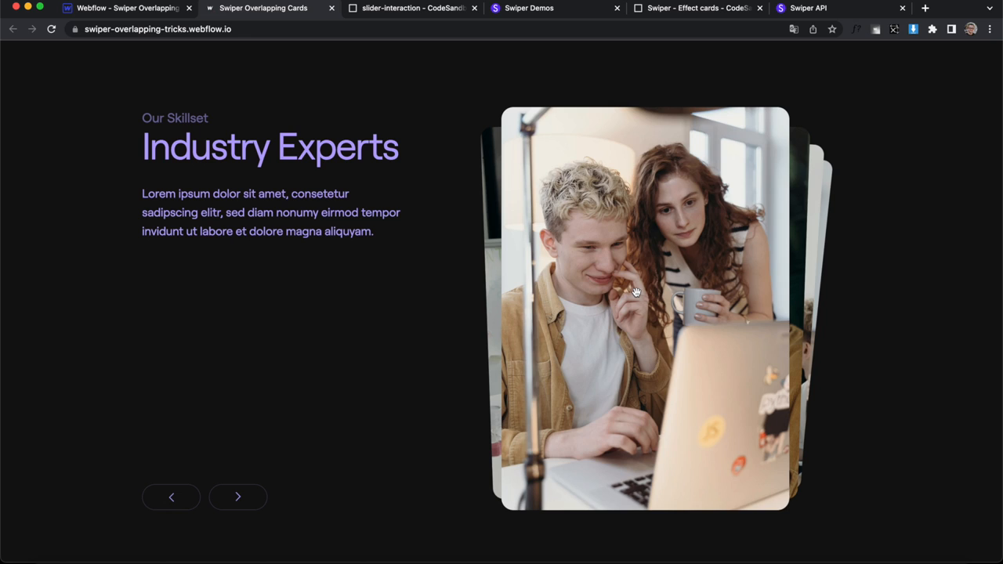
click(237, 497)
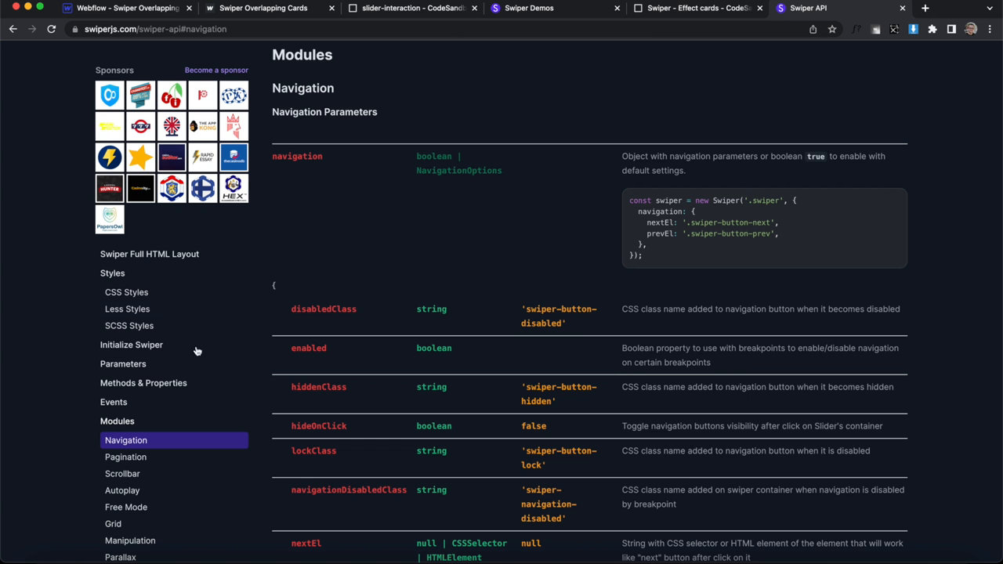
mouse_move(680, 247)
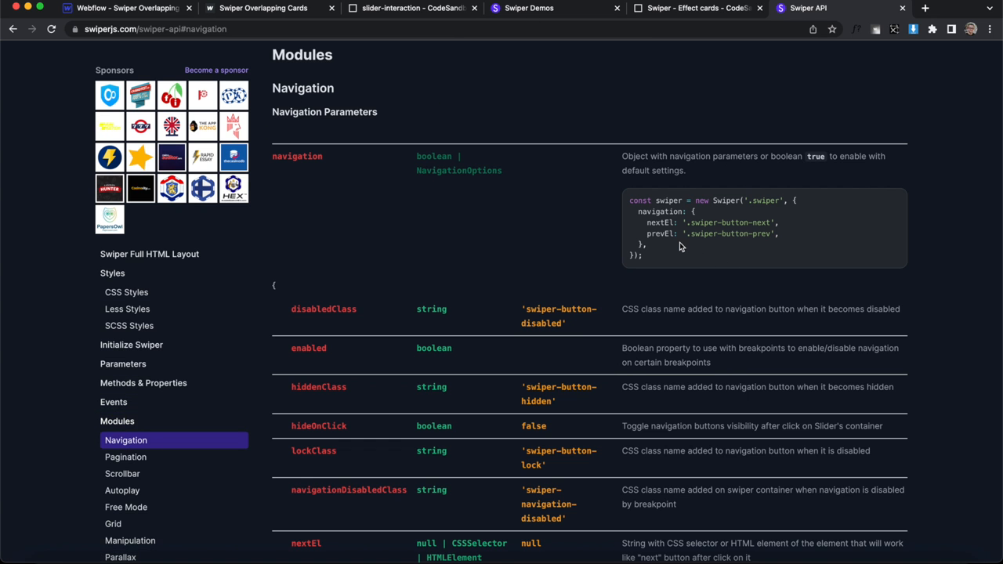
- Take the Navigation nextEl/prevEl example code from the Swiper API page
click(411, 8)
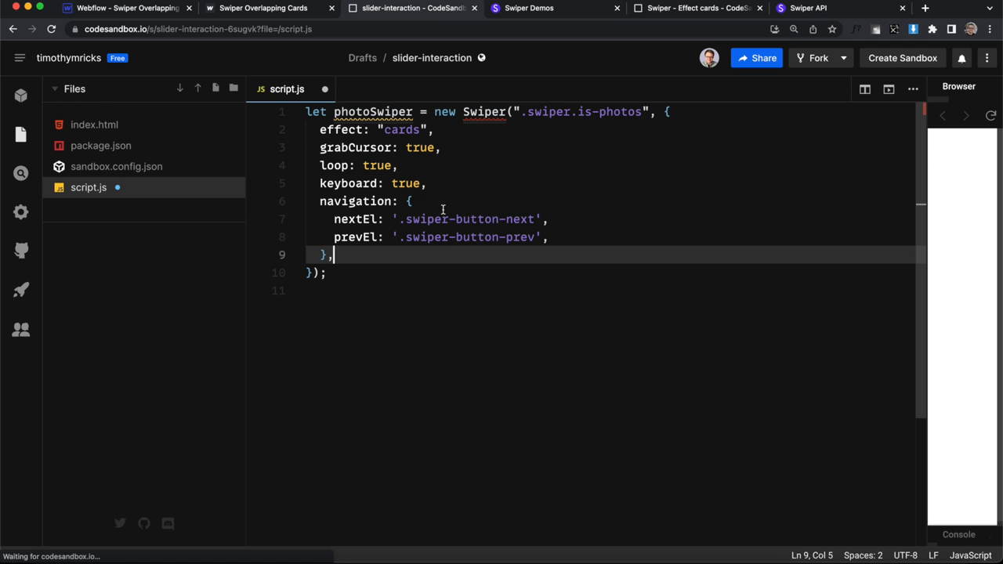
- Read the arrow element's classes (arrow, is-left) in the Webflow Navigator, then return to the script
click(125, 8)
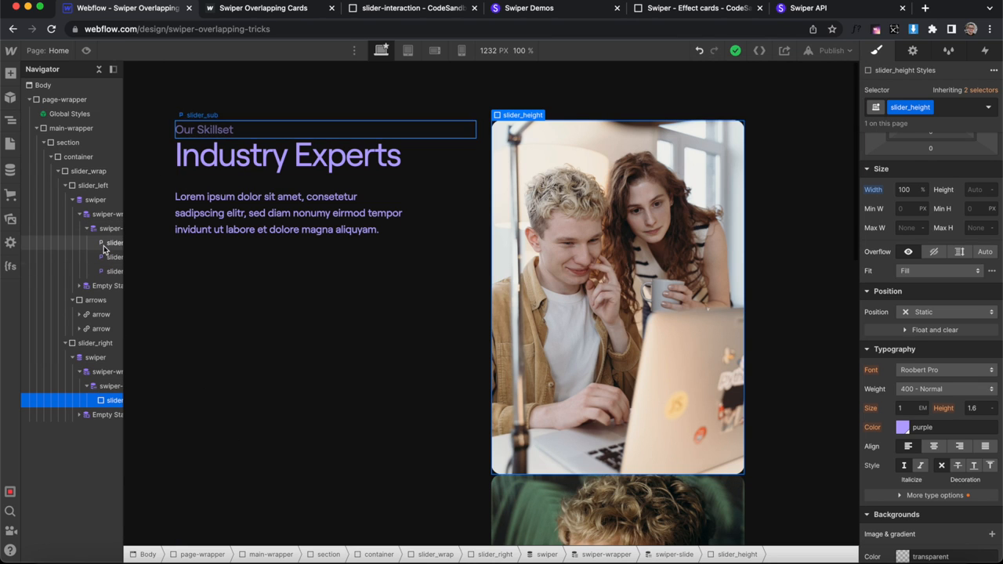
click(101, 314)
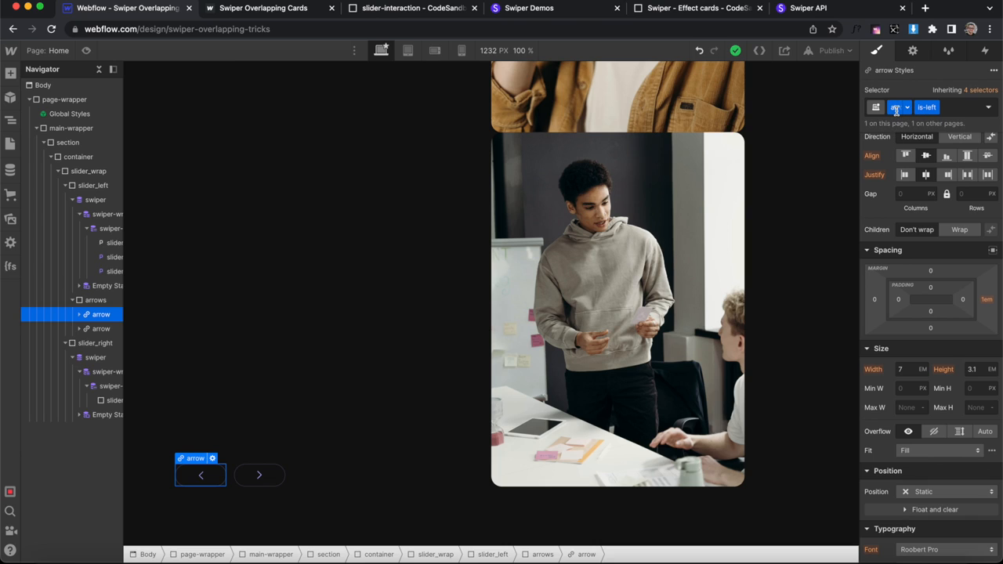
click(407, 8)
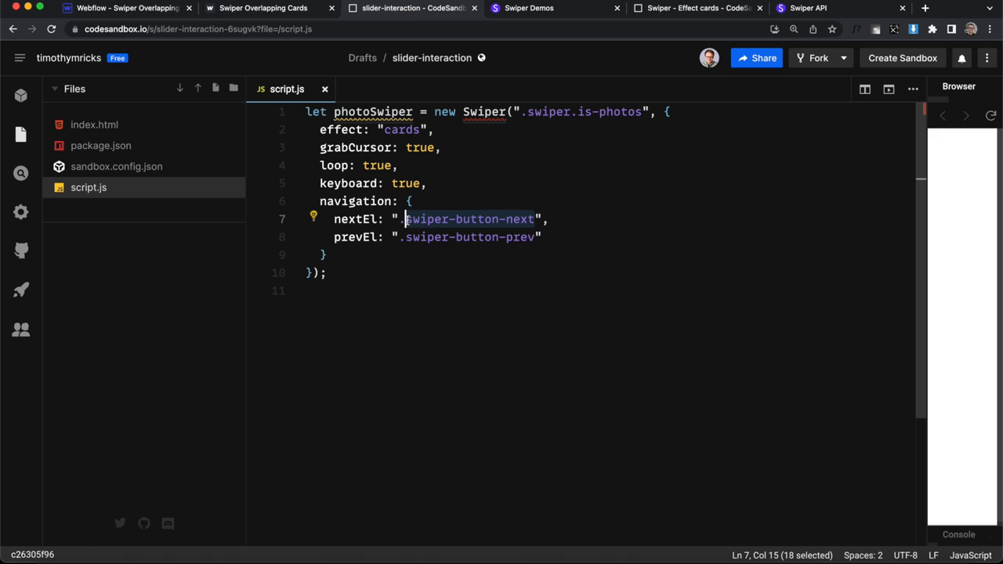
- Set nextEl to '.arrow.is-right' and prevEl to '.arrow.is-left', then test the arrows on the published page
text(.arrow.is-right)
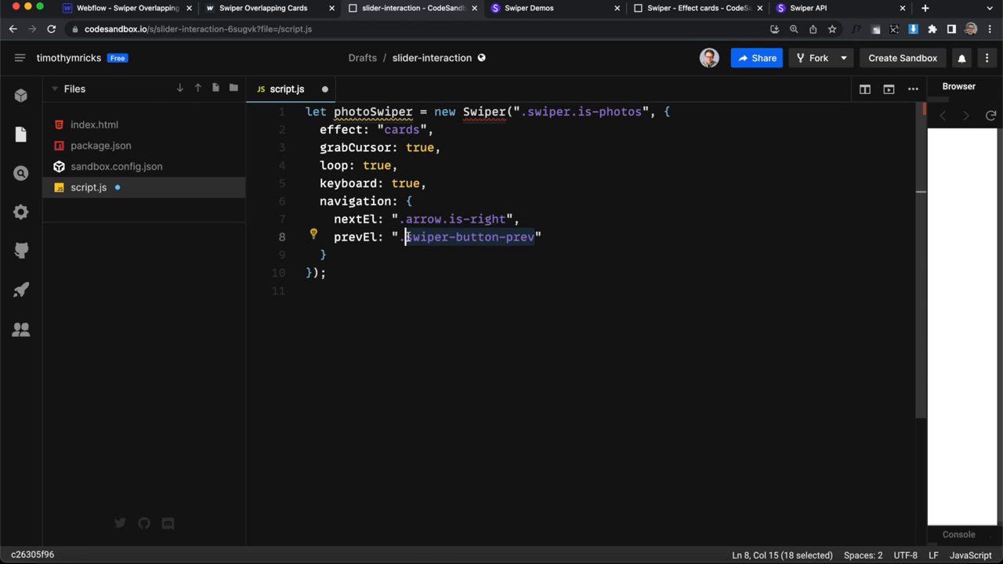
text(arrow.is-left)
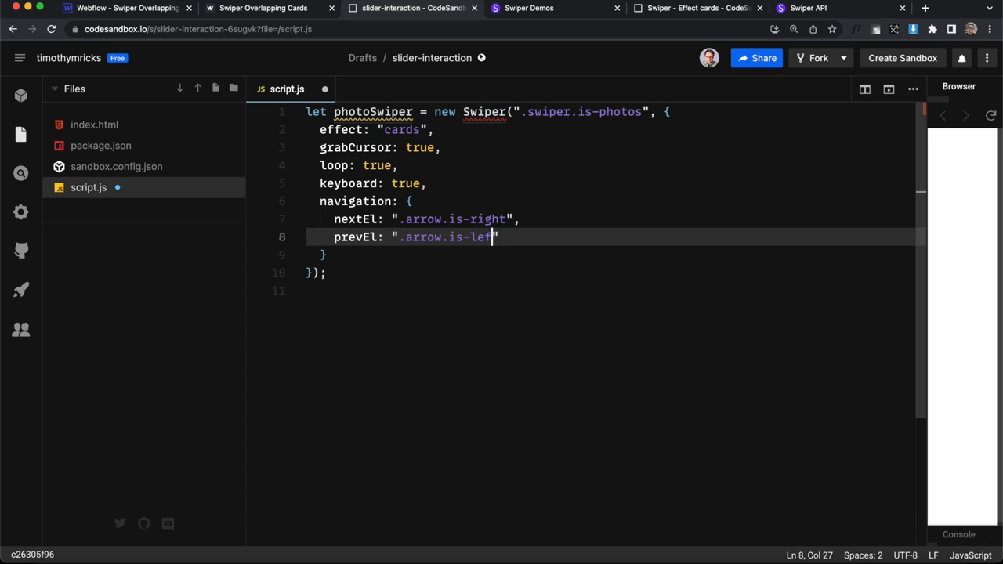
click(126, 8)
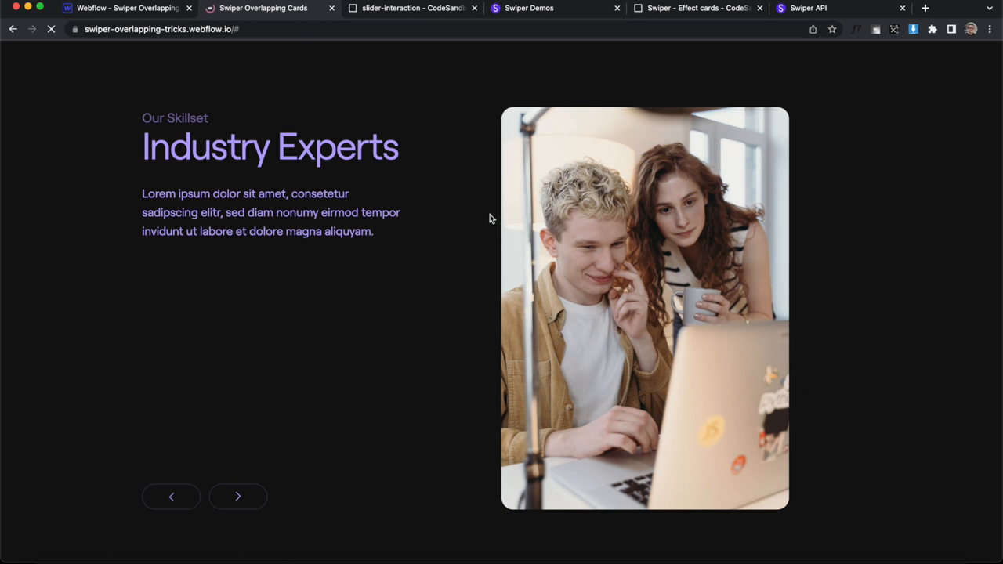
click(237, 497)
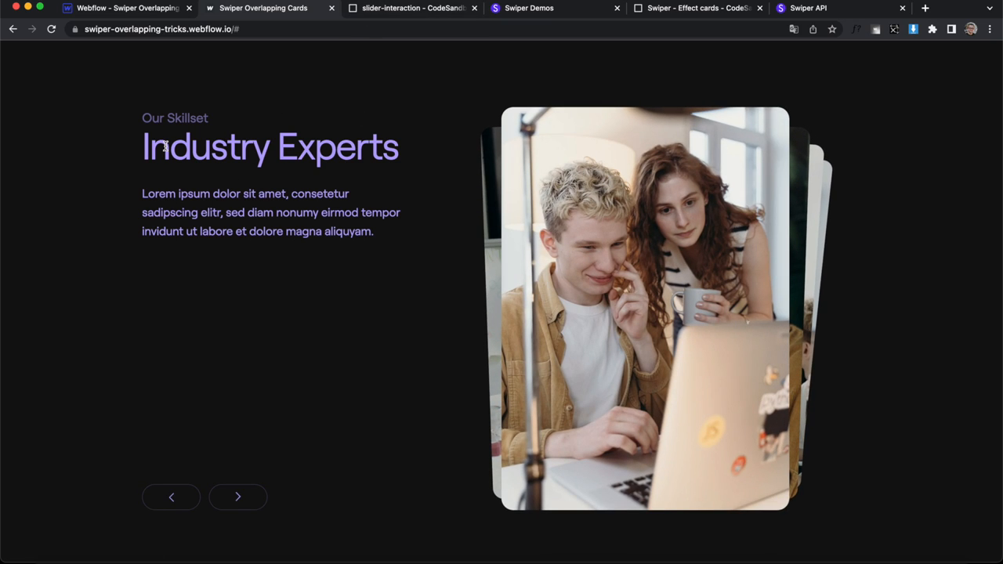
- Paste a copy of photoSwiper as contentSwiper targeting '.swiper.is-content', then look up the API docs
click(407, 7)
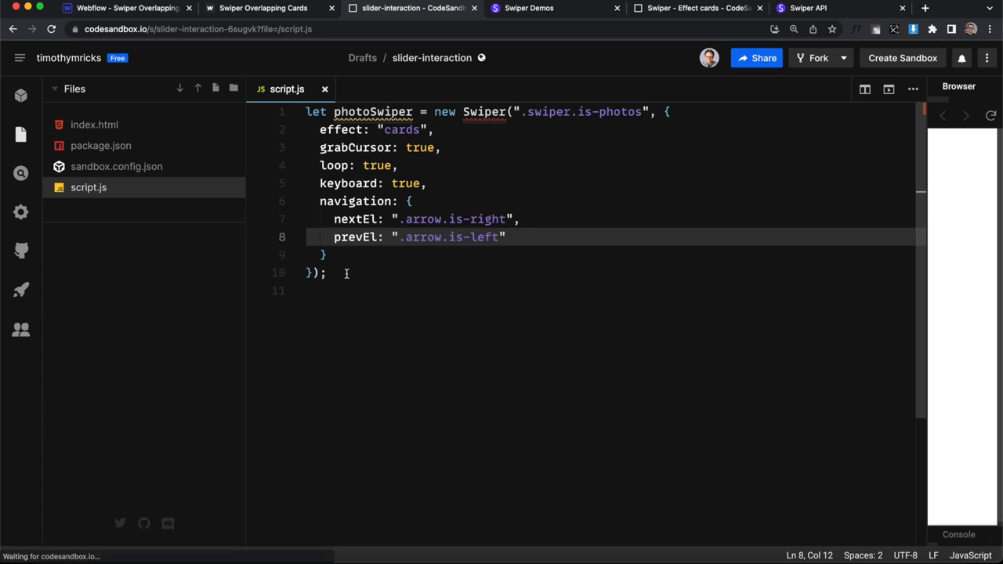
key(Enter)
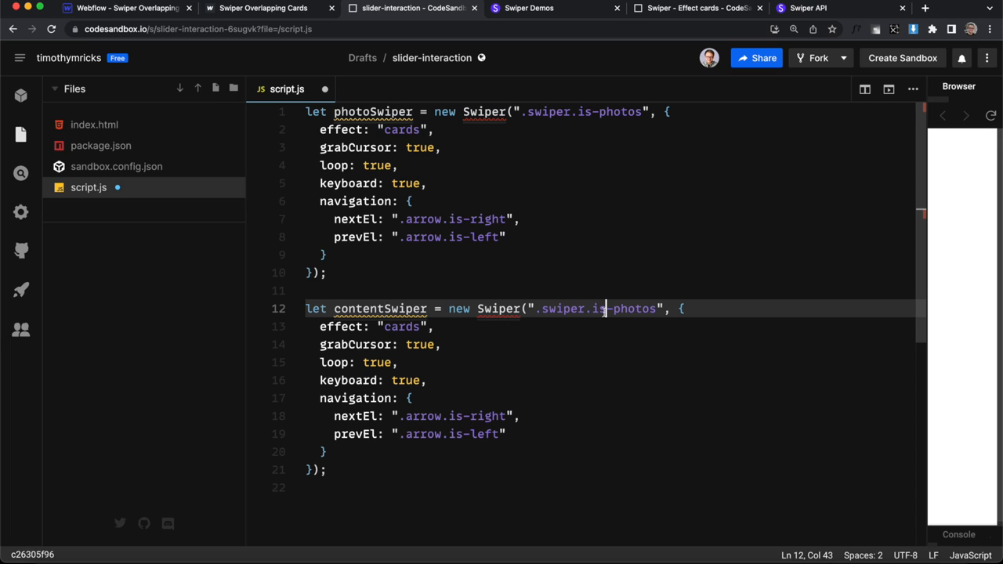
text(-c)
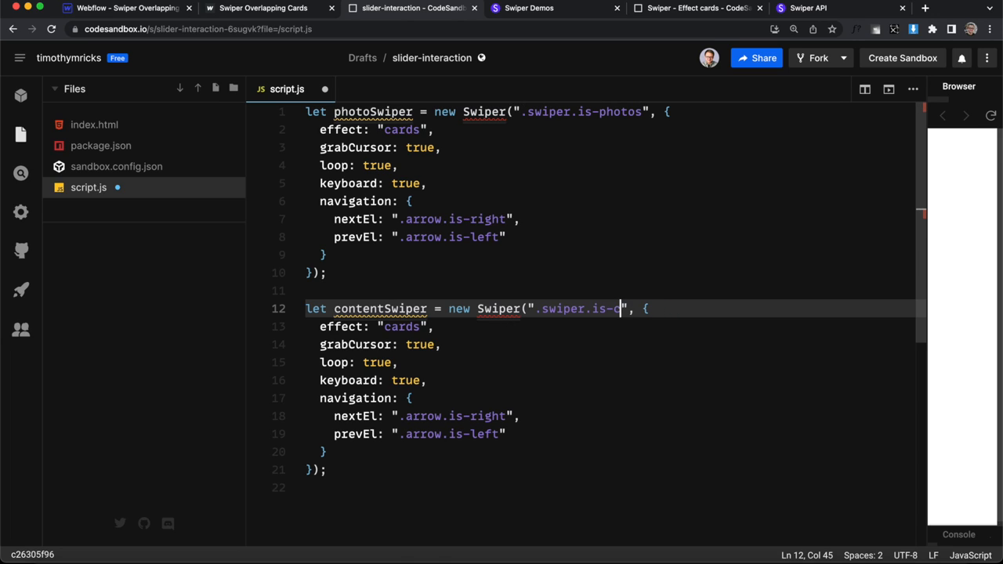
text(ontent)
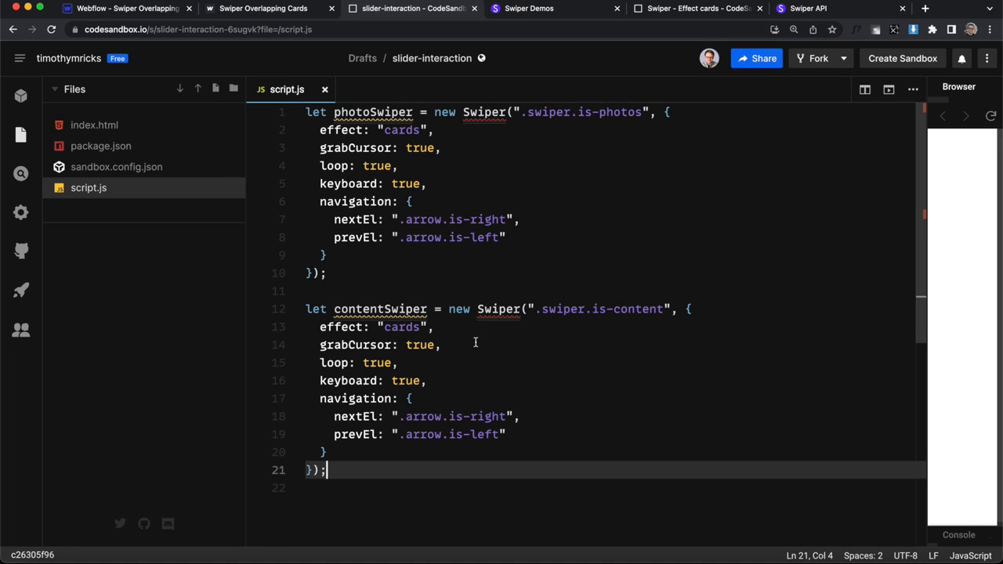
click(329, 452)
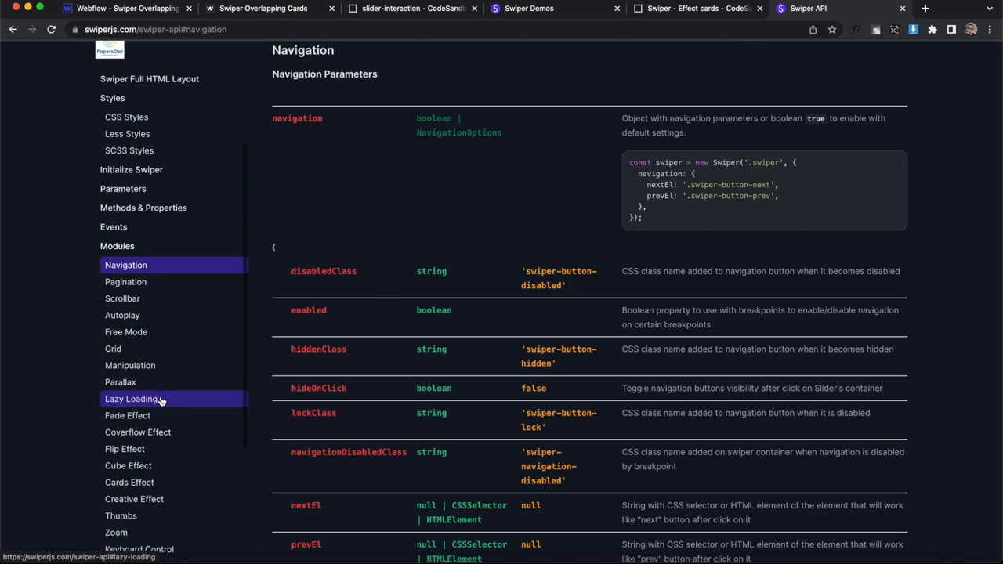
- Copy the Fade Effect crossFade example from the Swiper docs into contentSwiper, dropping keyboard and navigation
click(127, 416)
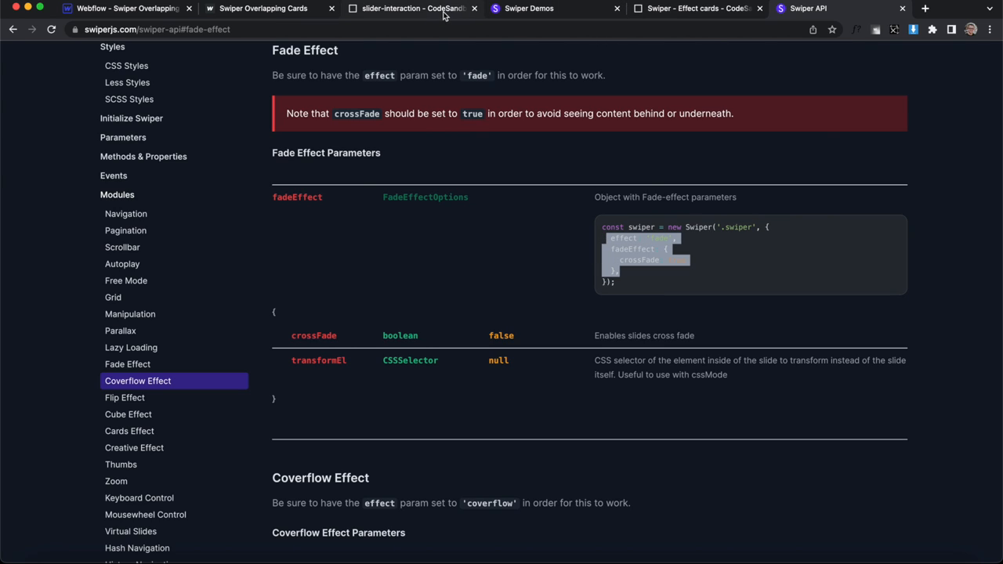
click(413, 8)
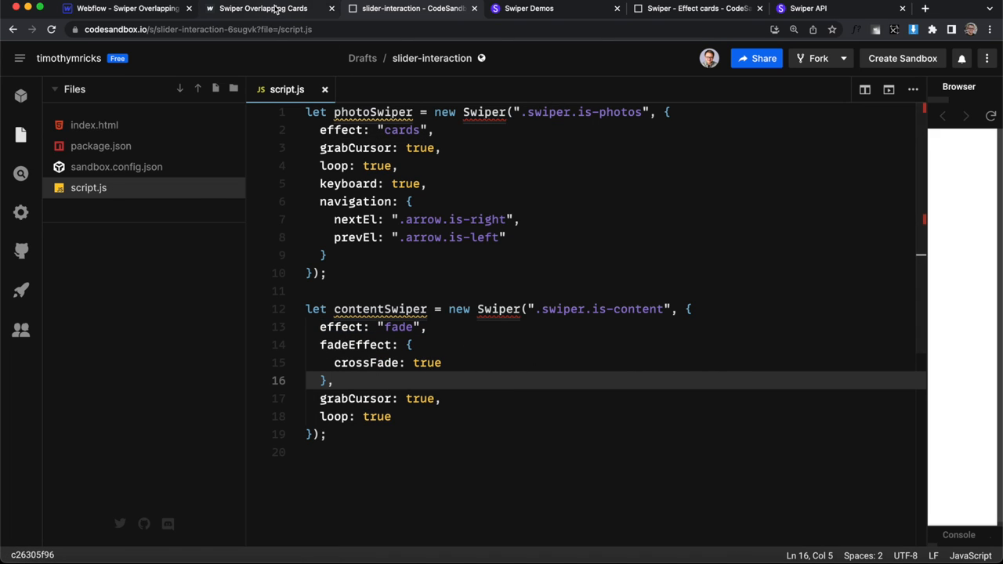
- Test the cross-fading text slider on the published page, then return to script.js in the sandbox
click(263, 7)
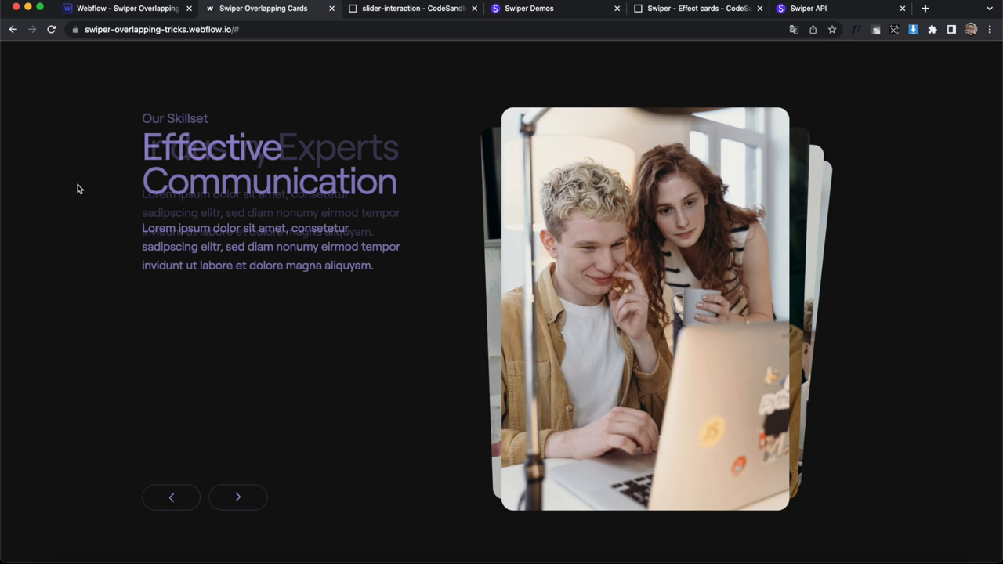
mouse_move(104, 194)
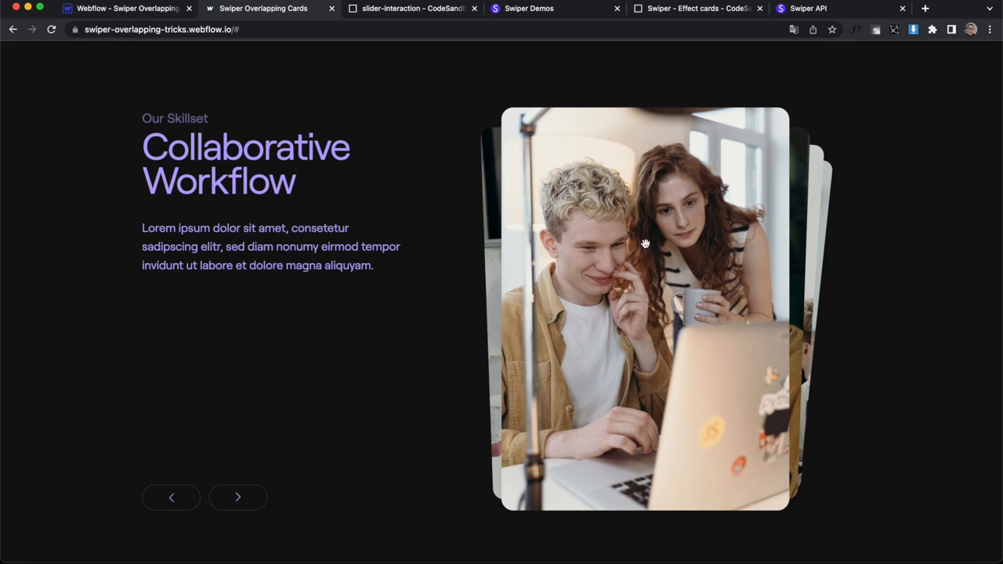
click(238, 497)
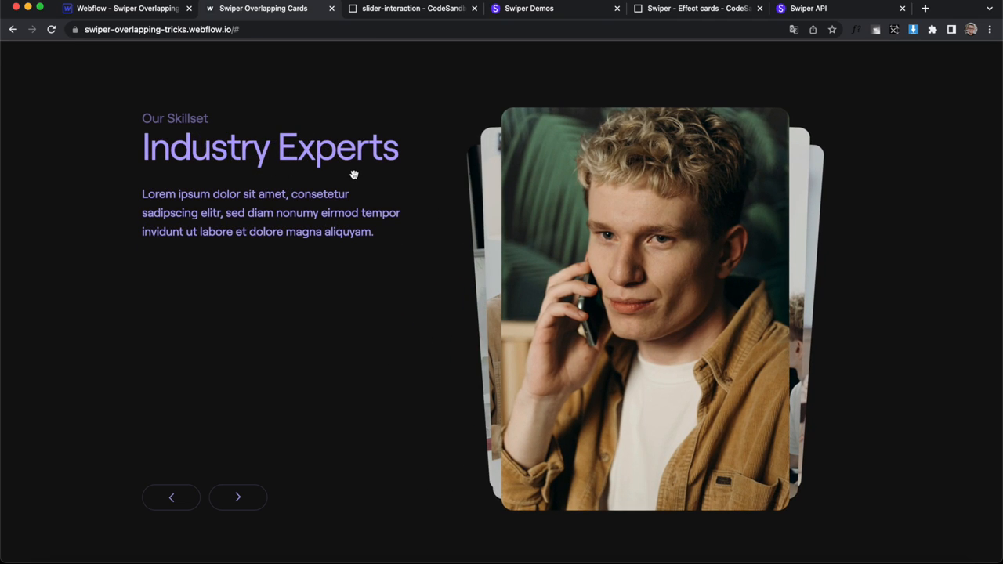
click(237, 497)
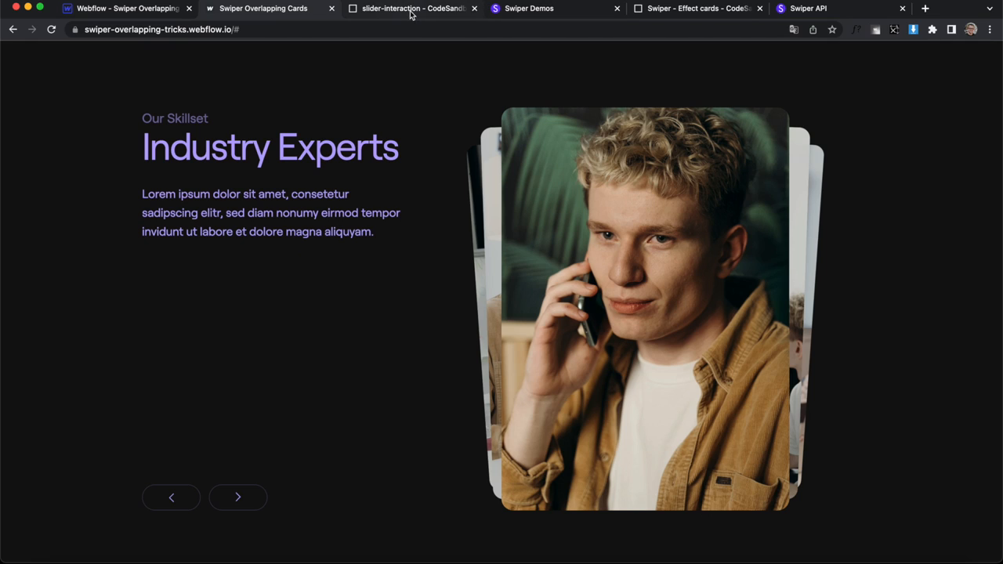
click(411, 7)
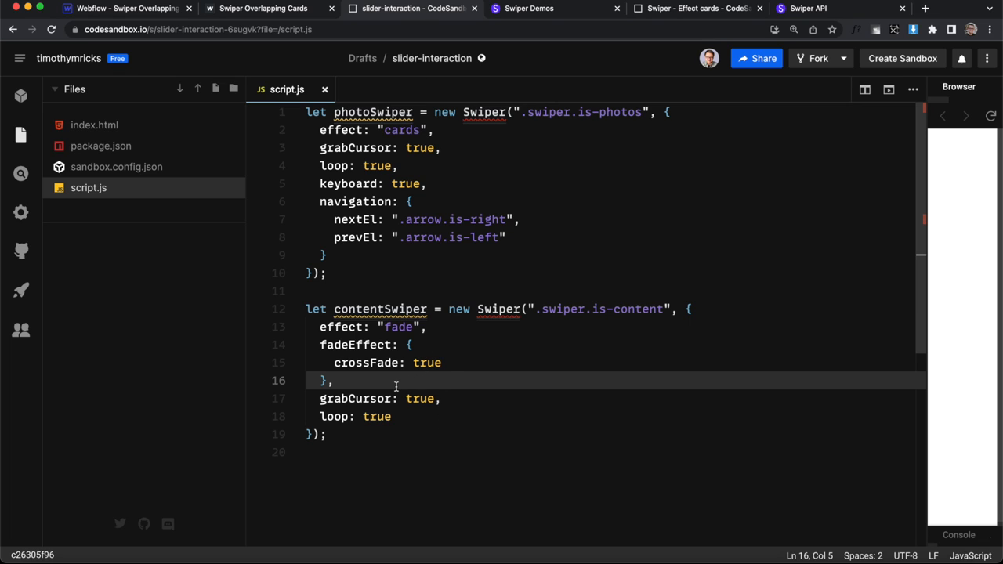
- Add followFinger: false to the contentSwiper options
text(follow)
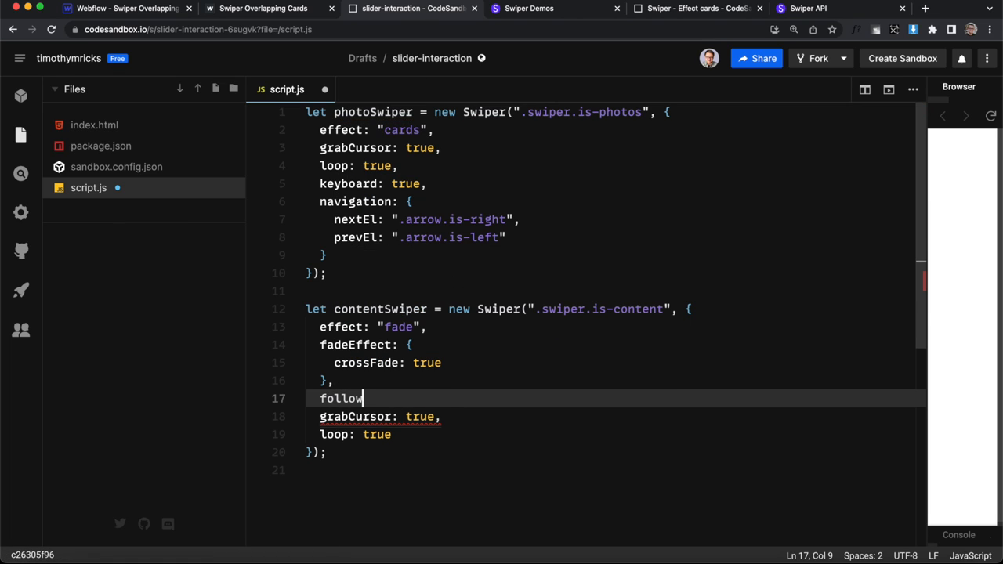
text(Finger:)
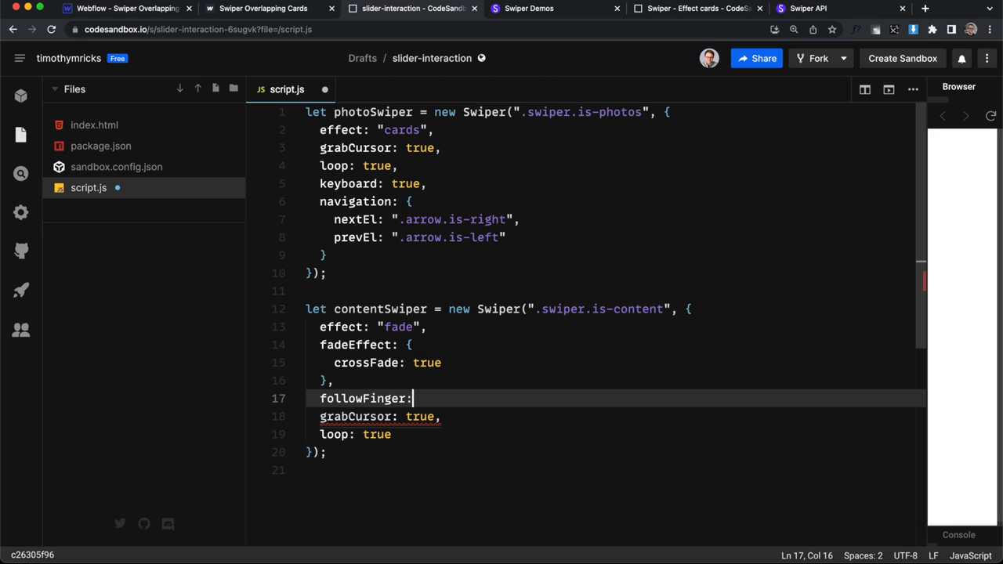
text(false)
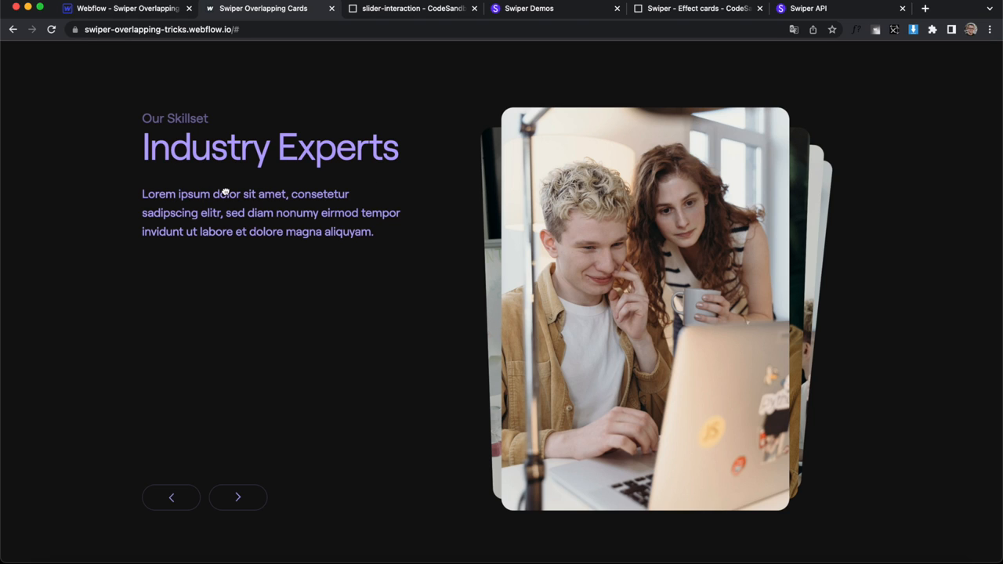
- Swipe the heading text and photo cards on the live page to verify followFinger, then return to the sandbox
click(238, 497)
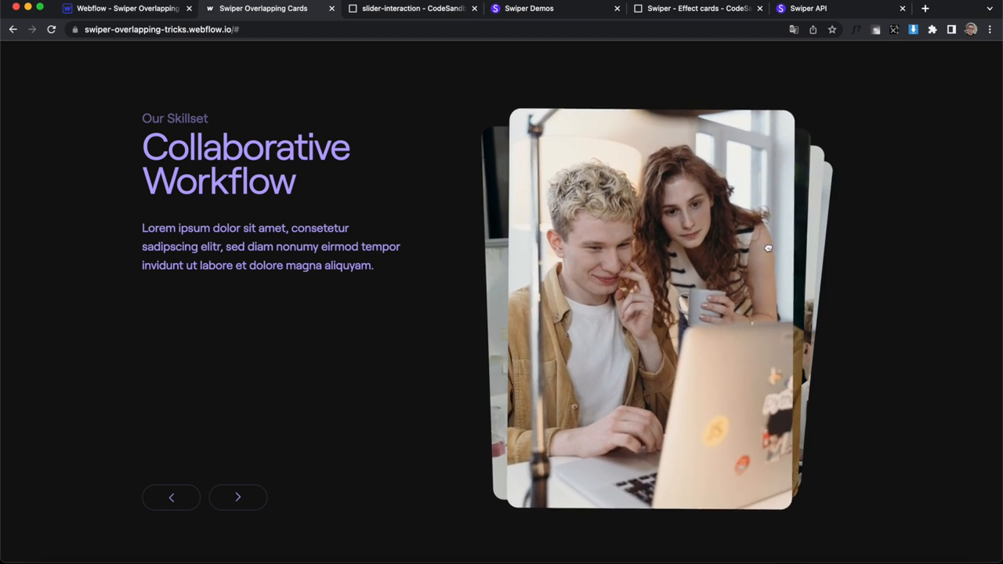
click(238, 497)
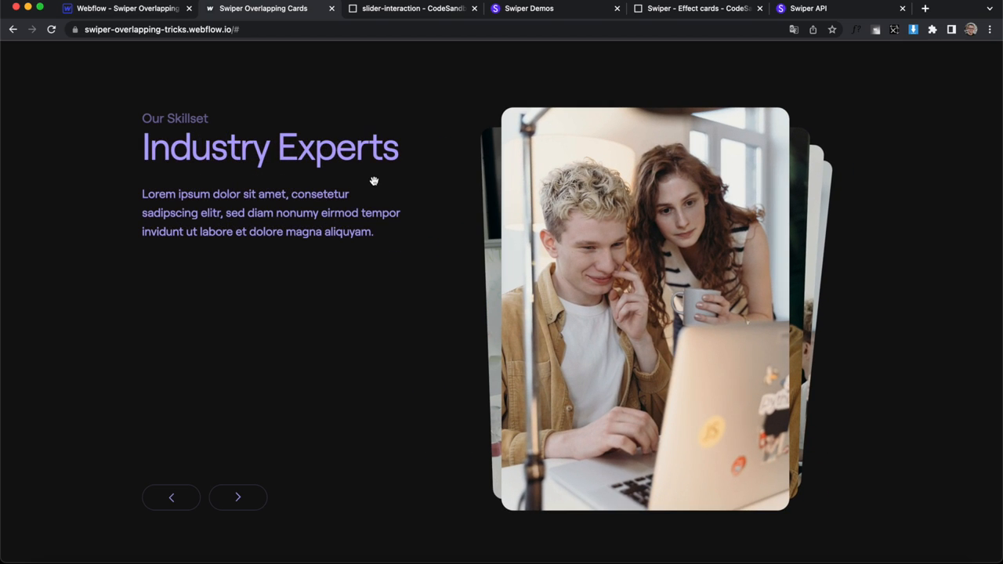
click(238, 497)
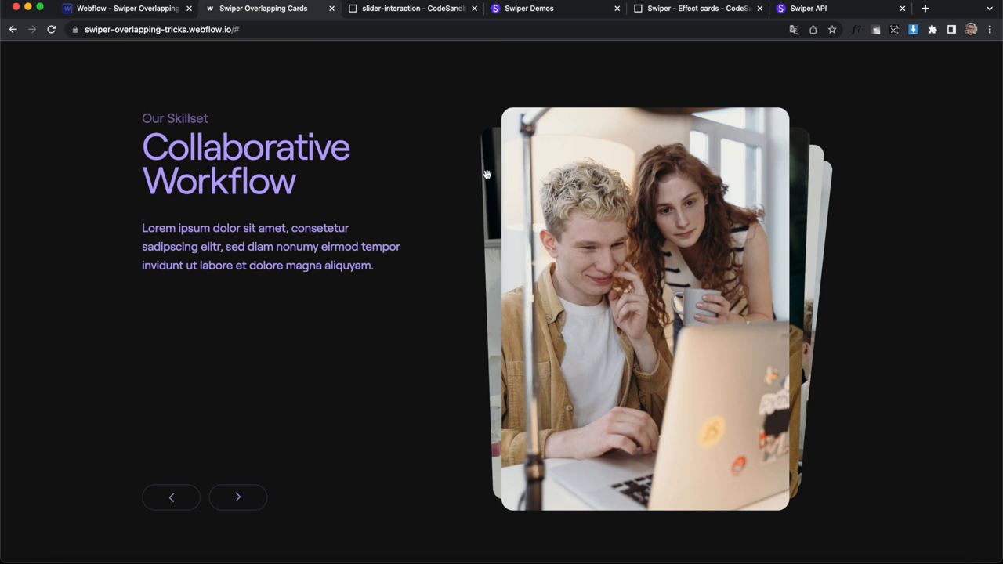
click(407, 8)
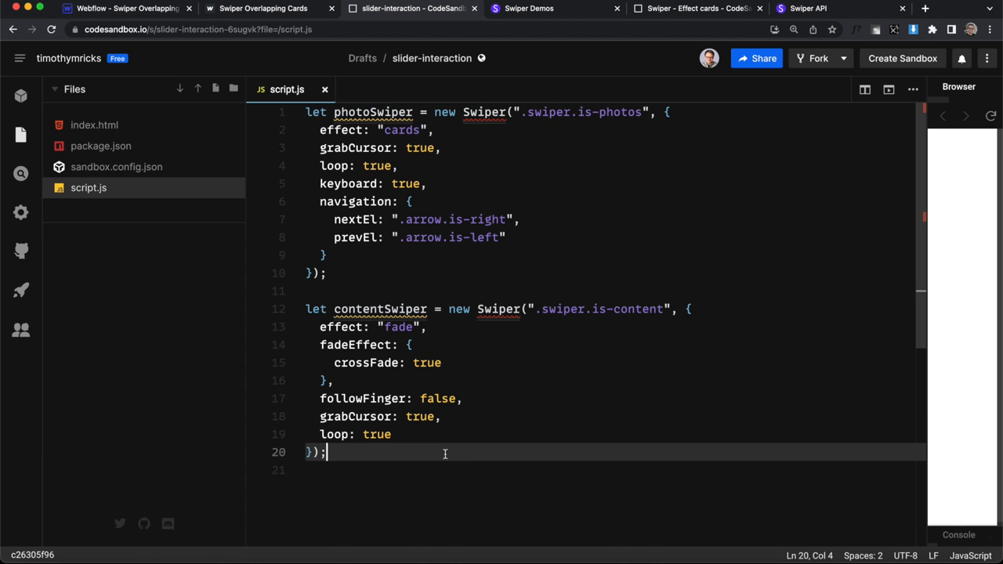
- Paste 'slider1.controller.control = slider2;' below the sliders and rename slider1 to photoSwiper
text(slider1.controller.control = slider2;)
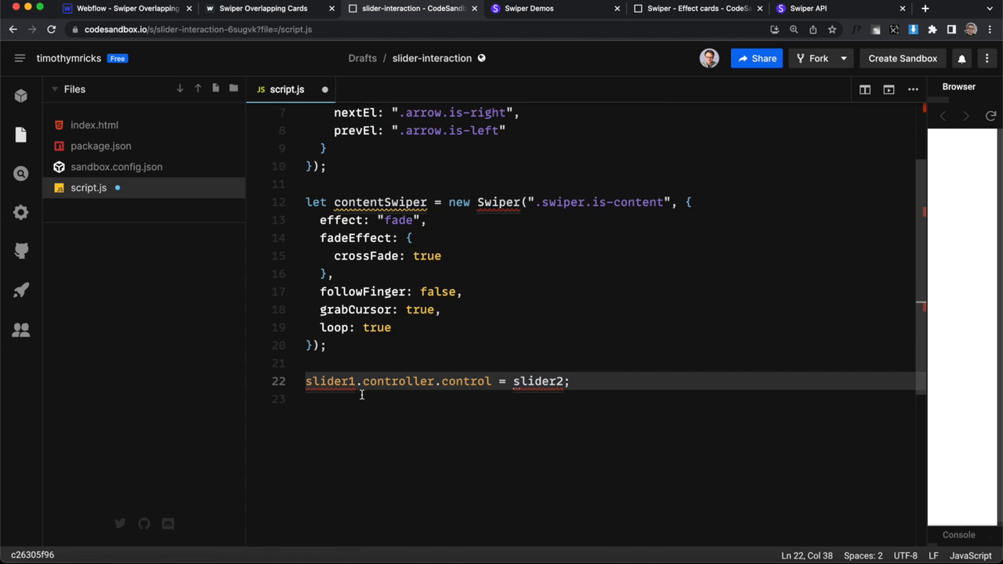
scroll(up, 3)
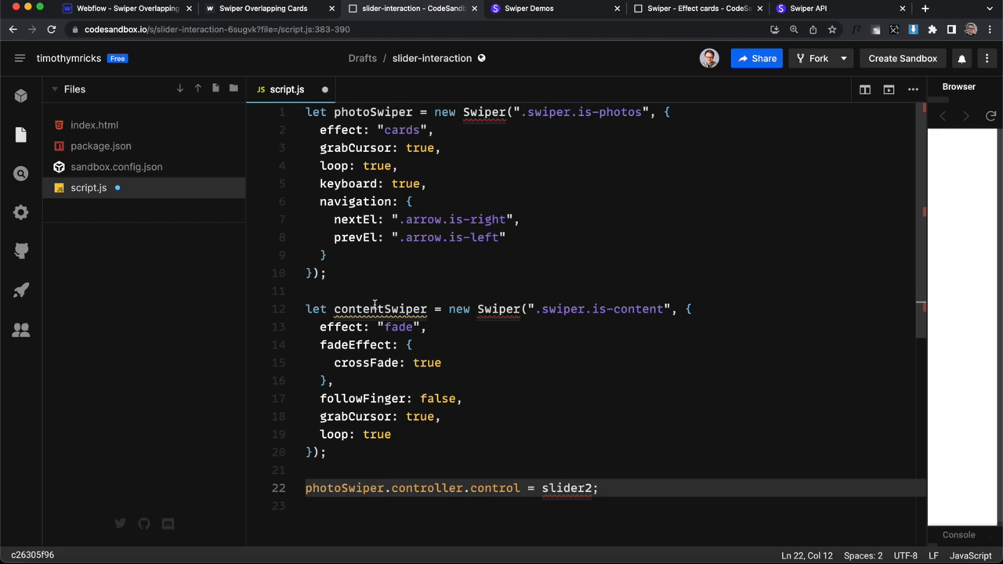
double_click(380, 309)
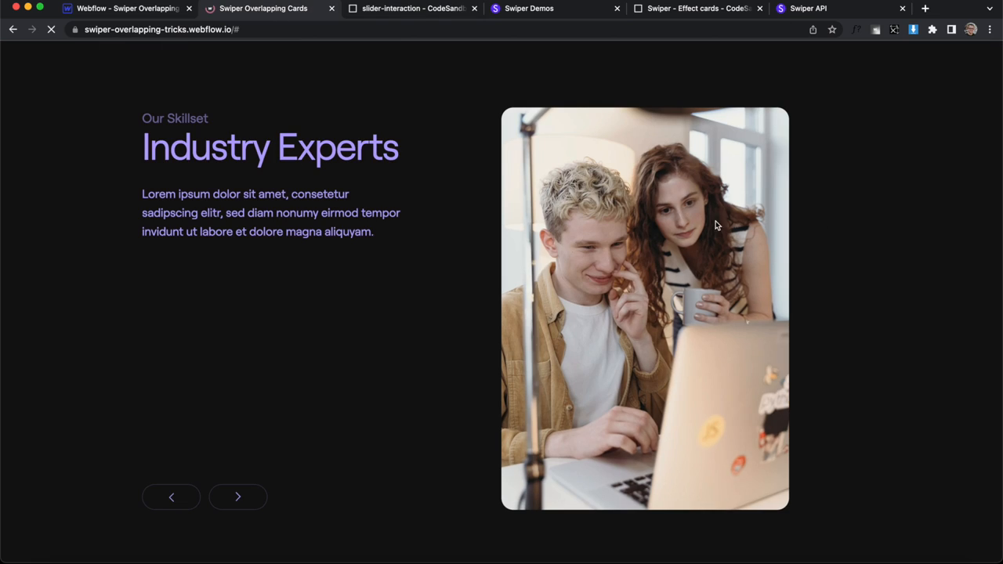
- Verify on the live page that advancing photos changes the heading while swiping text leaves photos unchanged
click(238, 497)
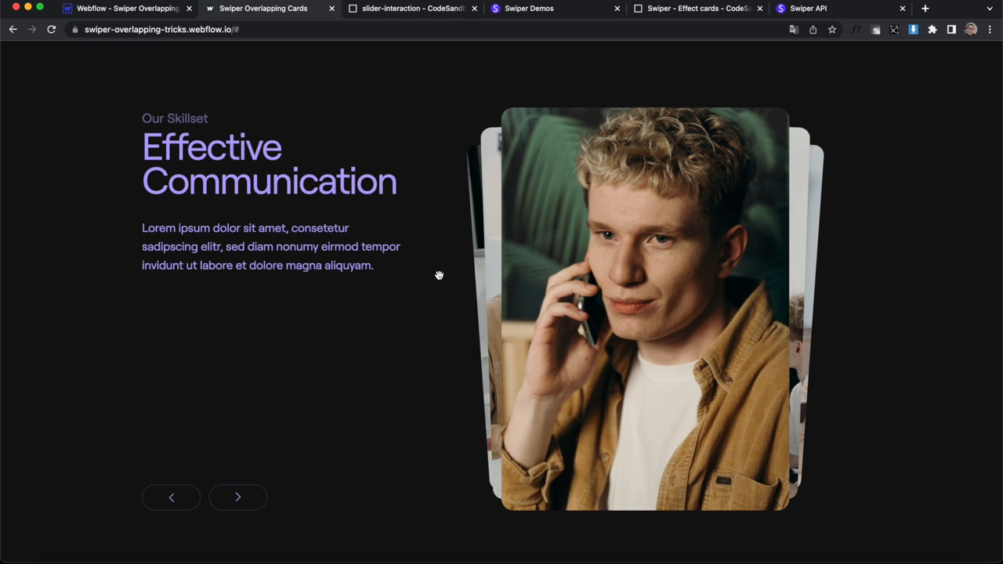
click(237, 497)
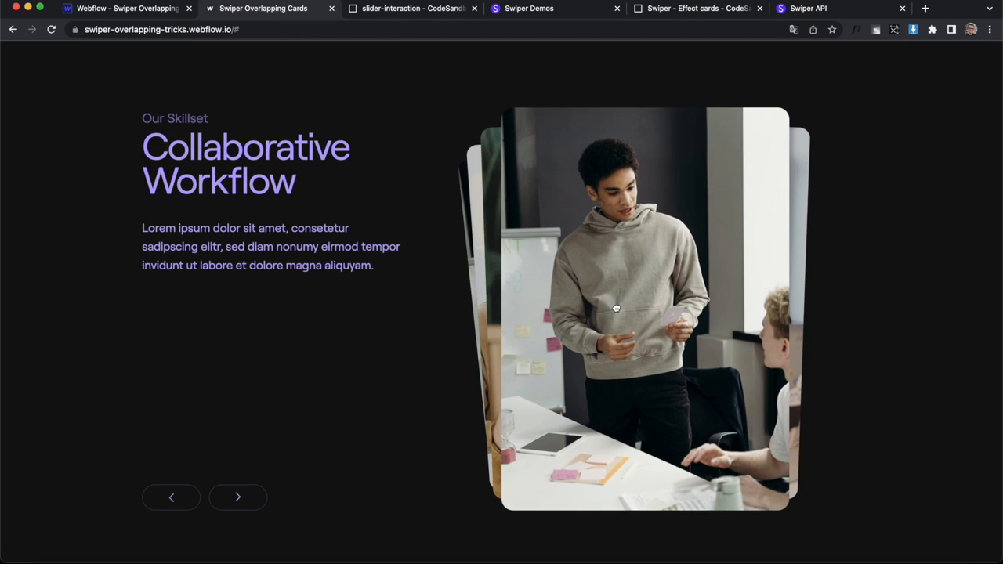
mouse_move(570, 330)
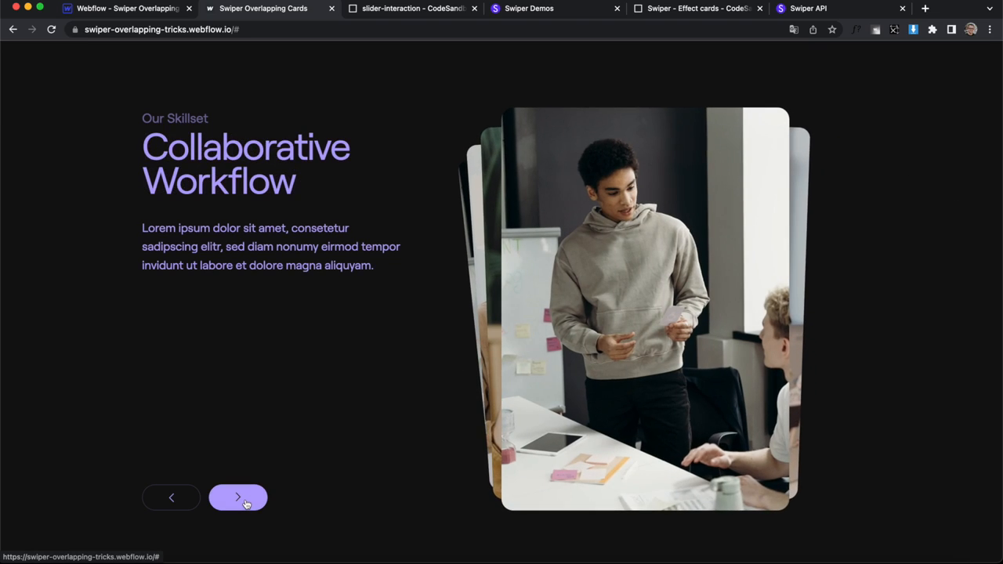
click(237, 498)
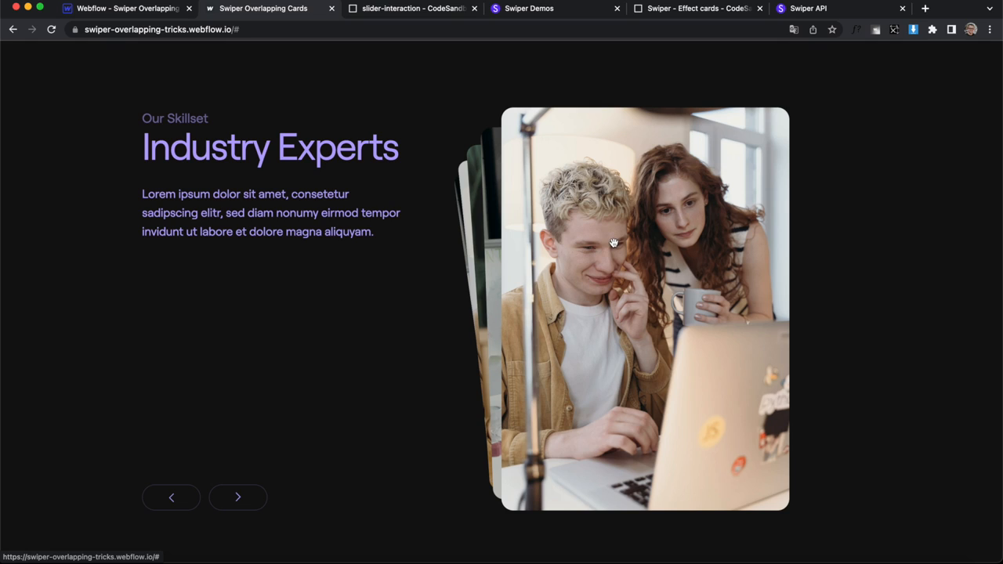
mouse_move(312, 229)
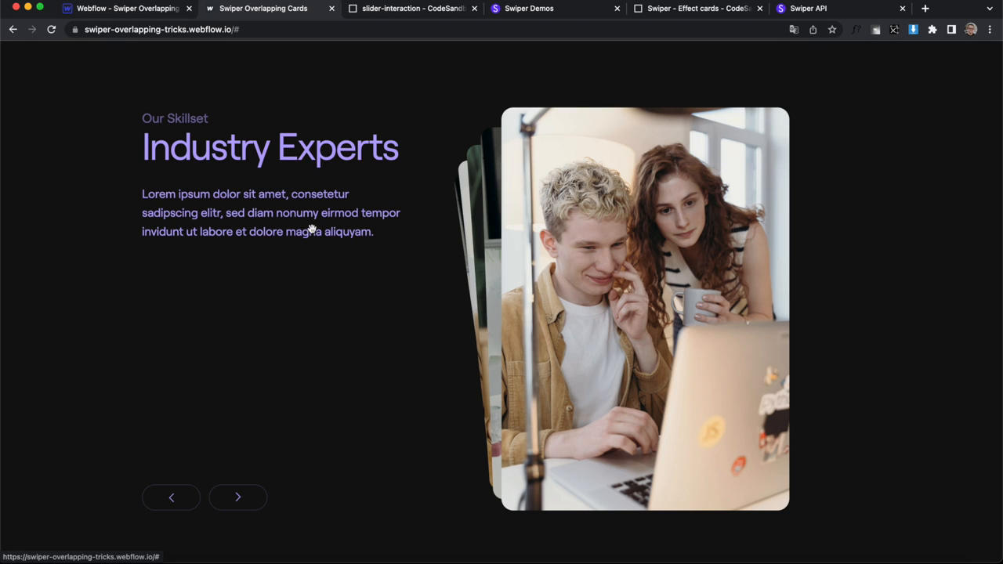
click(238, 497)
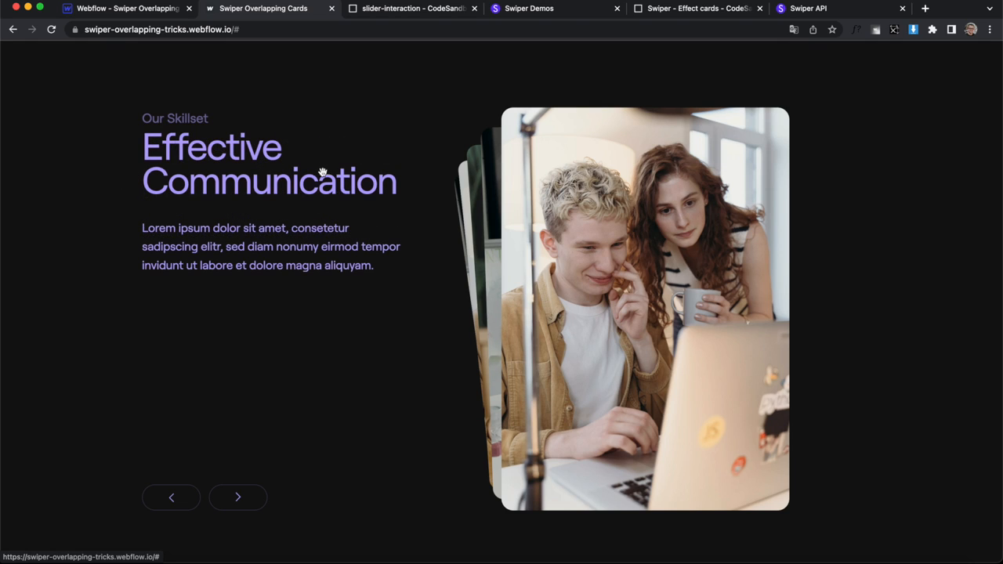
click(237, 497)
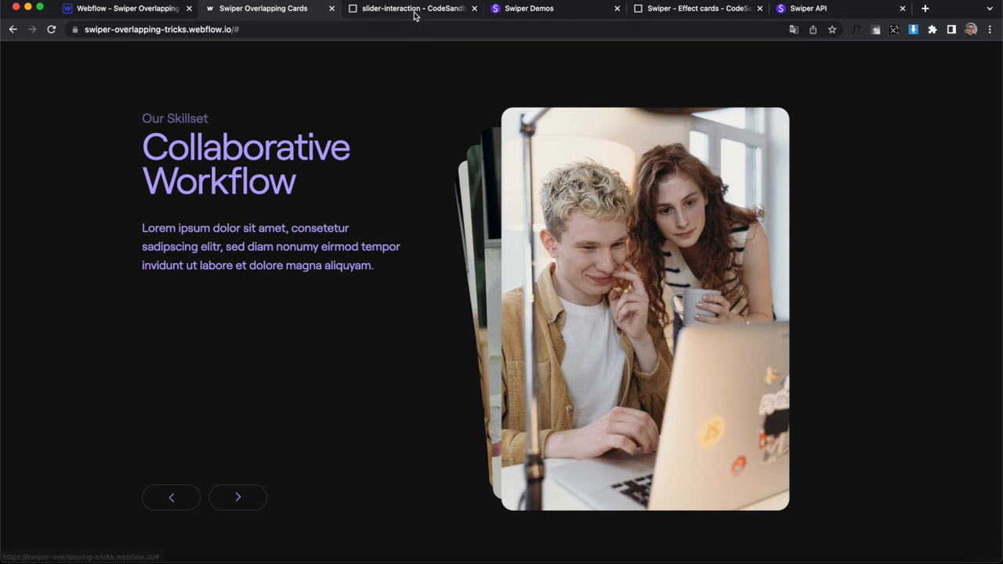
click(411, 8)
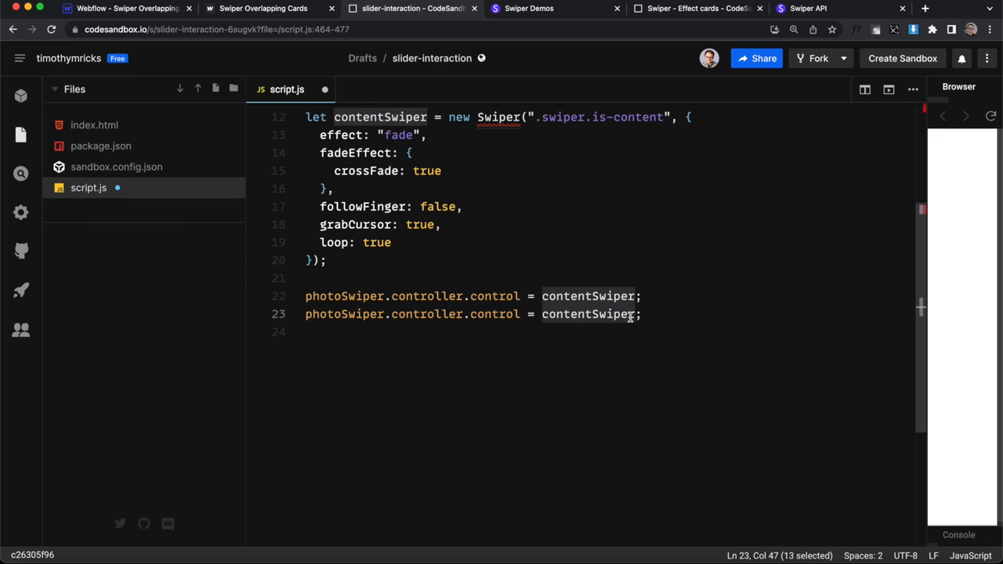
- Make the duplicated line read contentSwiper.controller.control = photoSwiper, then reload the live page
text(contentSwiper)
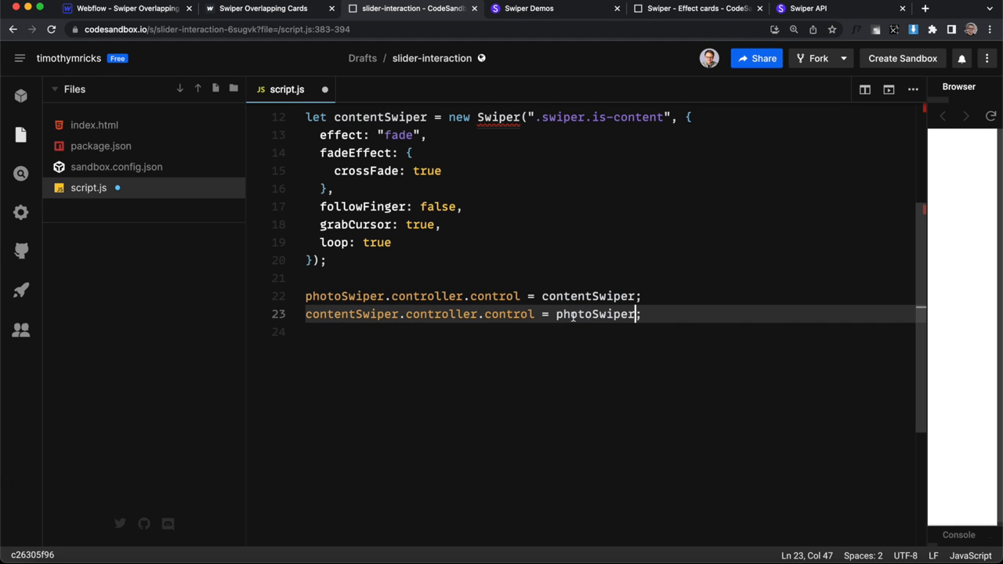
click(121, 8)
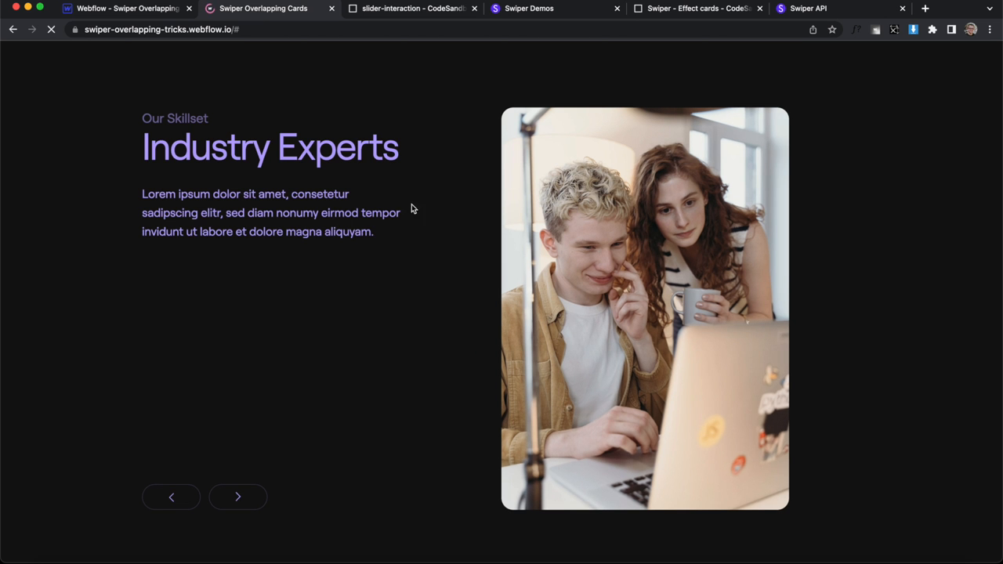
- Swipe the heading text on the live page and confirm the photo cards advance with it
click(237, 497)
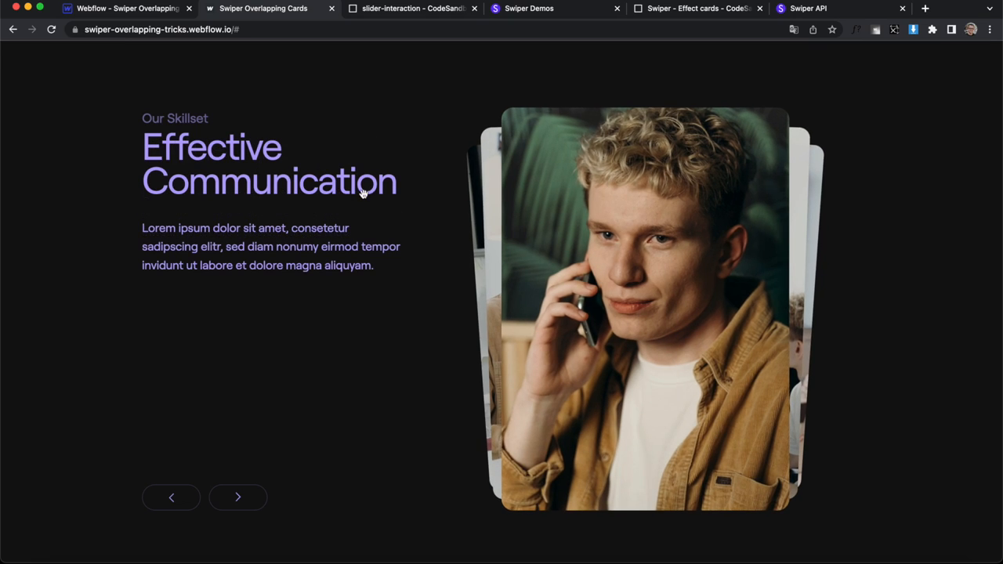
mouse_move(696, 276)
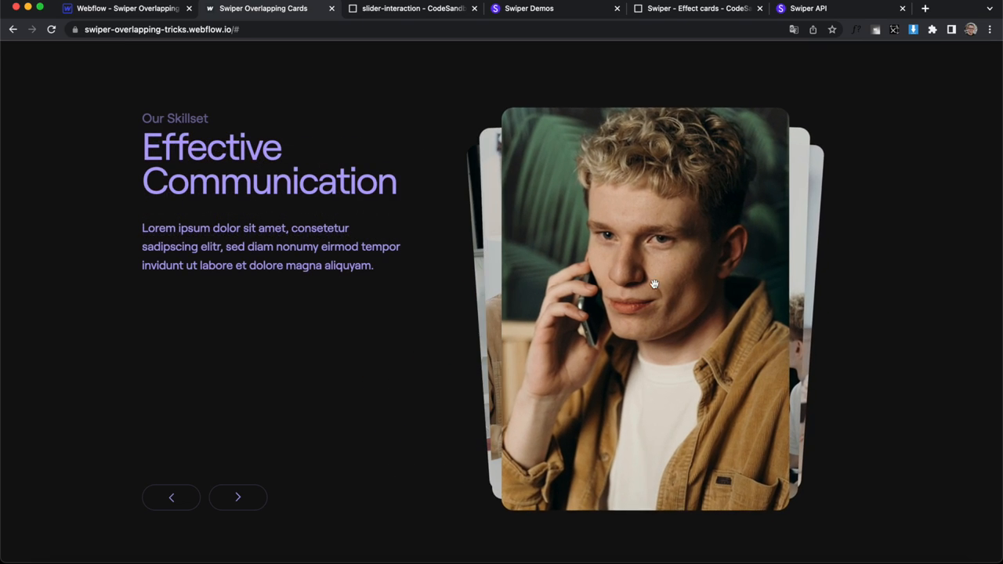
click(238, 497)
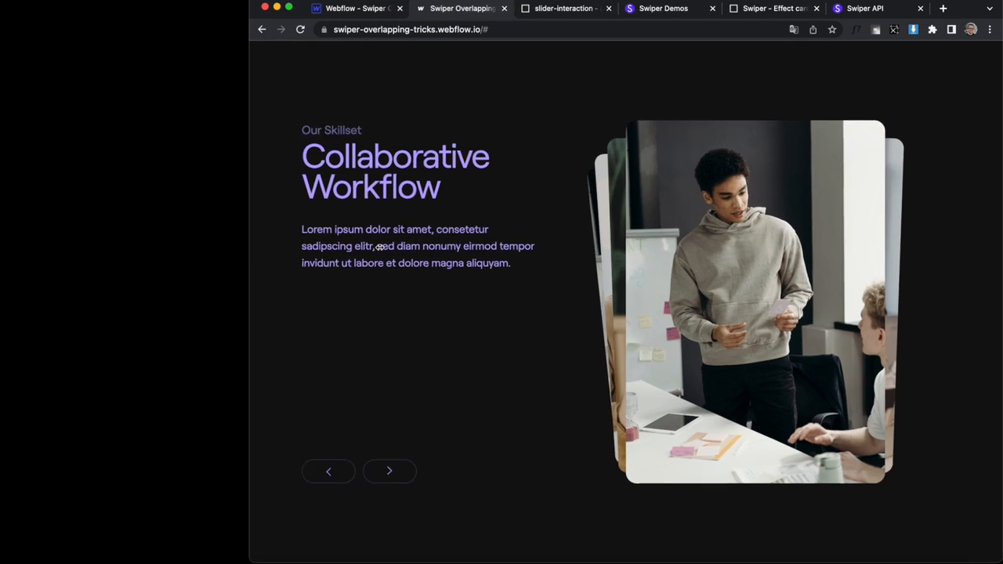
- Narrow the browser window and use the right arrow to confirm both stacked sliders advance together
click(389, 472)
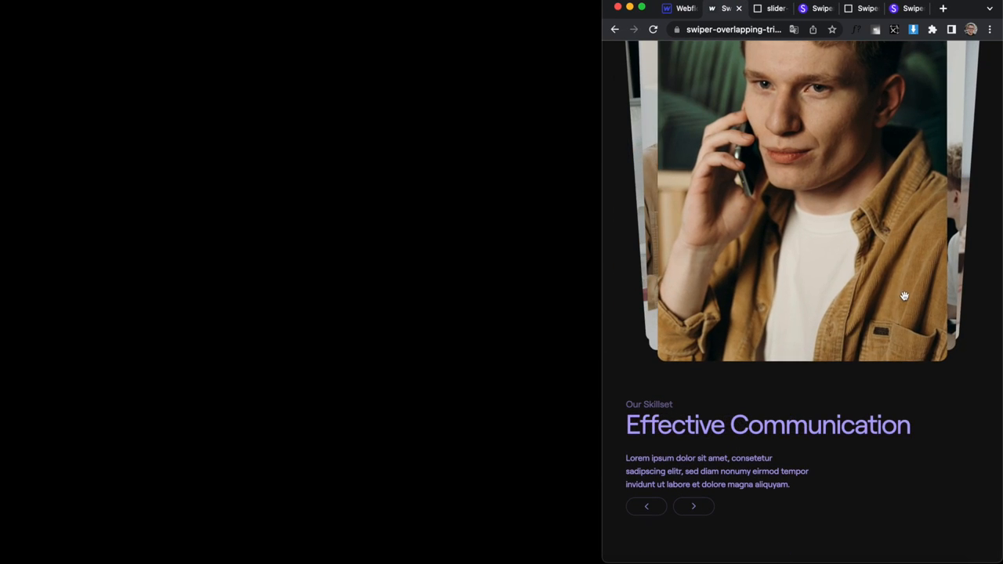
click(693, 506)
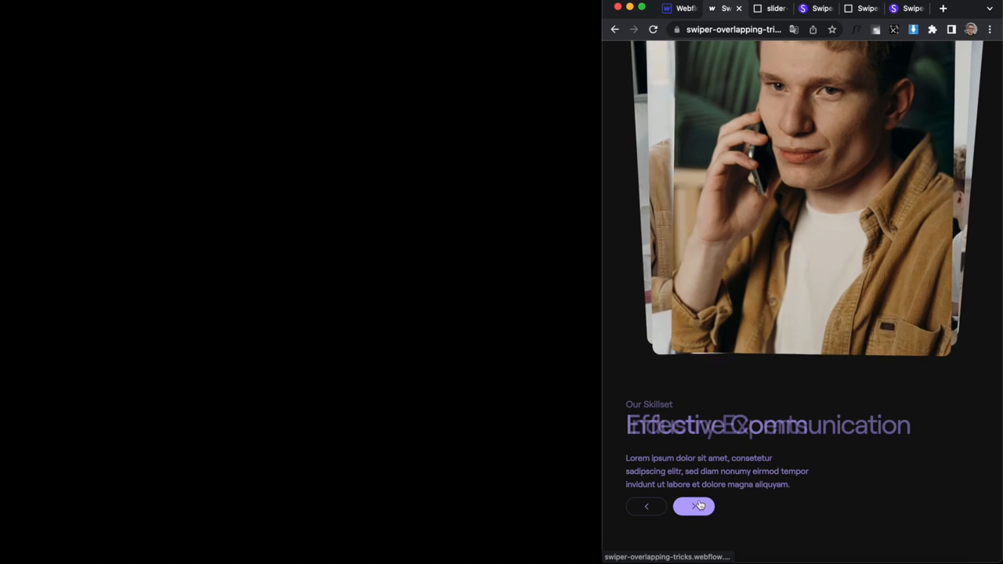